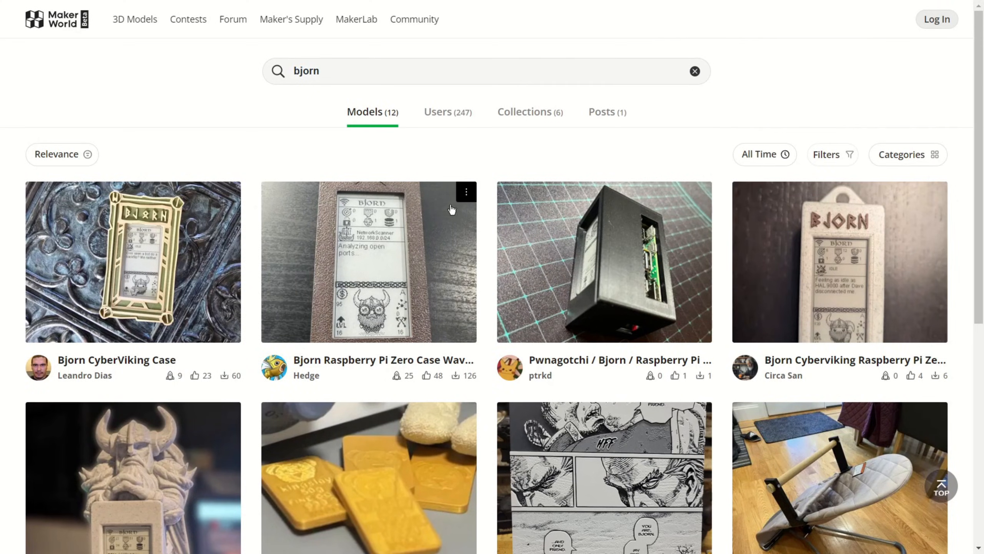
Open the Bjorn Raspberry Pi Zero Case Waveshare 2.13 model and browse its case photos.
{"action": "left_click", "coordinate": [368, 261]}
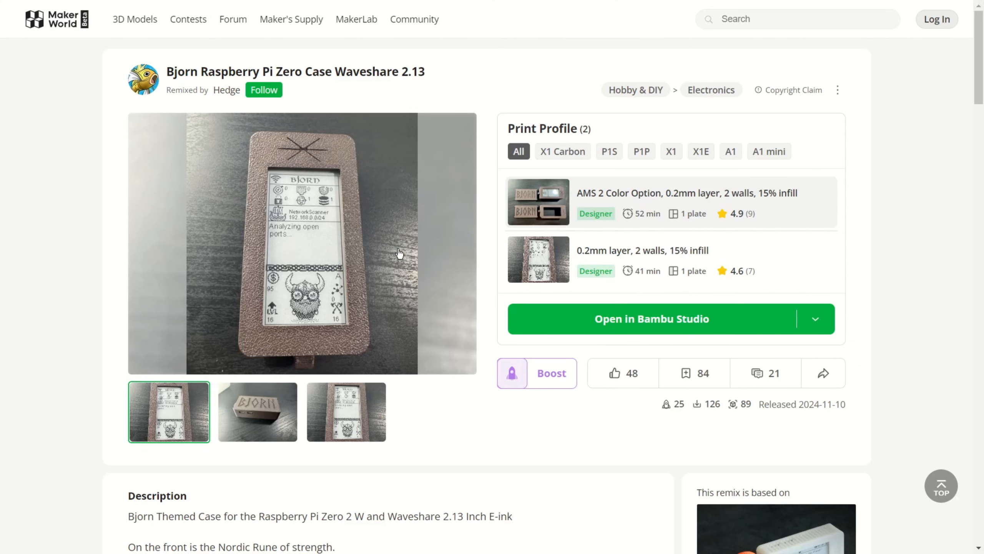
{"action": "mouse_move", "coordinate": [338, 325]}
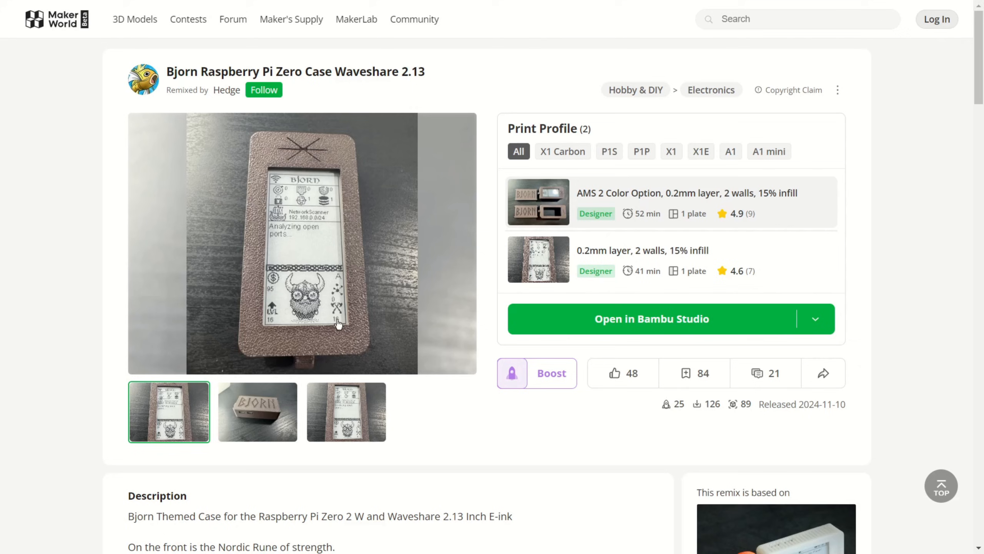
{"action": "left_click", "coordinate": [257, 411]}
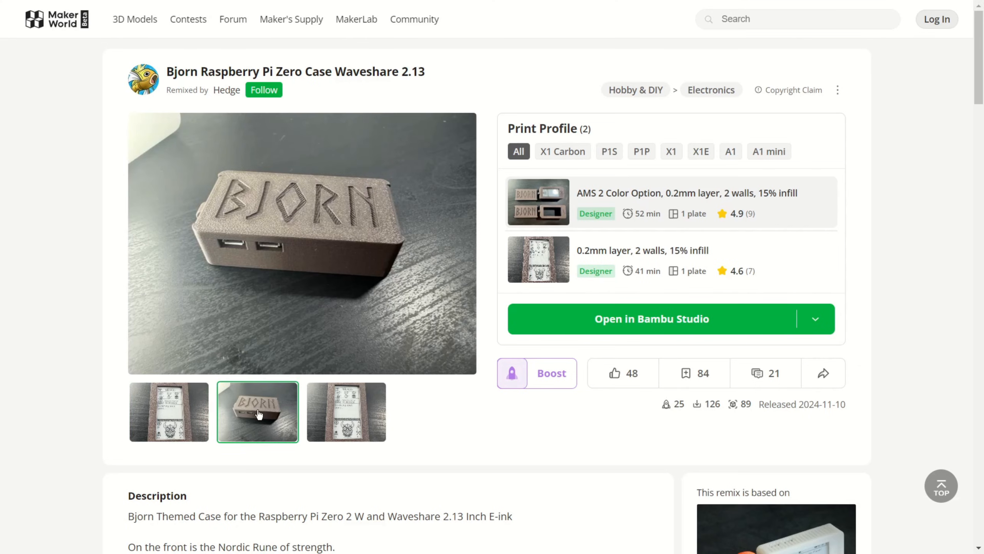
{"action": "left_click", "coordinate": [346, 411]}
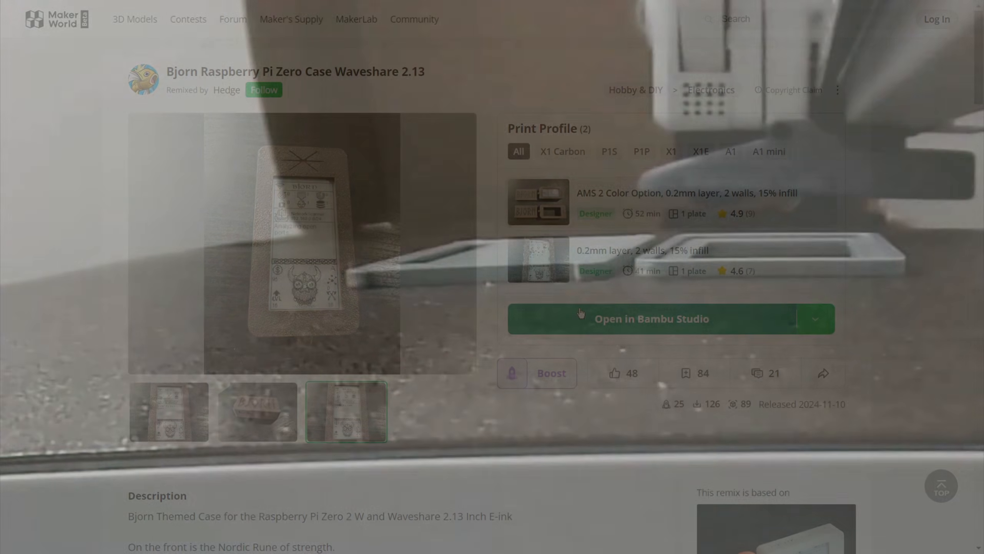
{"action": "left_click", "coordinate": [251, 12]}
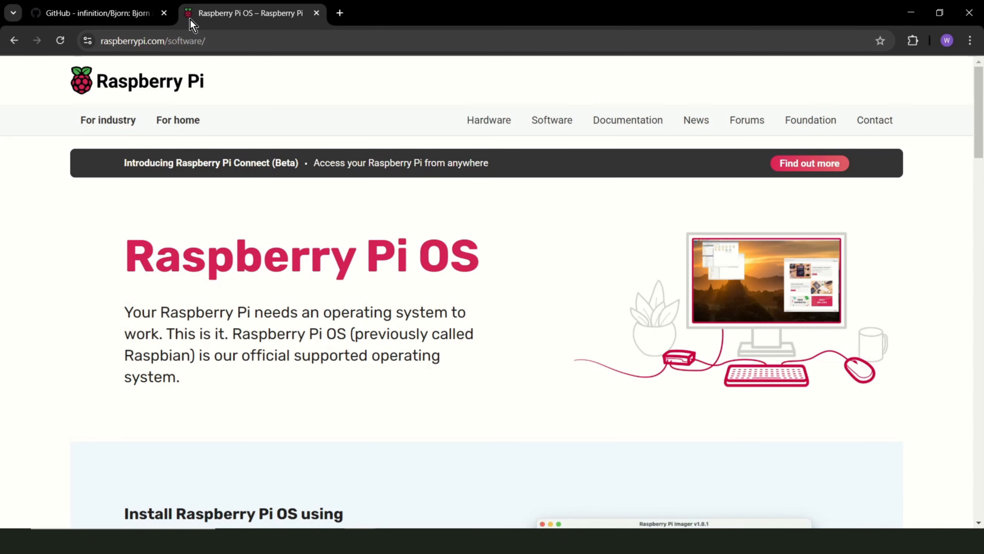
Scroll to the 'Install Raspberry Pi OS using Raspberry Pi Imager' section.
{"action": "scroll", "scroll_direction": "down", "scroll_amount": 3}
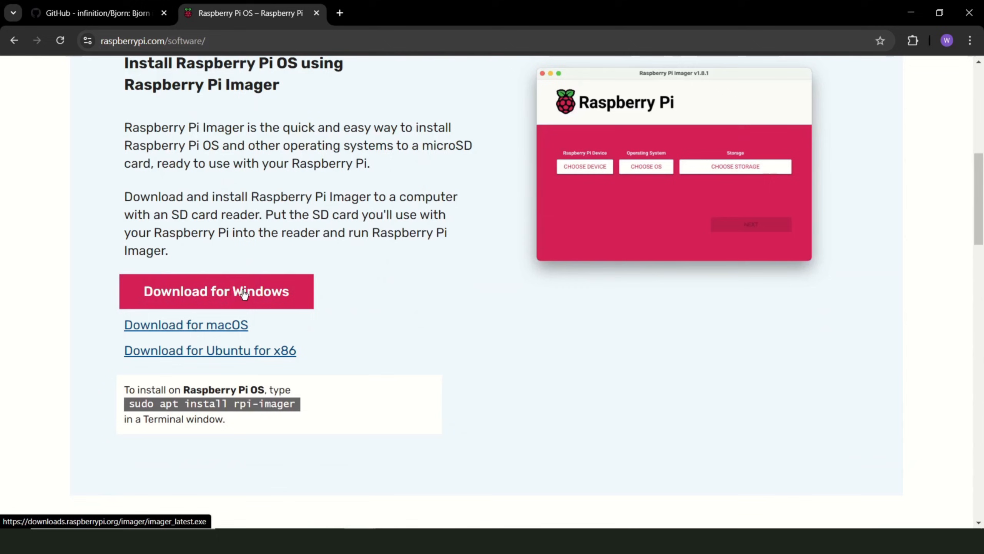
{"action": "mouse_move", "coordinate": [207, 338]}
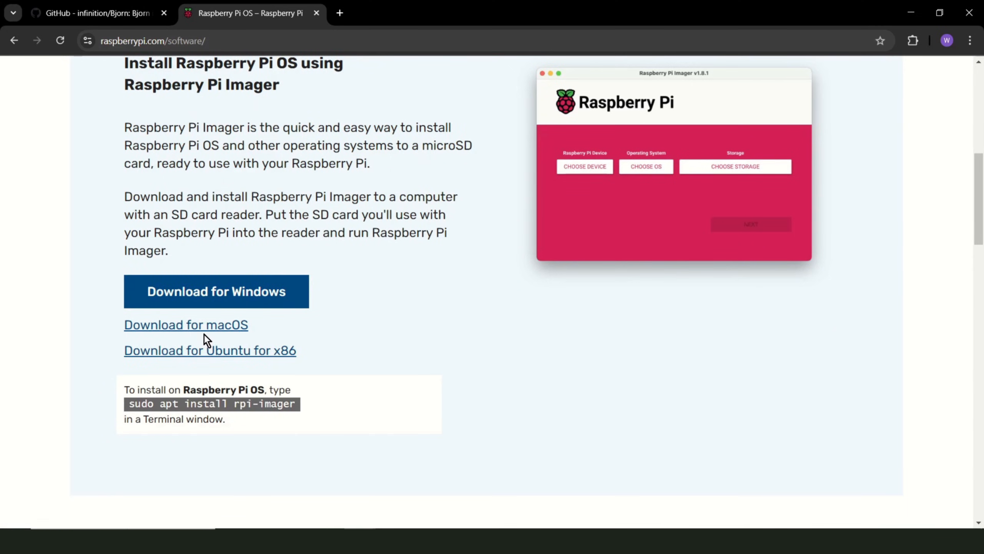
{"action": "scroll", "scroll_direction": "up", "scroll_amount": 3}
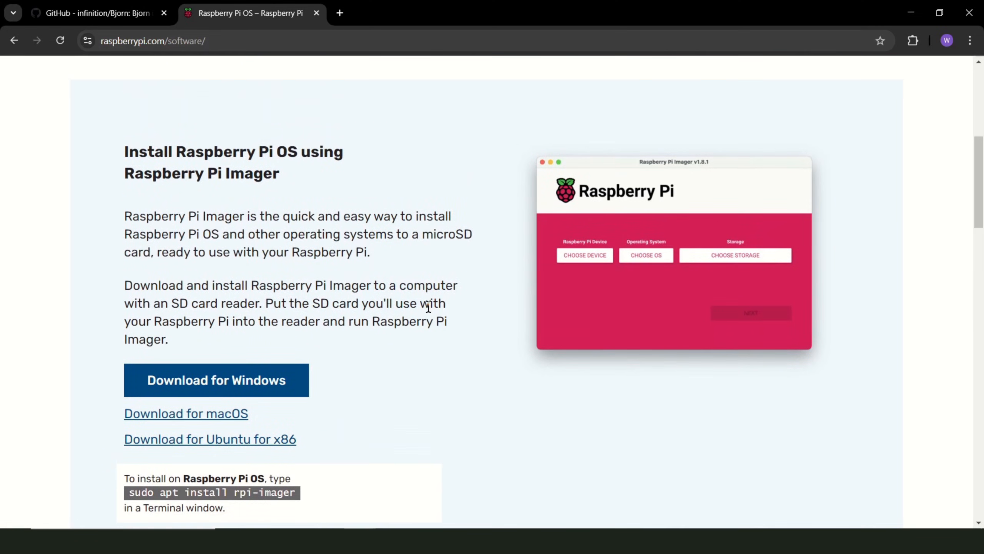
{"action": "mouse_move", "coordinate": [433, 327]}
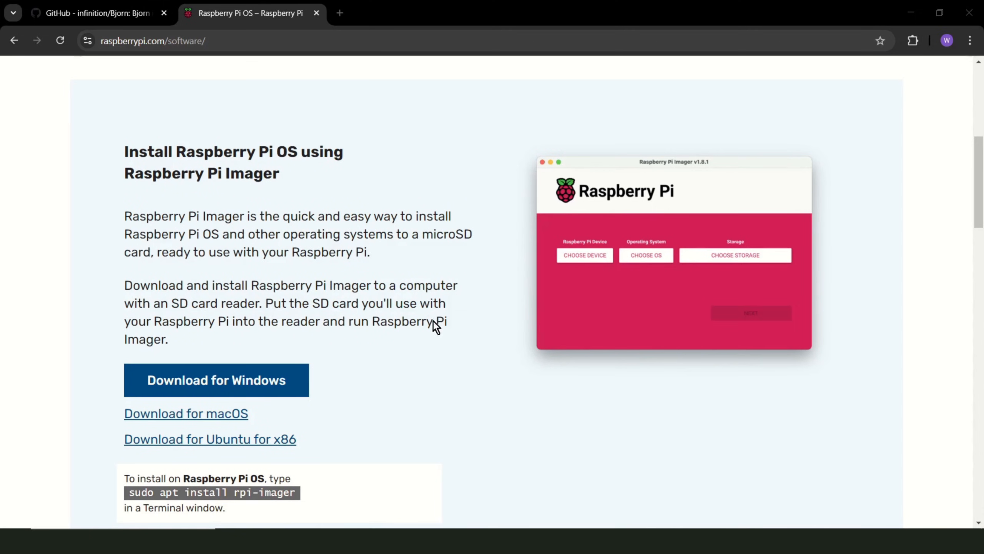
{"action": "mouse_move", "coordinate": [452, 373]}
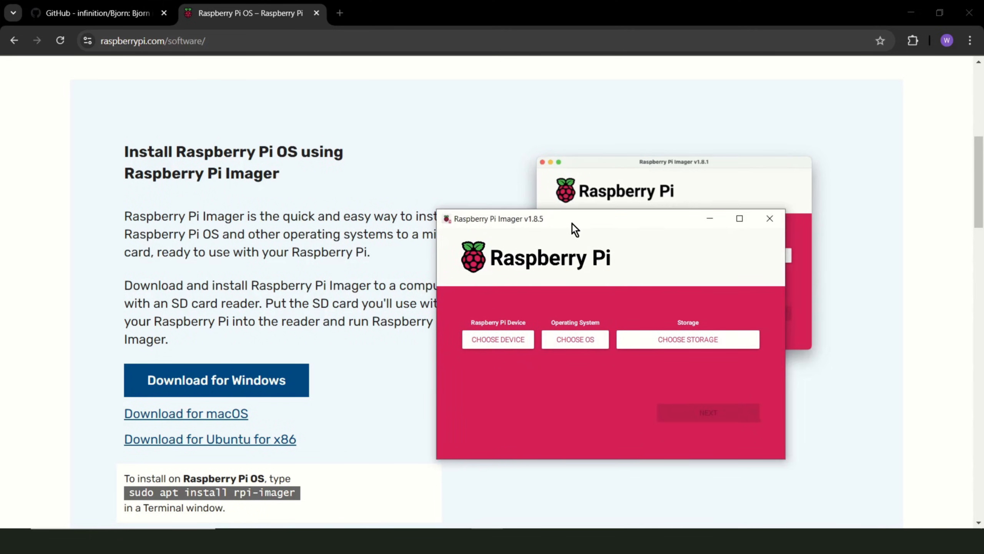
Select Raspberry Pi Zero 2 W, Raspberry Pi OS Lite (64-bit) and the SDHC card, then proceed.
{"action": "left_click", "coordinate": [497, 339]}
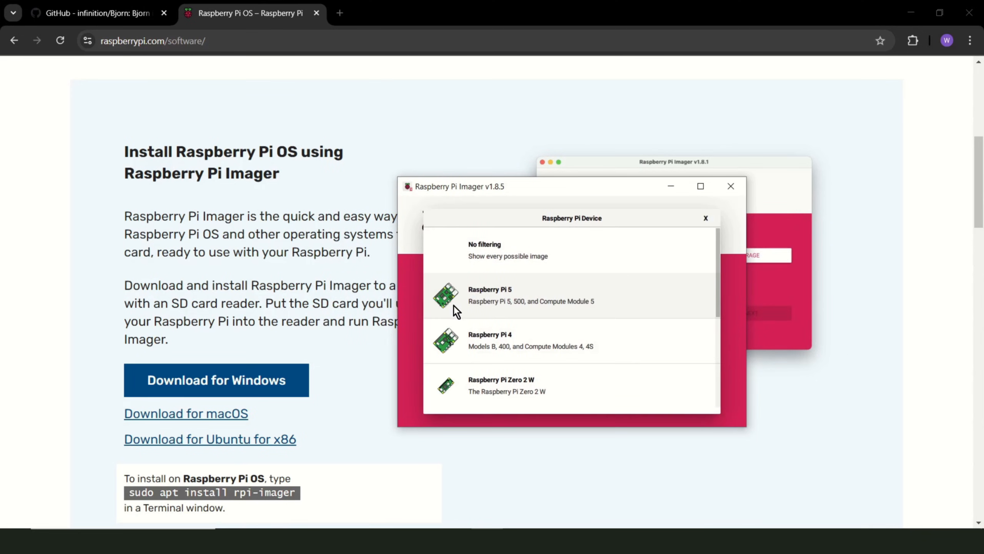
{"action": "mouse_move", "coordinate": [505, 363]}
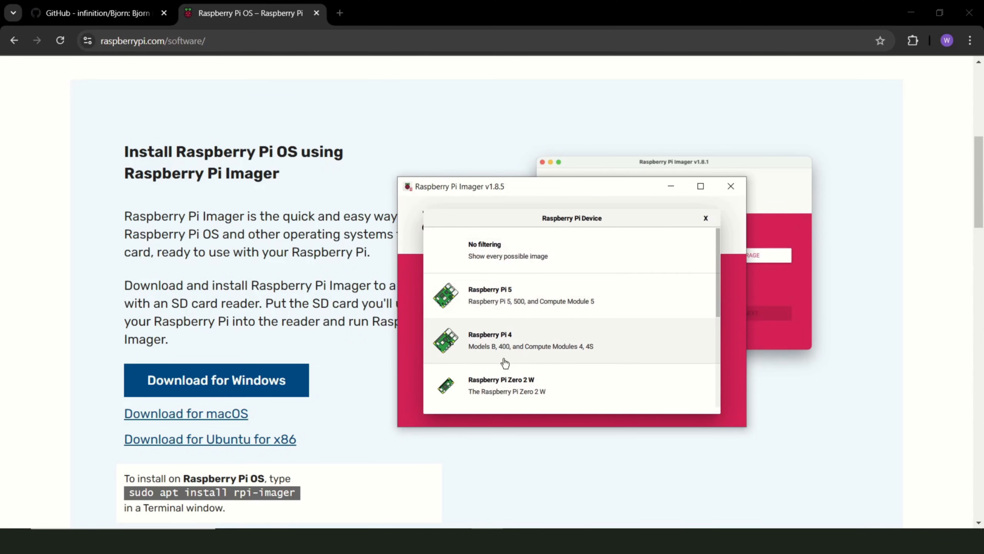
{"action": "mouse_move", "coordinate": [510, 394]}
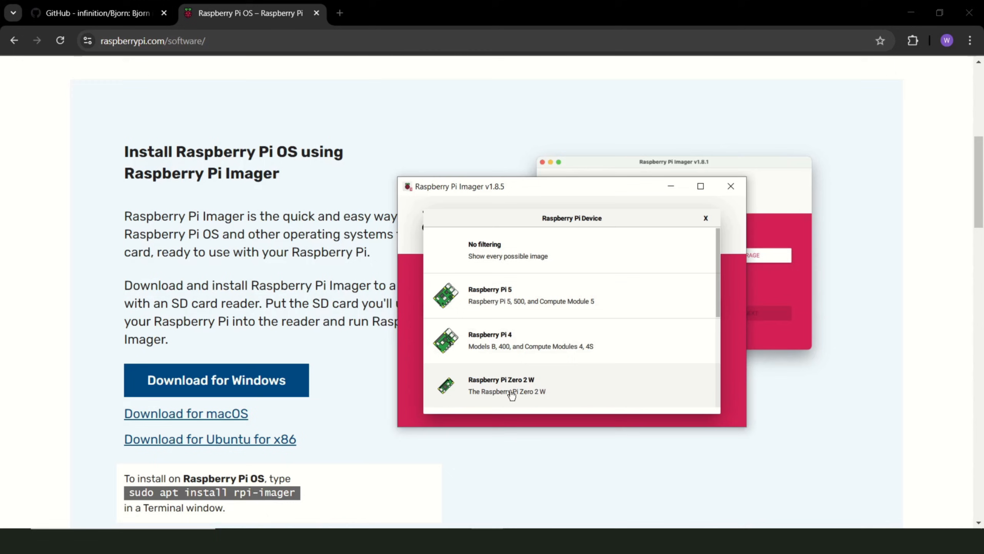
{"action": "left_click", "coordinate": [507, 385]}
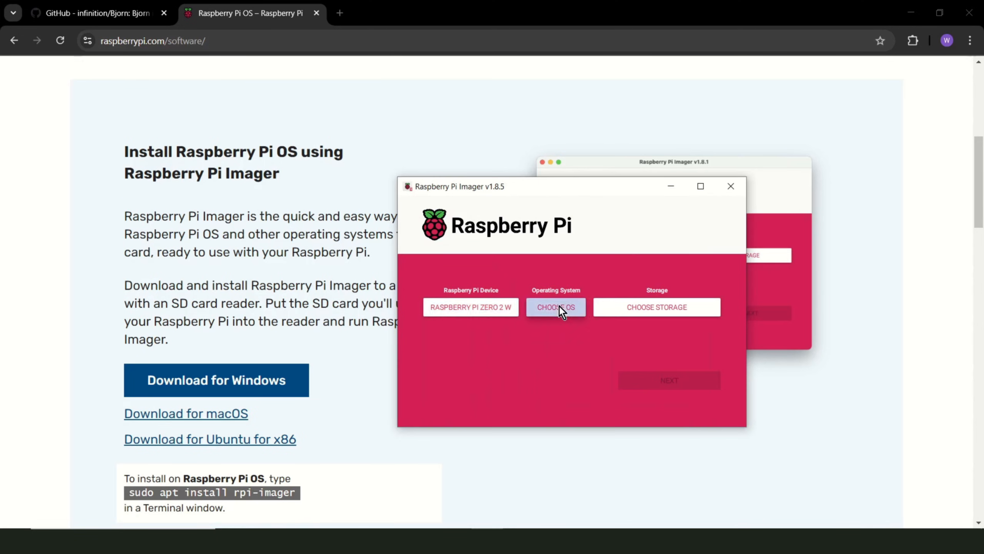
{"action": "left_click", "coordinate": [317, 13]}
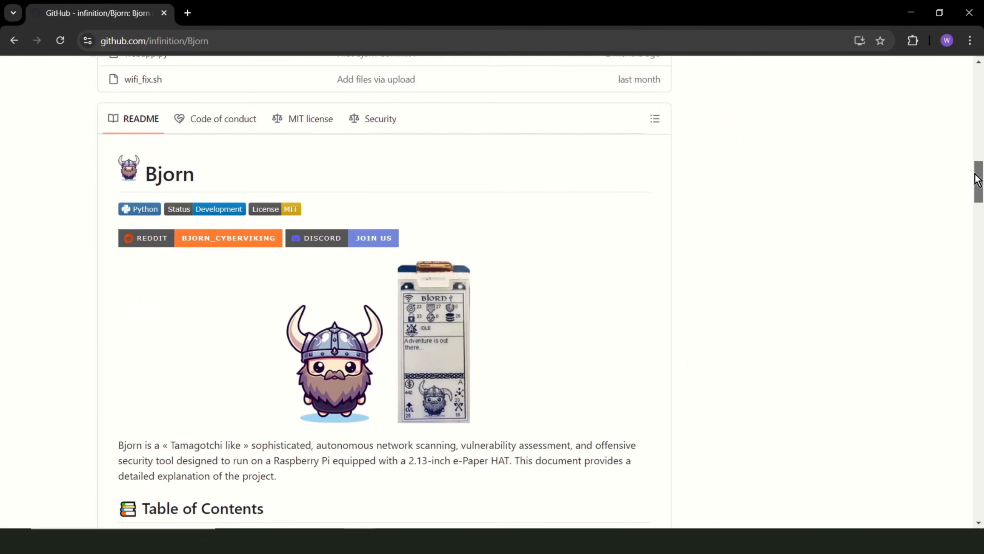
{"action": "scroll", "scroll_direction": "down", "scroll_amount": 3}
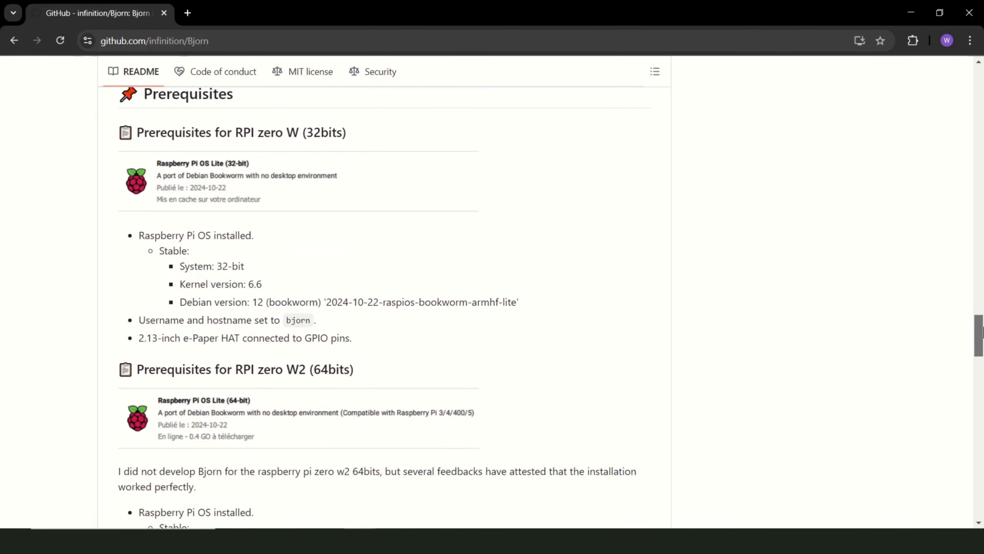
{"action": "double_click", "coordinate": [263, 126]}
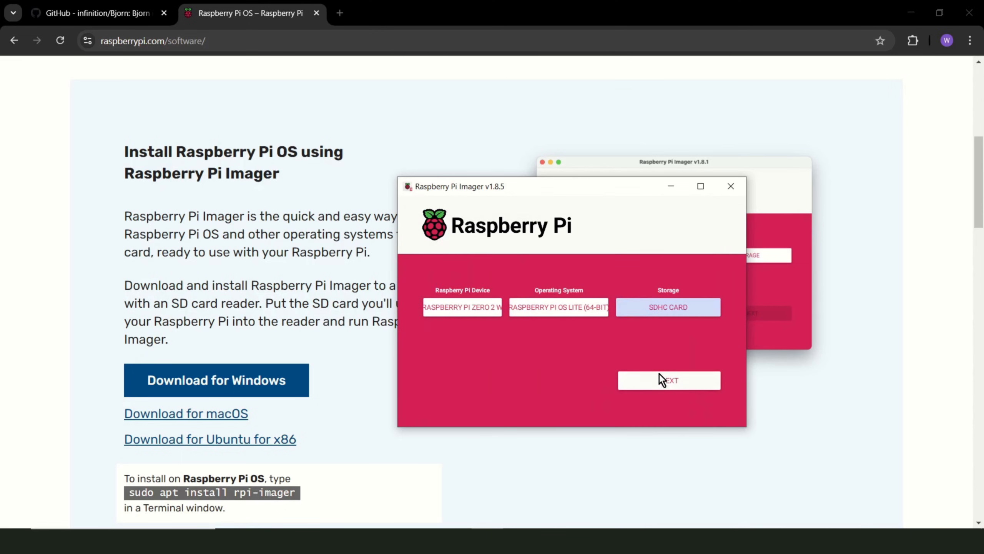
{"action": "left_click", "coordinate": [669, 380]}
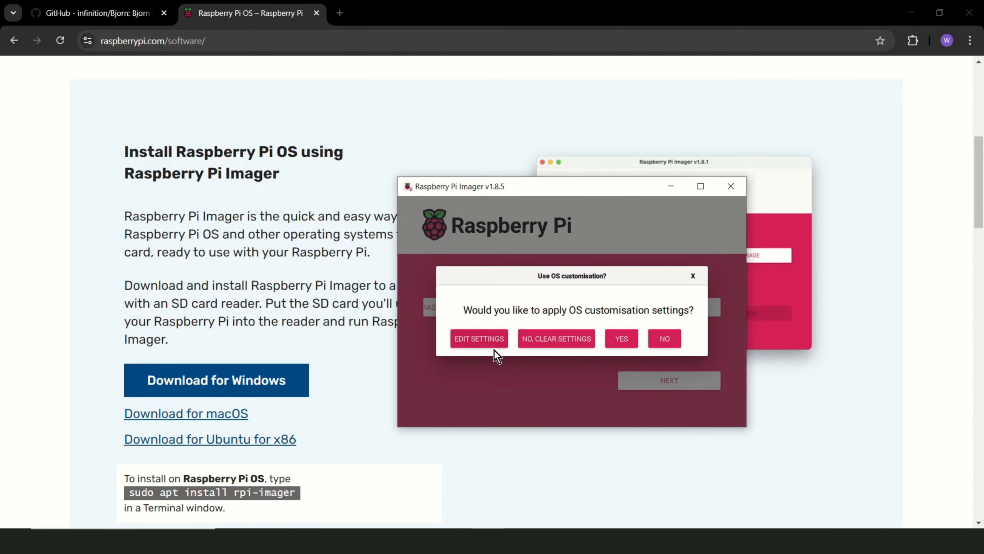
{"action": "left_click", "coordinate": [478, 338]}
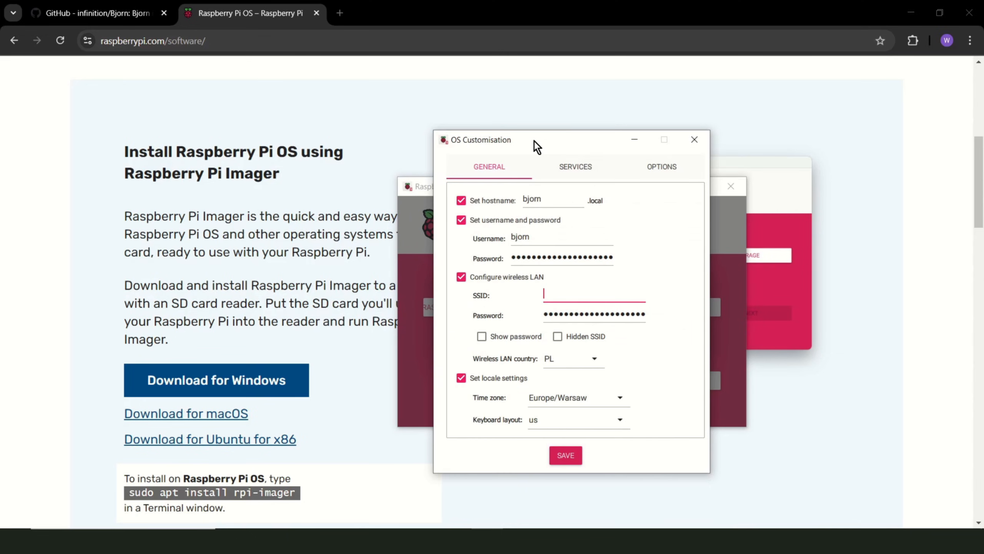
{"action": "mouse_move", "coordinate": [533, 191]}
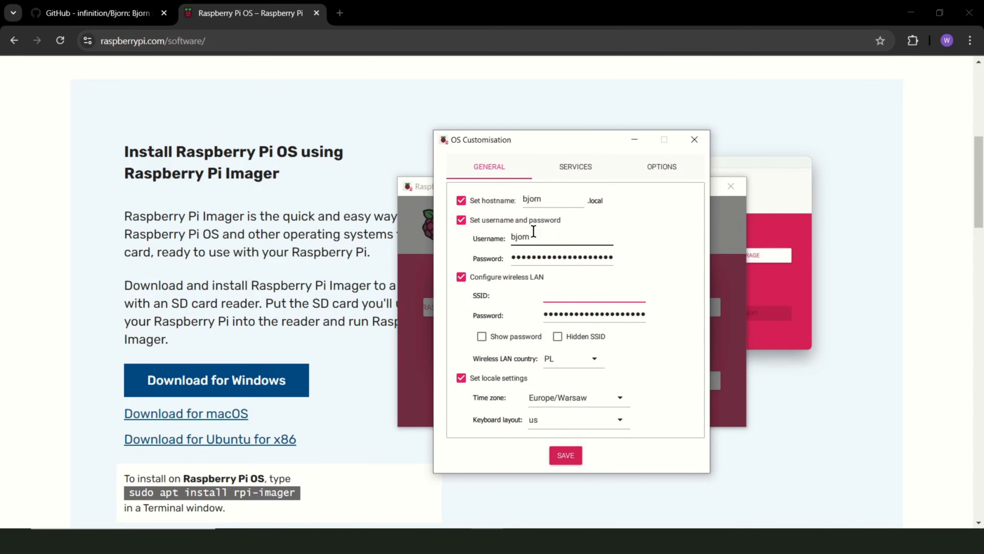
{"action": "left_click", "coordinate": [559, 295]}
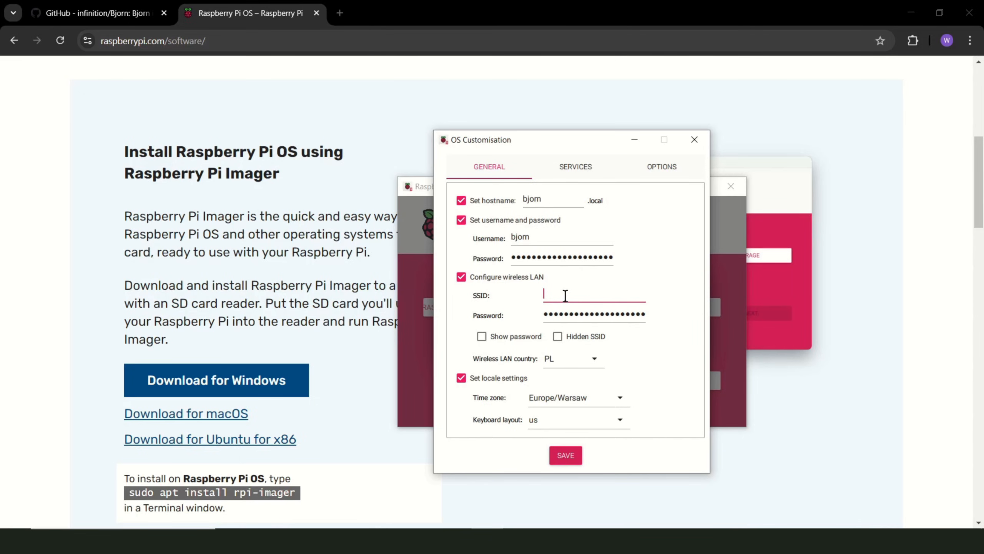
{"action": "mouse_move", "coordinate": [545, 358]}
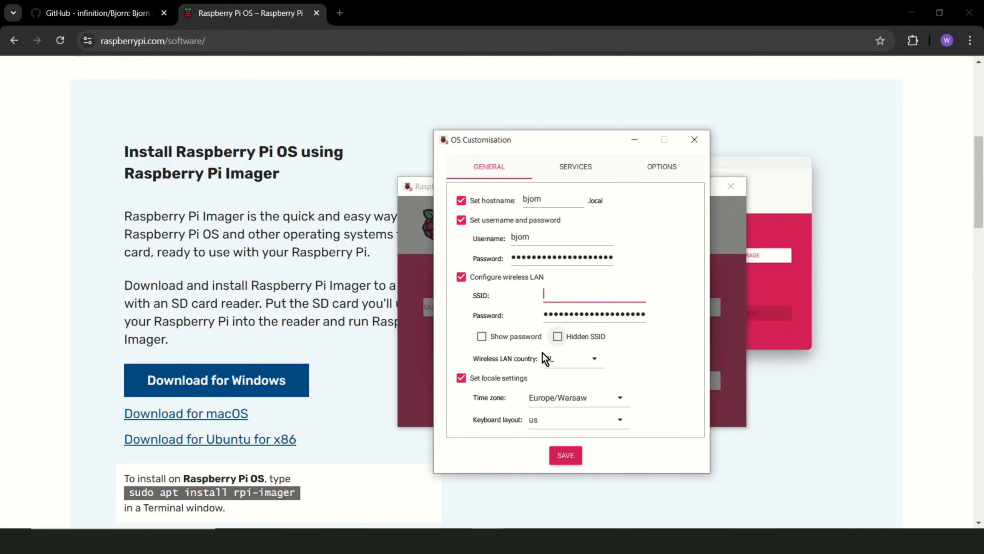
{"action": "left_click", "coordinate": [574, 166]}
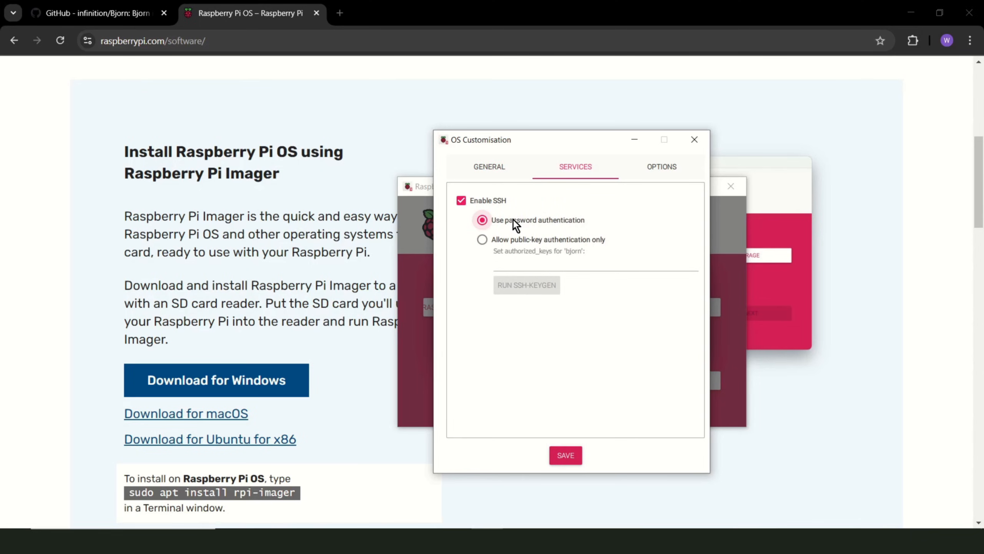
{"action": "mouse_move", "coordinate": [673, 147]}
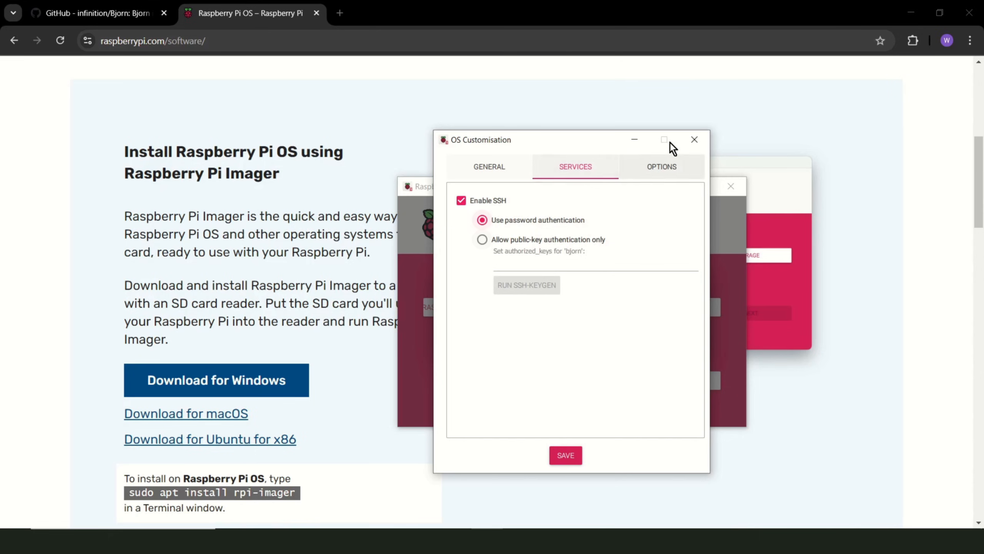
{"action": "left_click", "coordinate": [661, 166]}
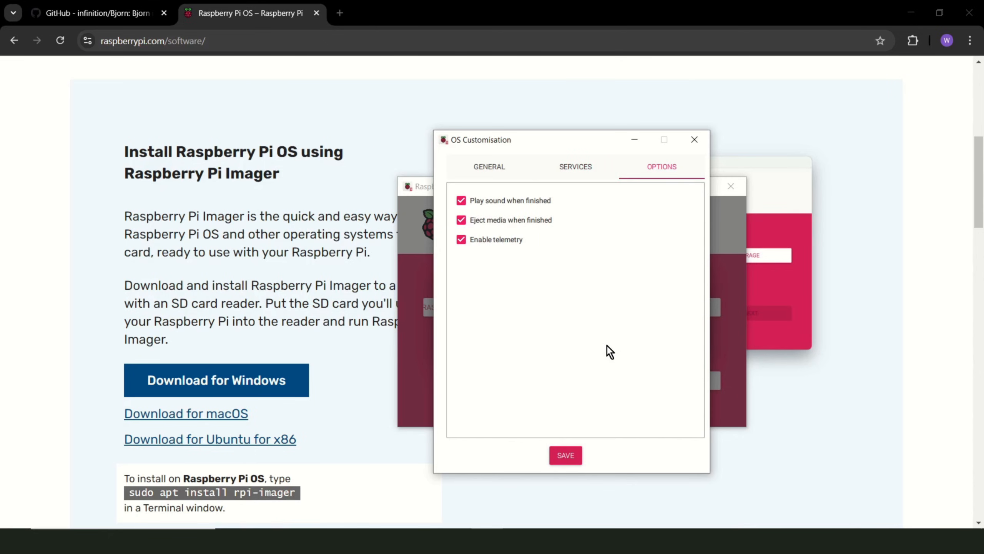
{"action": "mouse_move", "coordinate": [694, 139]}
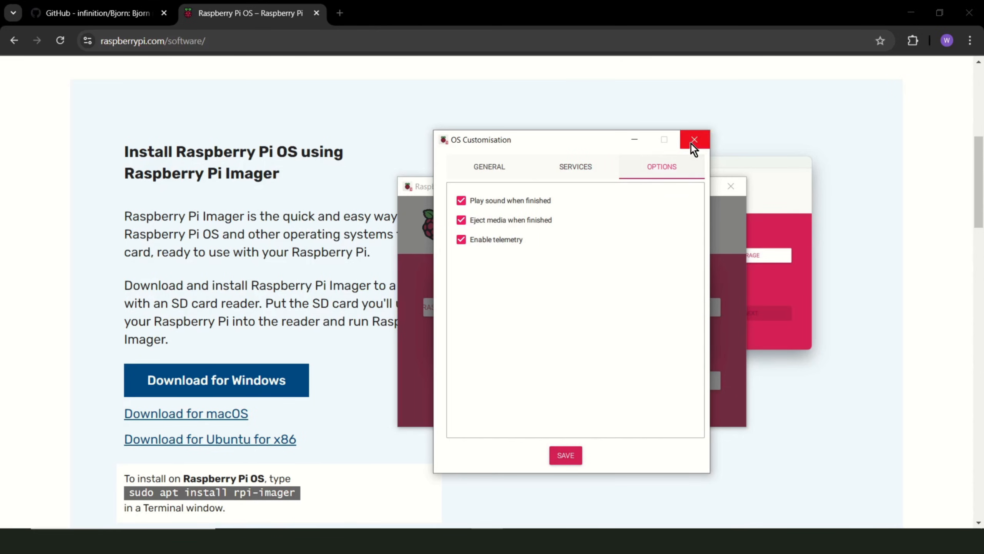
{"action": "left_click", "coordinate": [694, 139]}
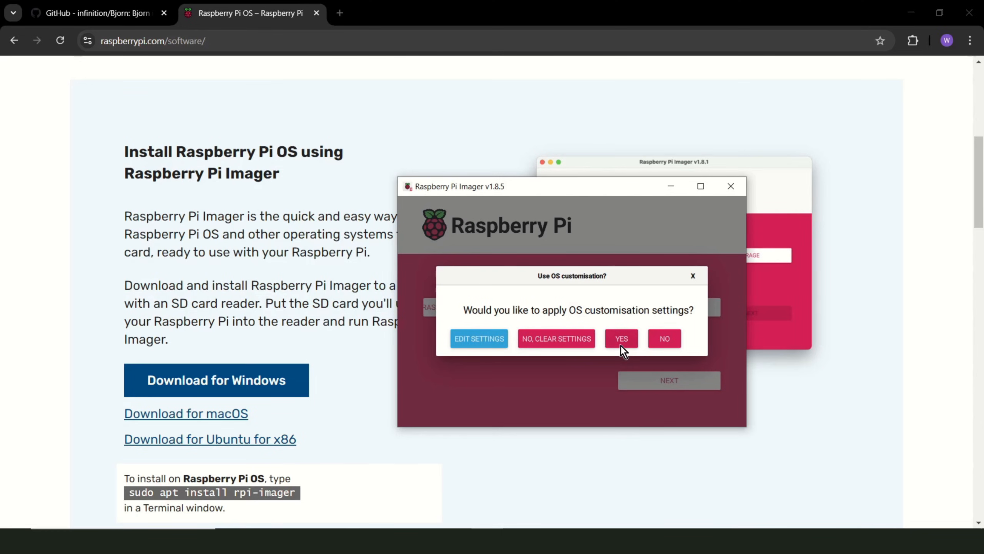
Confirm erasing the SDHC card and cancel the Windows insert-disk and format-disk prompts.
{"action": "left_click", "coordinate": [621, 338]}
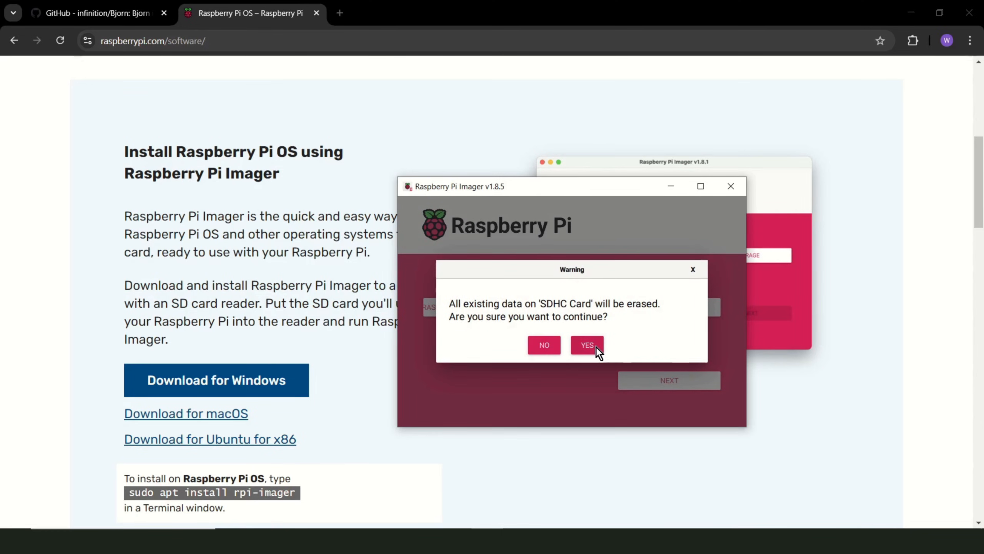
{"action": "left_click", "coordinate": [586, 344]}
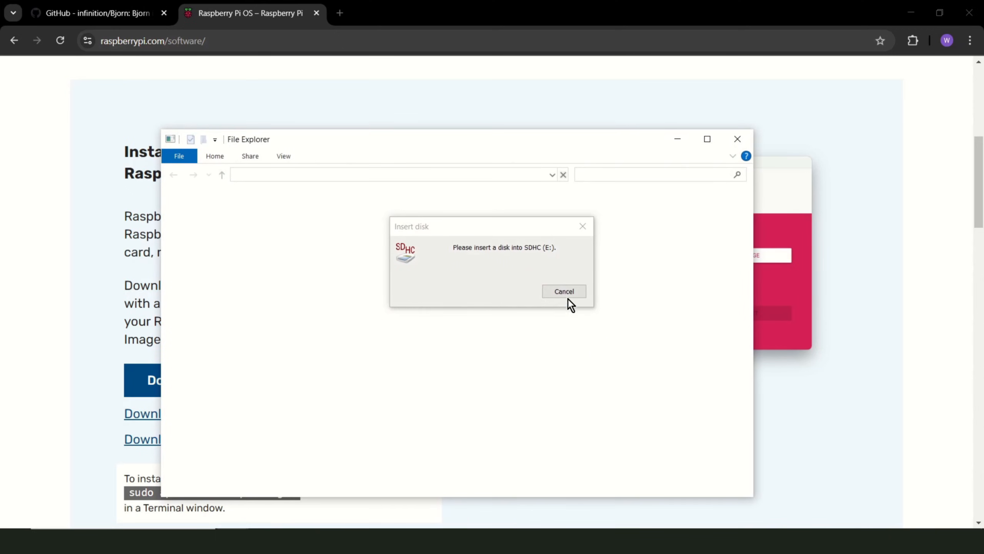
{"action": "left_click", "coordinate": [563, 291]}
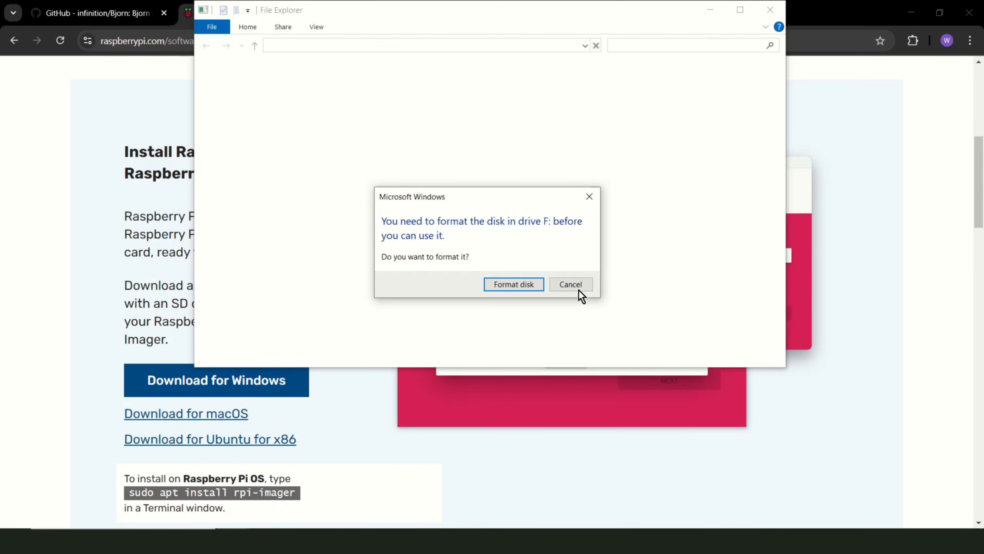
{"action": "left_click", "coordinate": [570, 284]}
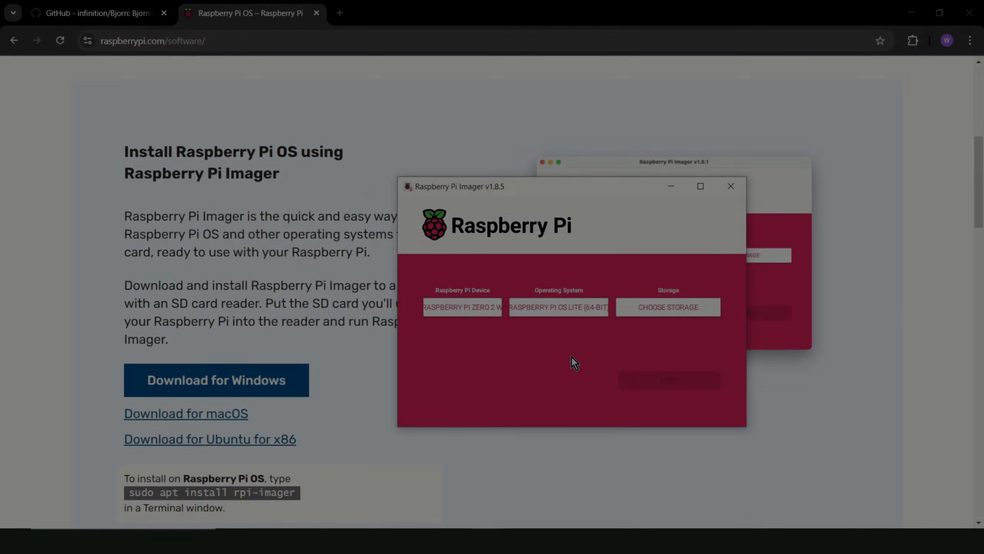
{"action": "left_click", "coordinate": [94, 12]}
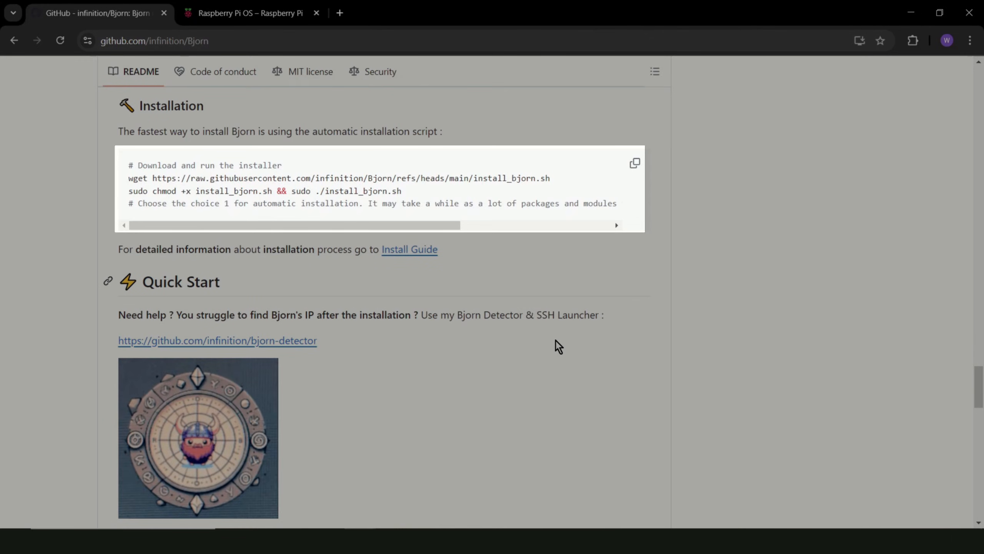
Copy the install_bjorn.sh download-and-run commands and scroll down to Quick Start.
{"action": "left_click", "coordinate": [635, 163]}
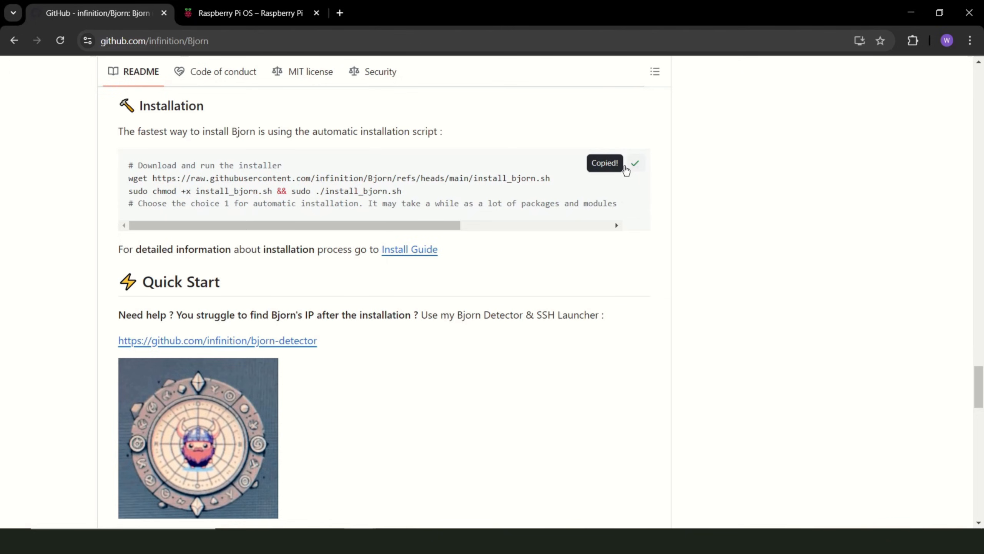
{"action": "mouse_move", "coordinate": [588, 196]}
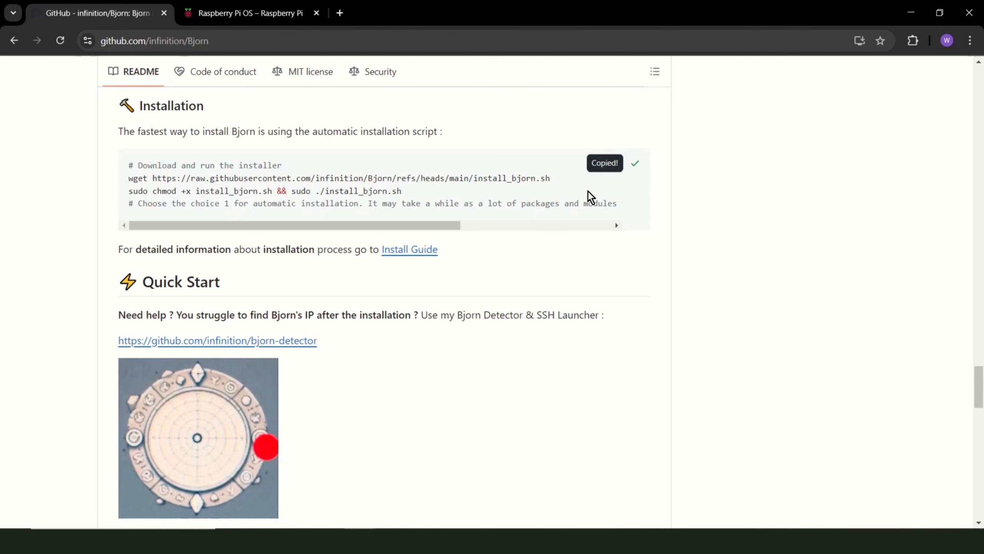
{"action": "scroll", "scroll_direction": "down", "scroll_amount": 3}
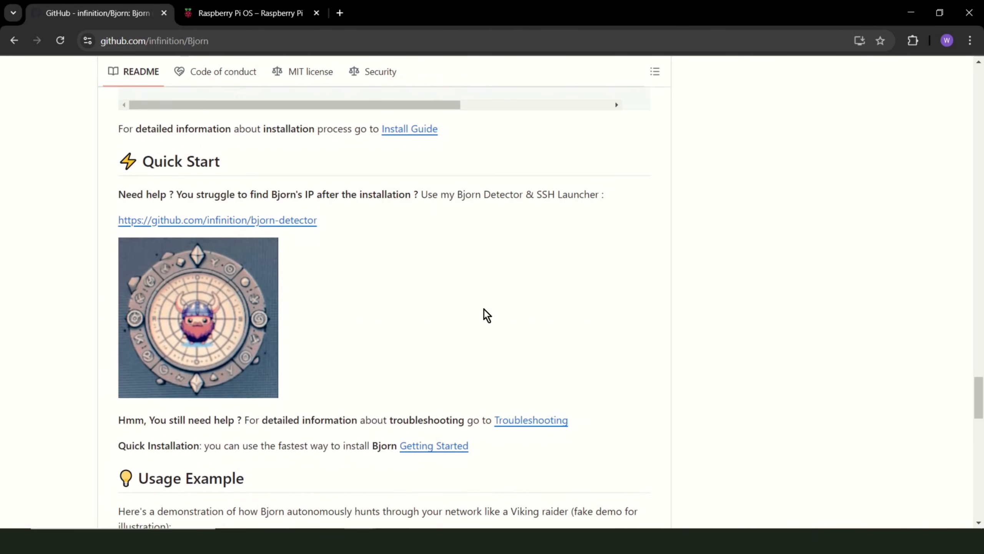
{"action": "mouse_move", "coordinate": [422, 385]}
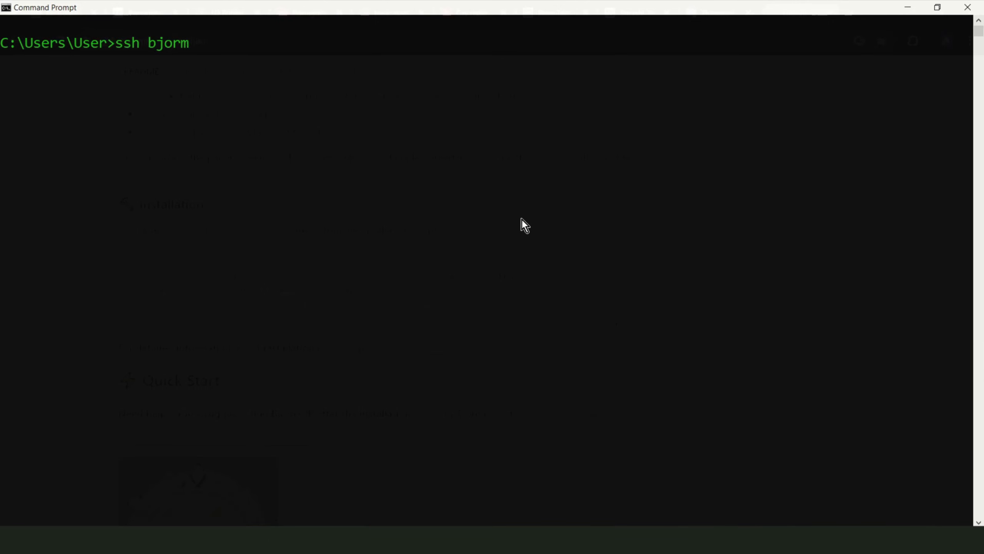
{"action": "type", "text": "@192.168.100.133"}
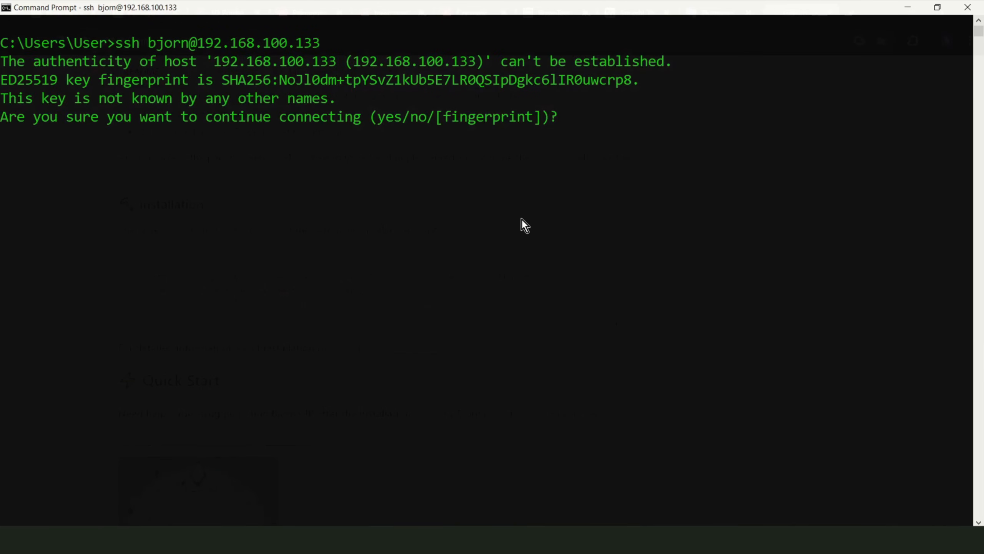
{"action": "type", "text": "yes"}
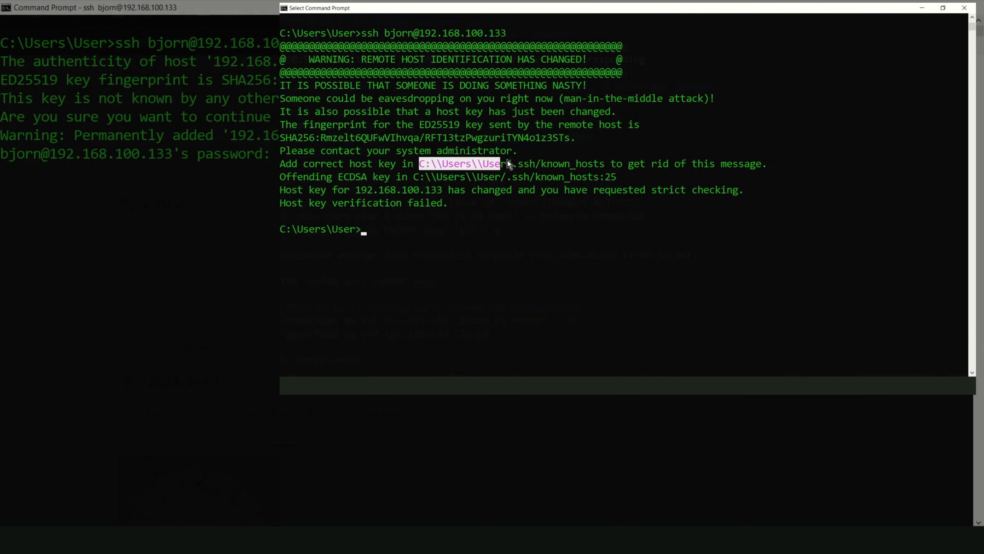
Open known_hosts in Notepad and delete the stale 192.168.100.133 host key lines.
{"action": "left_click", "coordinate": [603, 163]}
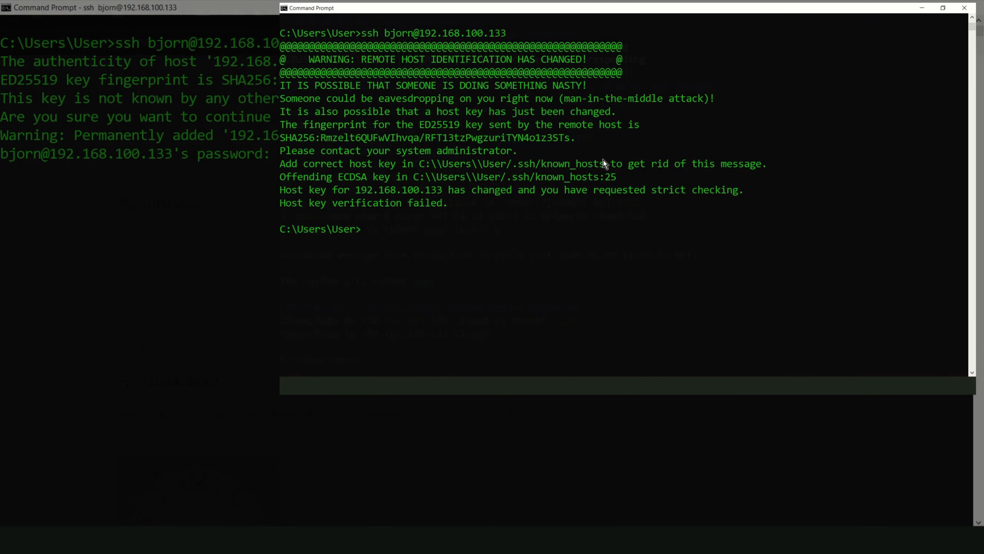
{"action": "mouse_move", "coordinate": [556, 248]}
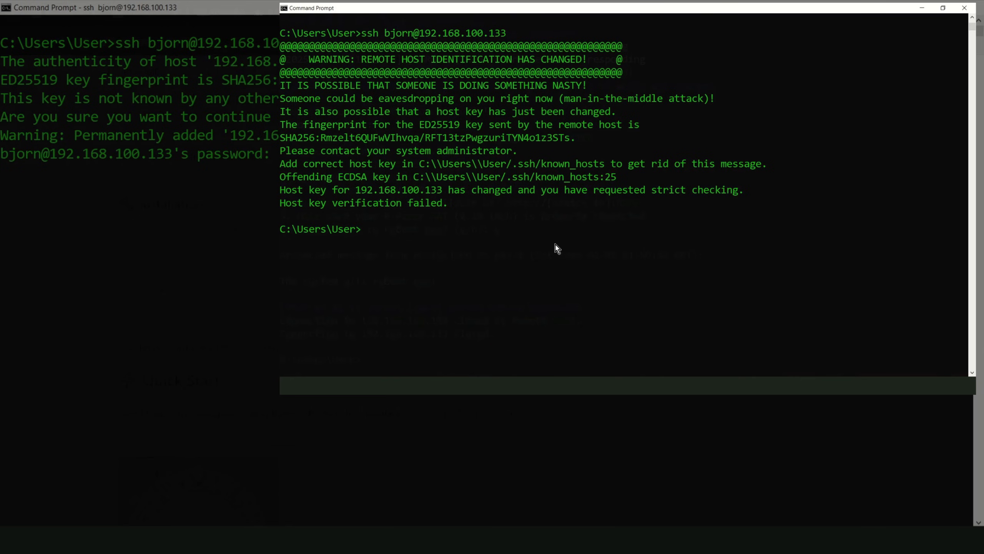
{"action": "type", "text": "notepa"}
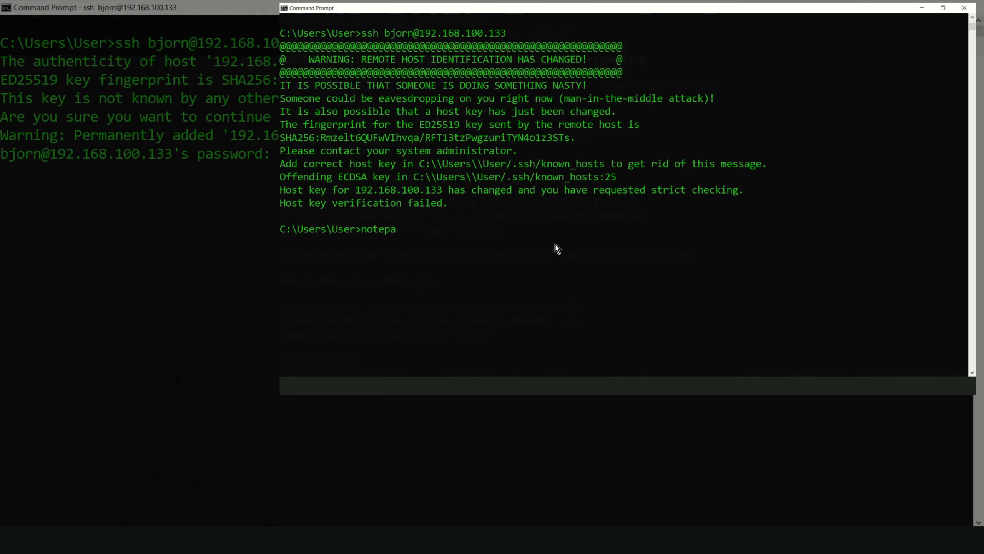
{"action": "key", "text": "Return"}
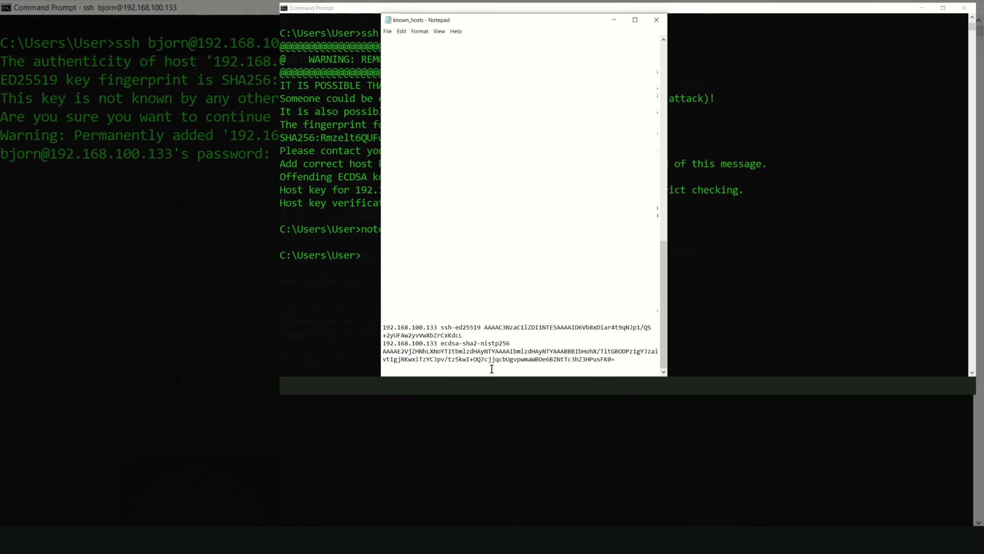
{"action": "key", "text": "ctrl+a"}
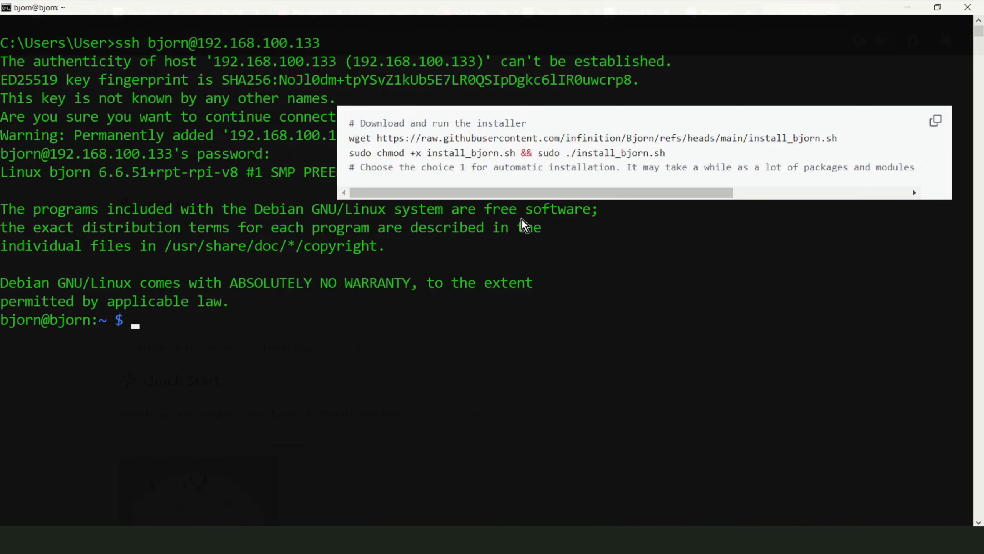
{"action": "mouse_move", "coordinate": [556, 321]}
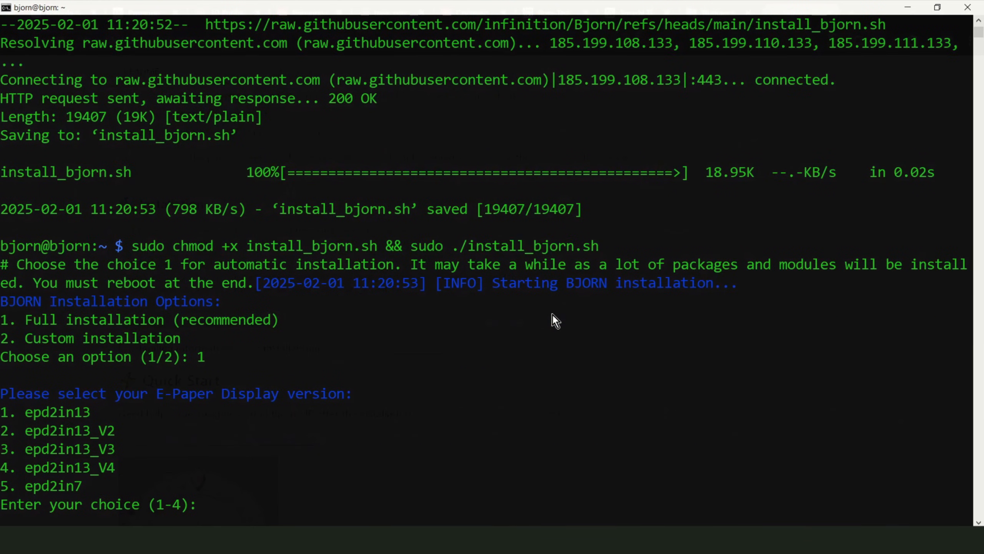
Choose display option 4 (epd2in13_V4) and confirm continuing with y.
{"action": "type", "text": "4"}
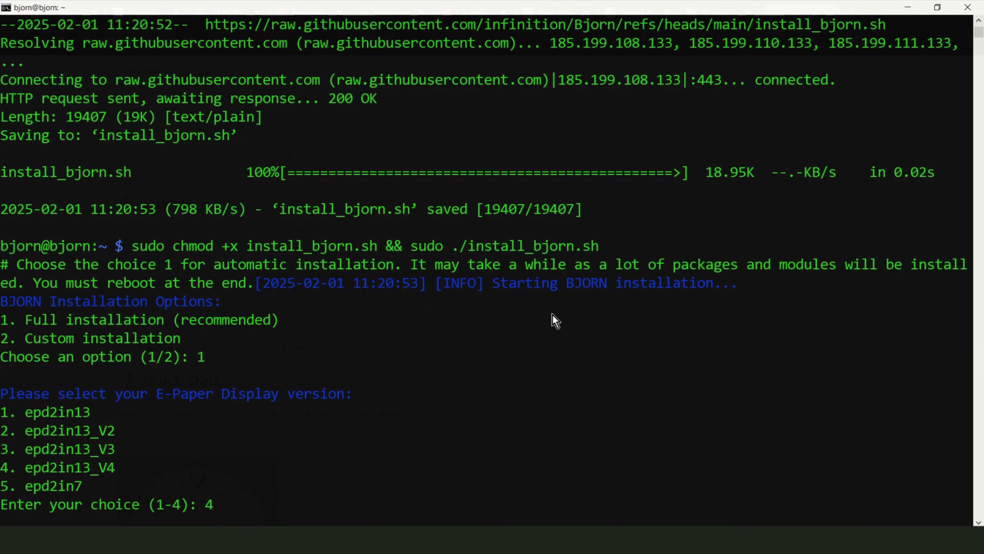
{"action": "key", "text": "Return"}
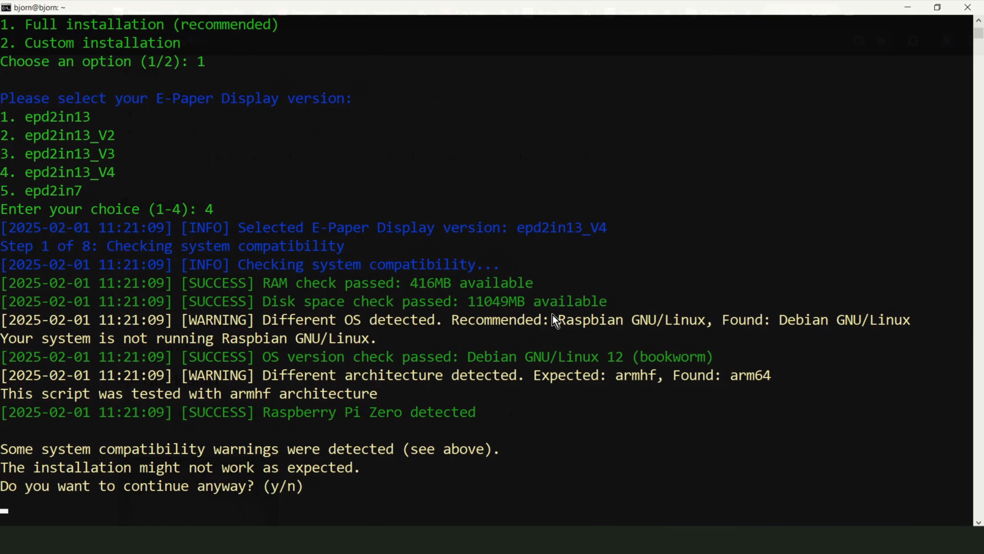
{"action": "type", "text": "y"}
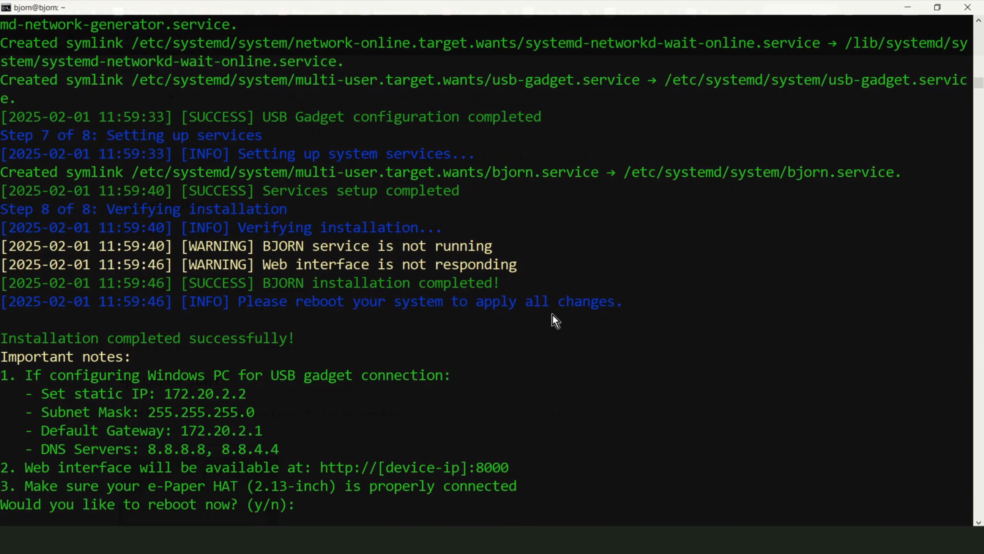
Answer y to reboot the Pi now.
{"action": "type", "text": "y"}
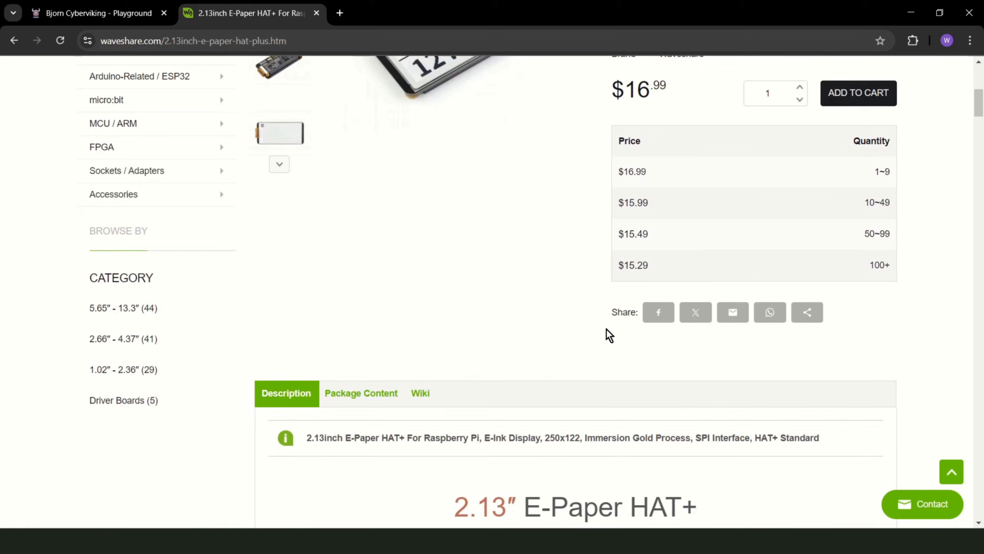
{"action": "scroll", "scroll_direction": "down", "scroll_amount": 3}
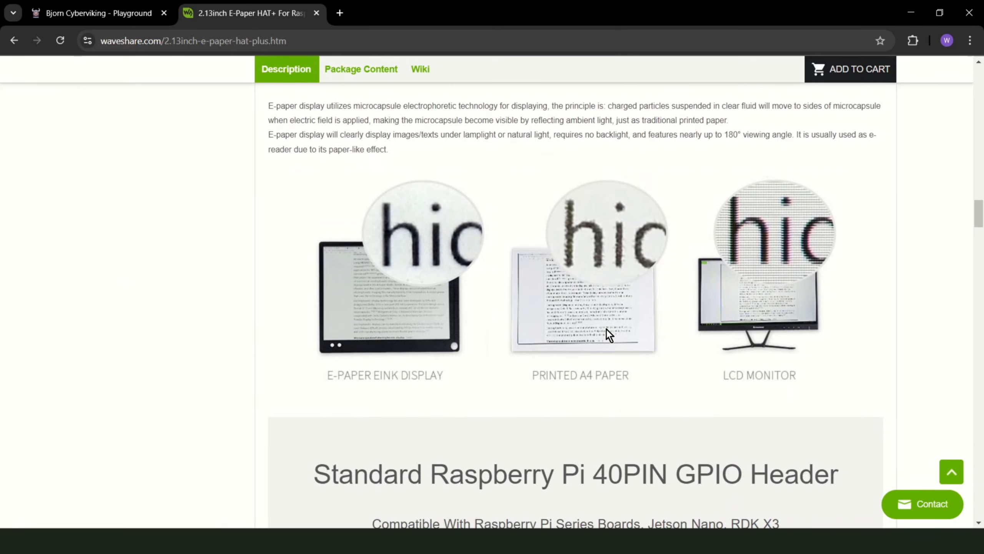
{"action": "scroll", "scroll_direction": "down", "scroll_amount": 3}
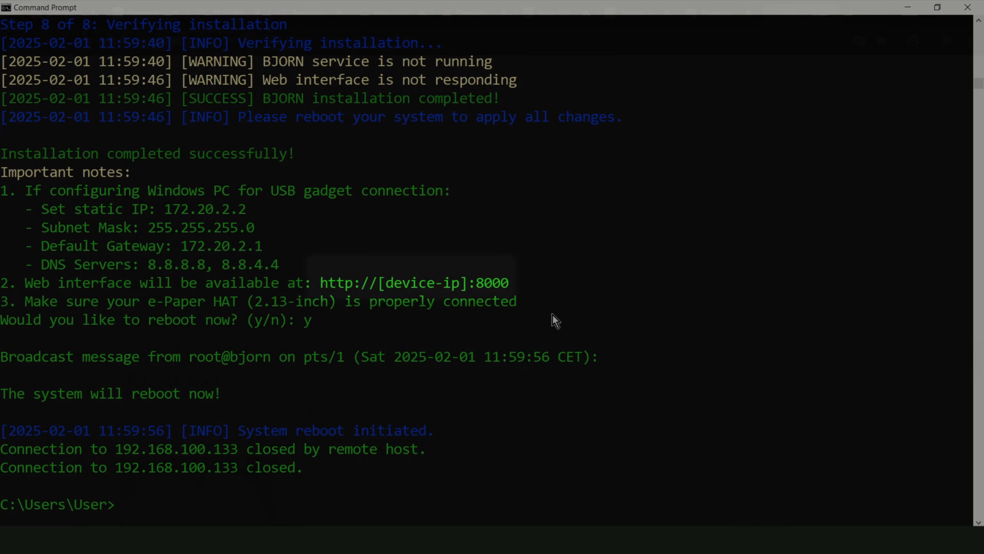
{"action": "mouse_move", "coordinate": [825, 436]}
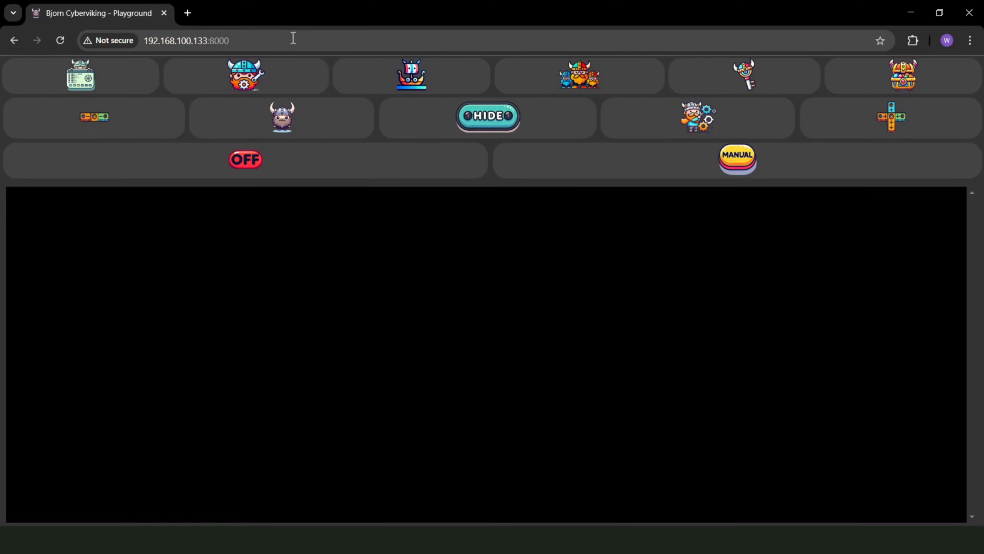
Switch Bjorn's automatic operation on, check the live log, then open the Config page.
{"action": "left_click", "coordinate": [245, 158]}
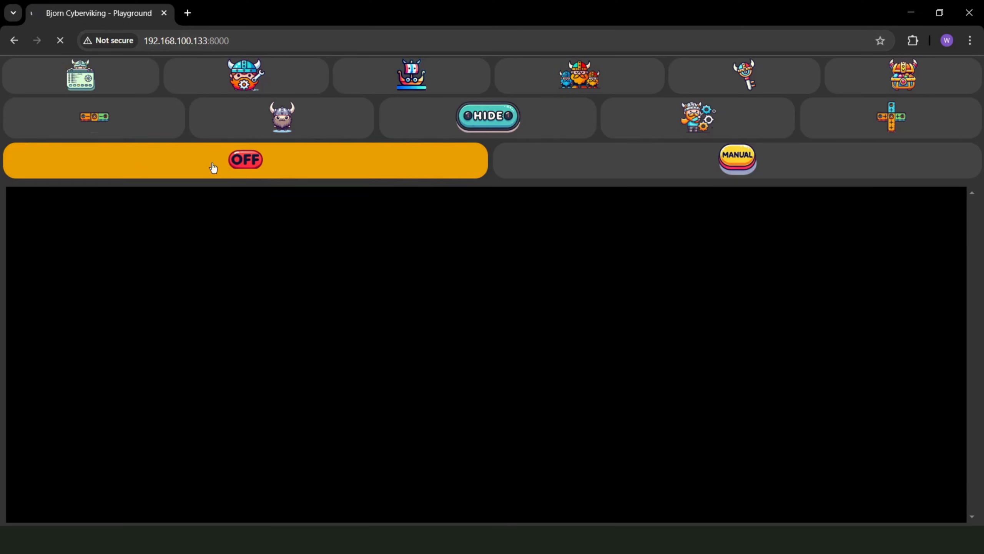
{"action": "left_click", "coordinate": [245, 159]}
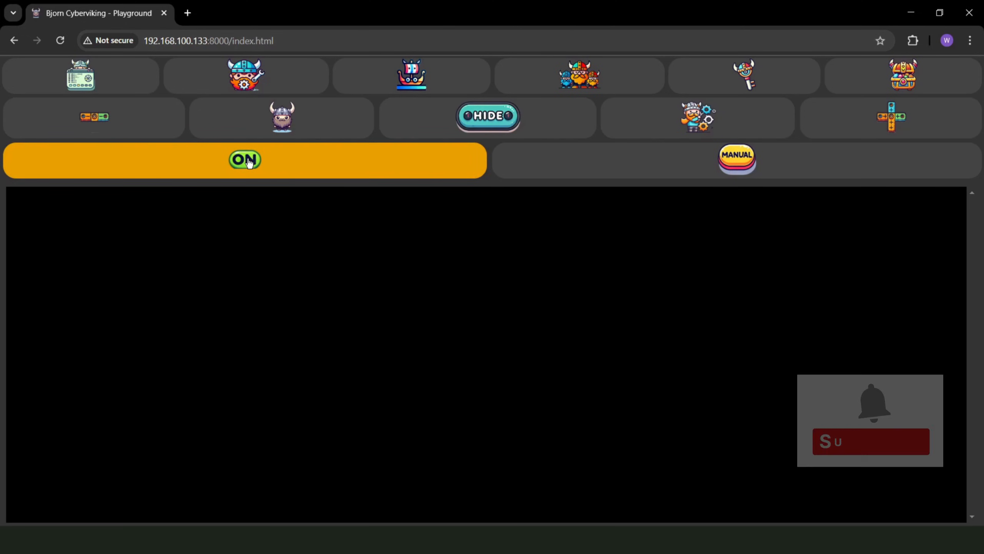
{"action": "left_click", "coordinate": [245, 160]}
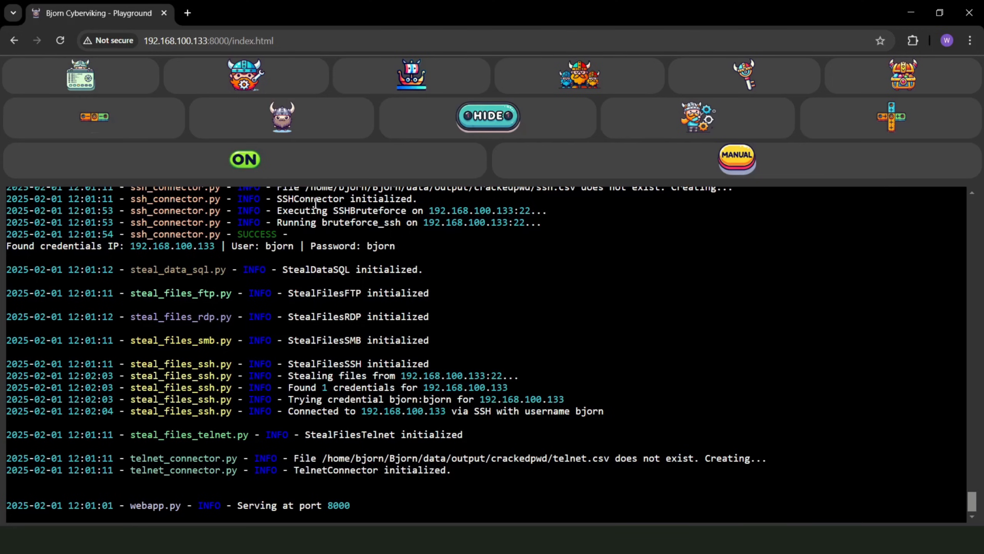
{"action": "scroll", "scroll_direction": "down", "scroll_amount": 3}
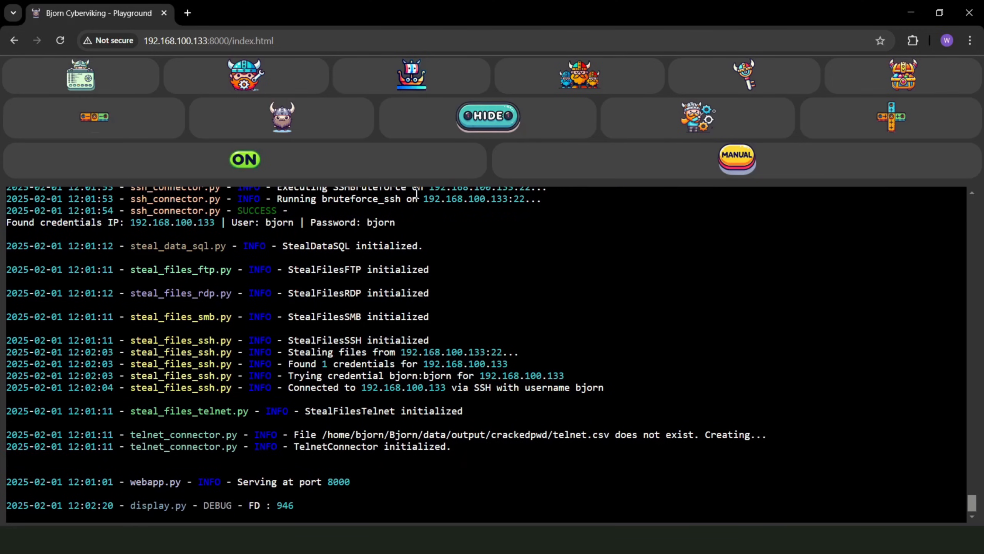
{"action": "left_click", "coordinate": [245, 75]}
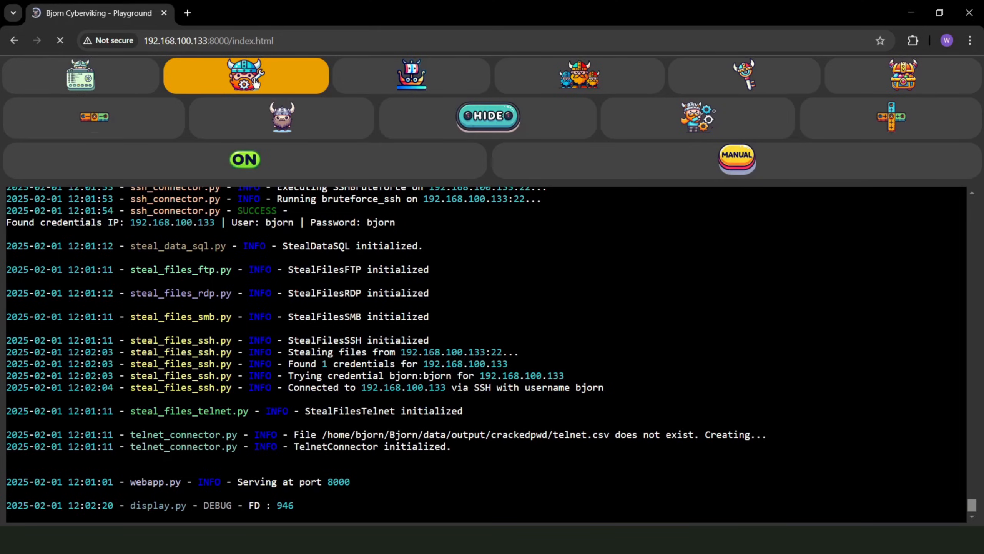
{"action": "left_click", "coordinate": [245, 75]}
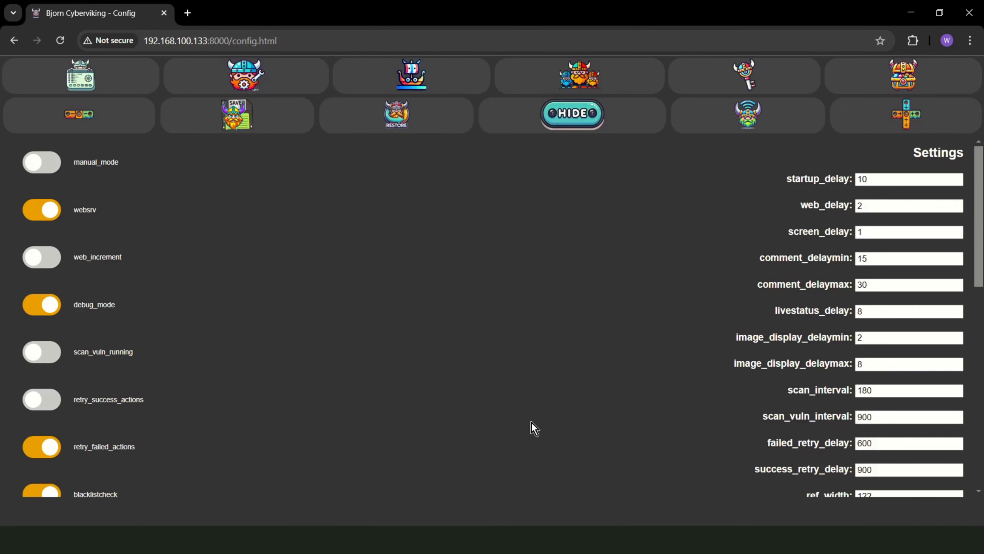
Scroll the Config page down to the epd_type field set to epd2in13_V3.
{"action": "scroll", "scroll_direction": "down", "scroll_amount": 3}
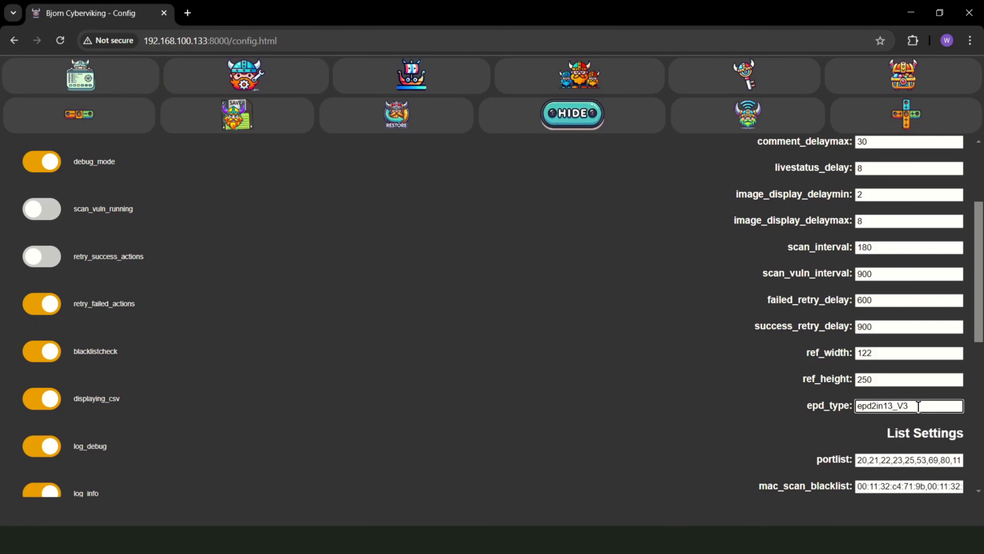
{"action": "mouse_move", "coordinate": [457, 176]}
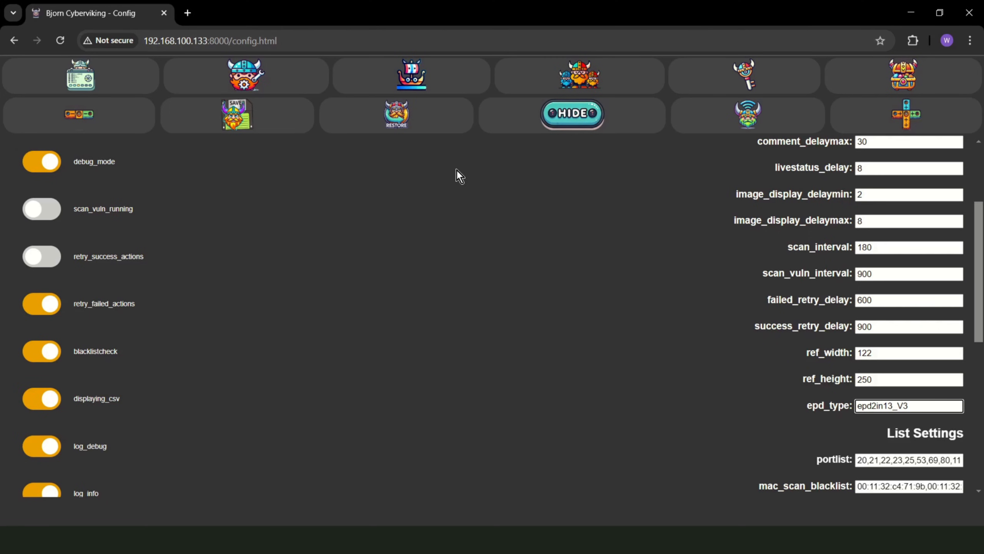
{"action": "left_click", "coordinate": [237, 115]}
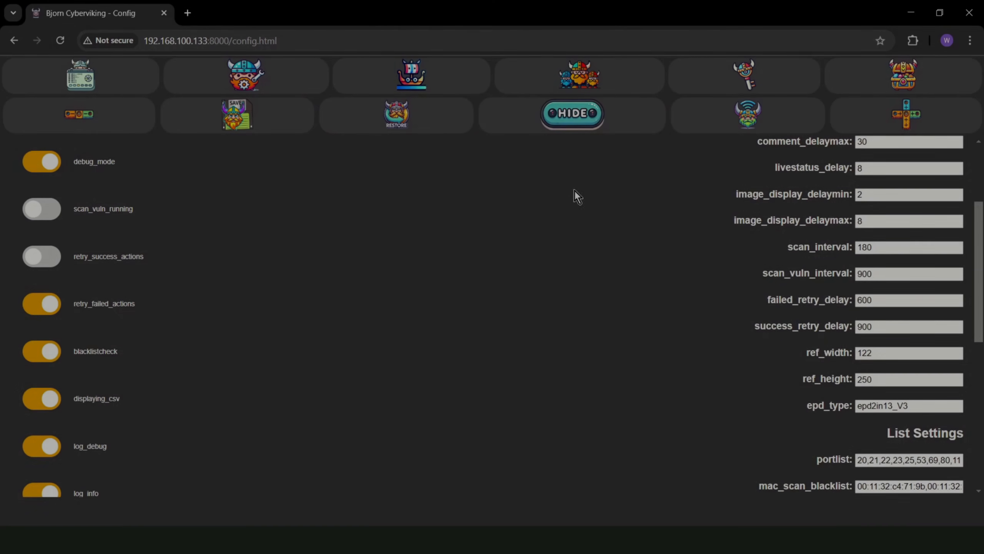
{"action": "mouse_move", "coordinate": [585, 262]}
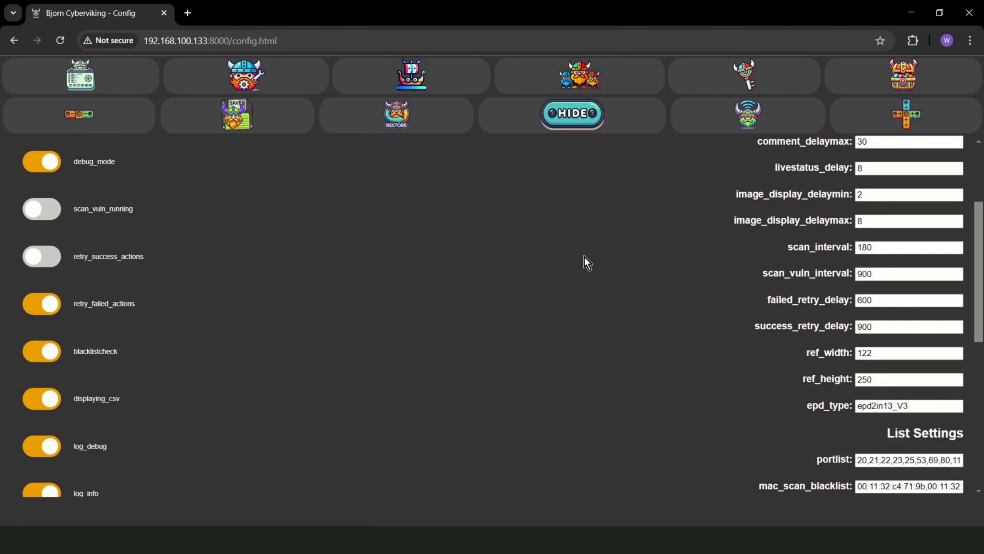
{"action": "mouse_move", "coordinate": [594, 175]}
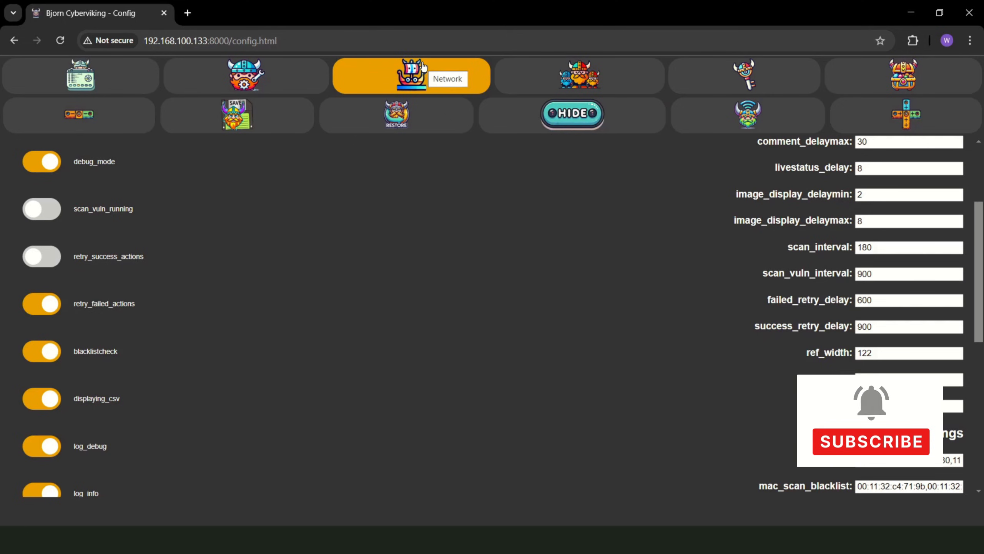
Show the Available Wi-Fi Networks list, with one network marked connected.
{"action": "left_click", "coordinate": [79, 115]}
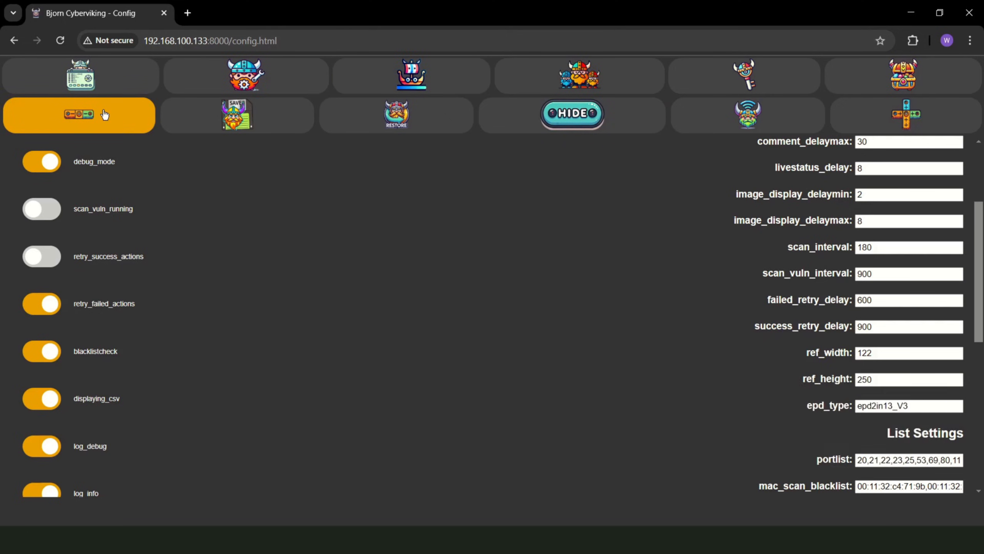
{"action": "scroll", "scroll_direction": "down", "scroll_amount": 3}
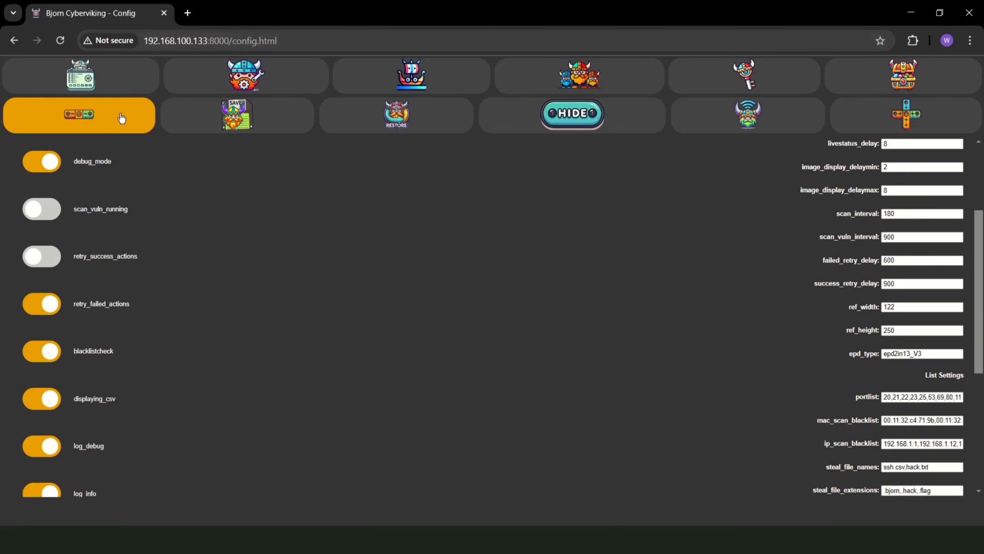
{"action": "left_click", "coordinate": [905, 114]}
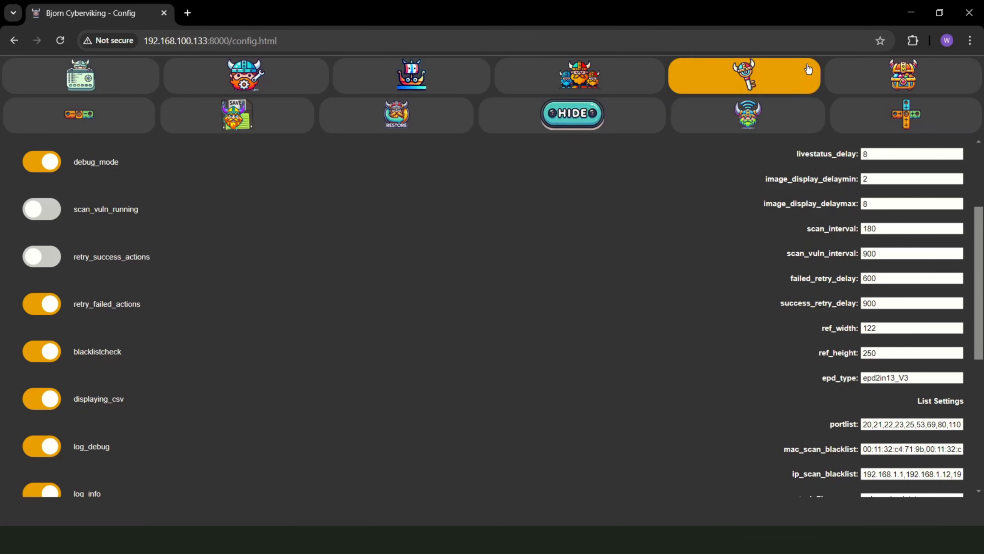
{"action": "left_click", "coordinate": [746, 114]}
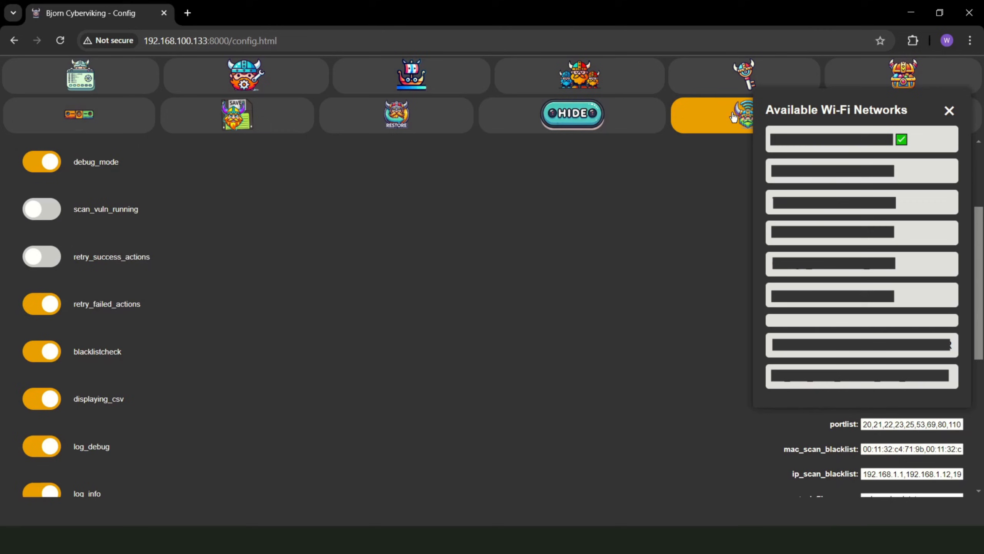
Close the Wi-Fi list and view the Network table of seven 192.168.100.x hosts.
{"action": "left_click", "coordinate": [948, 111]}
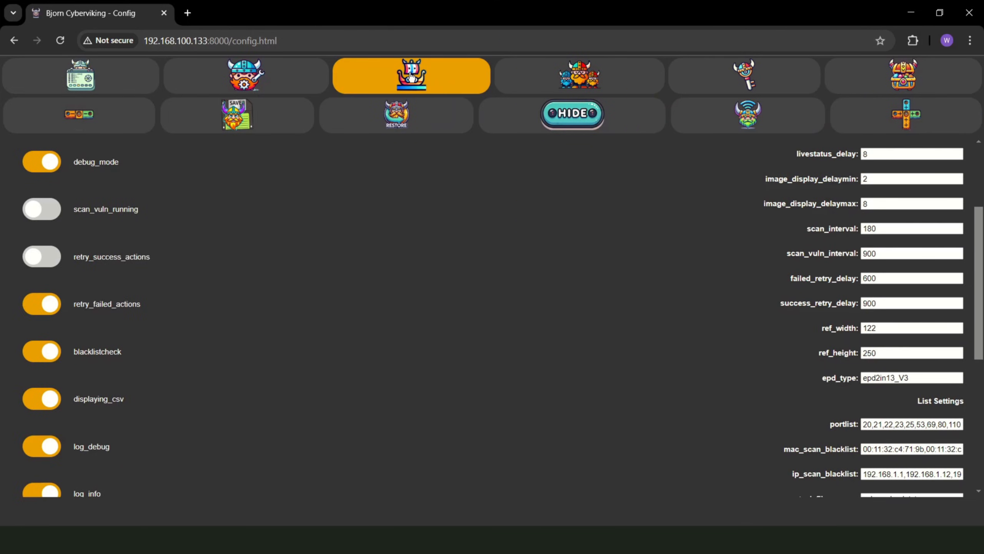
{"action": "left_click", "coordinate": [411, 75]}
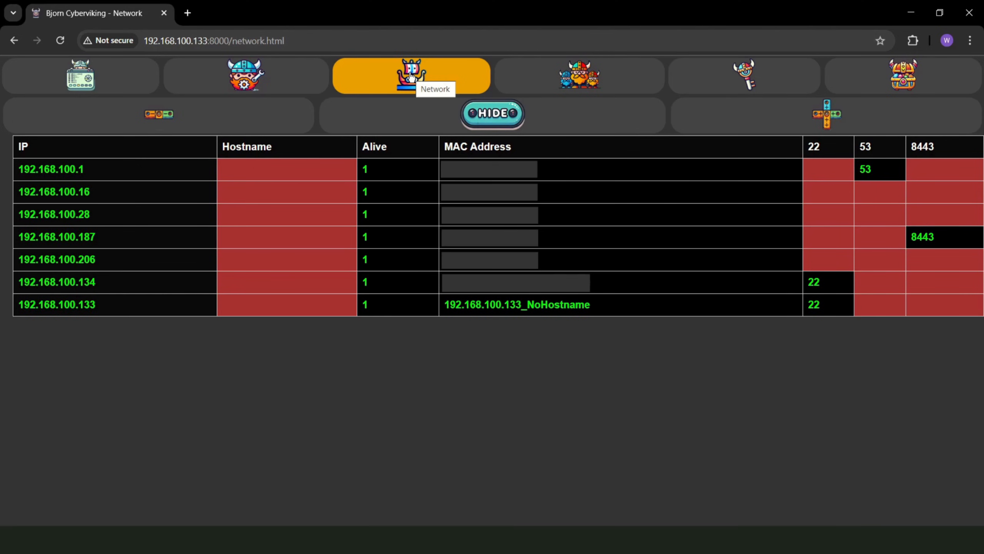
View NetKB results for SSH brute-force and file theft on 192.168.100.133, toggling HIDE/REVEAL.
{"action": "left_click", "coordinate": [578, 76]}
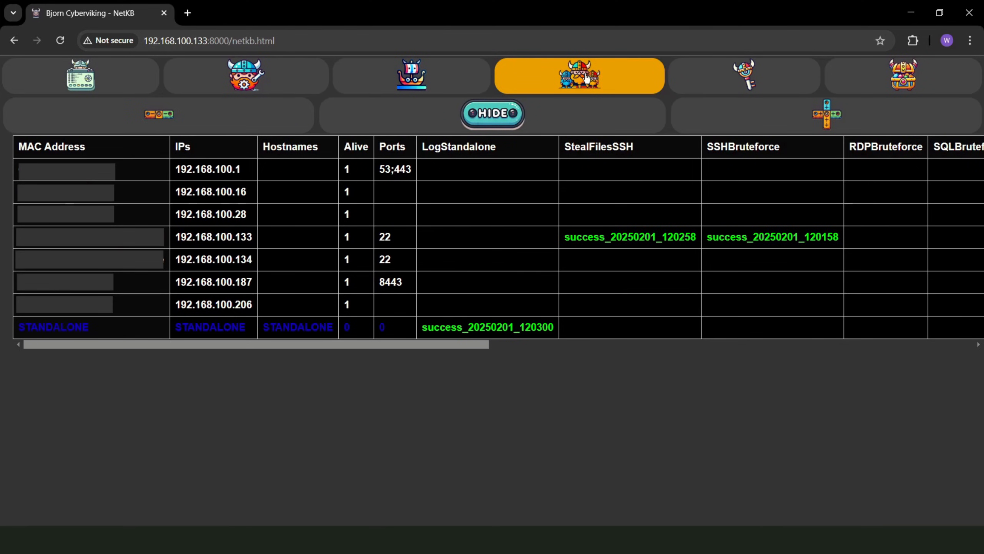
{"action": "left_click", "coordinate": [579, 76]}
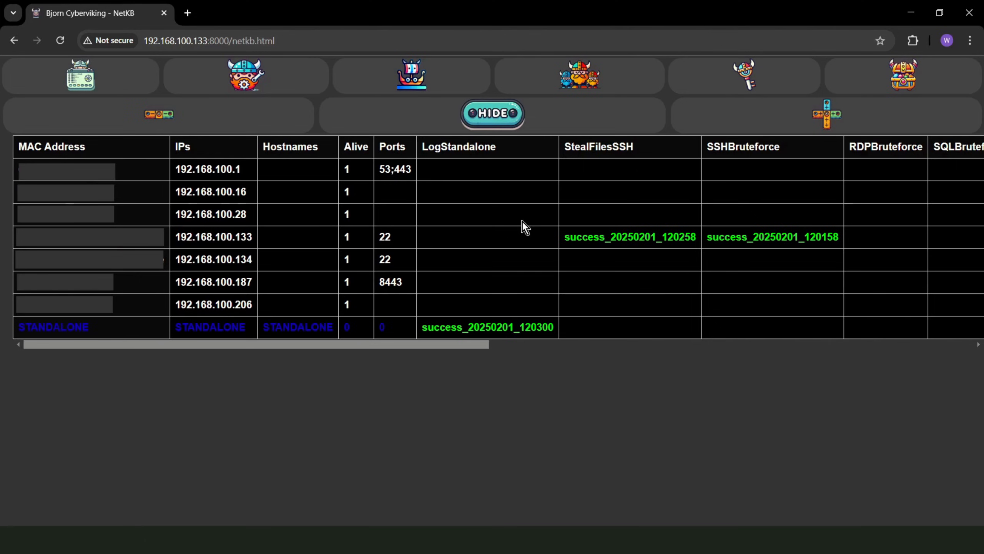
{"action": "left_click", "coordinate": [492, 114]}
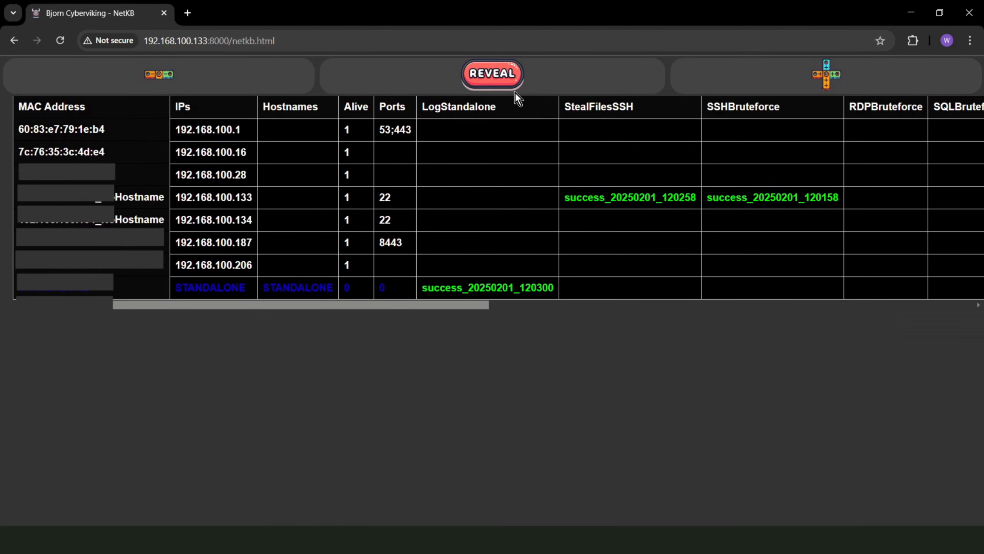
{"action": "left_click", "coordinate": [492, 75]}
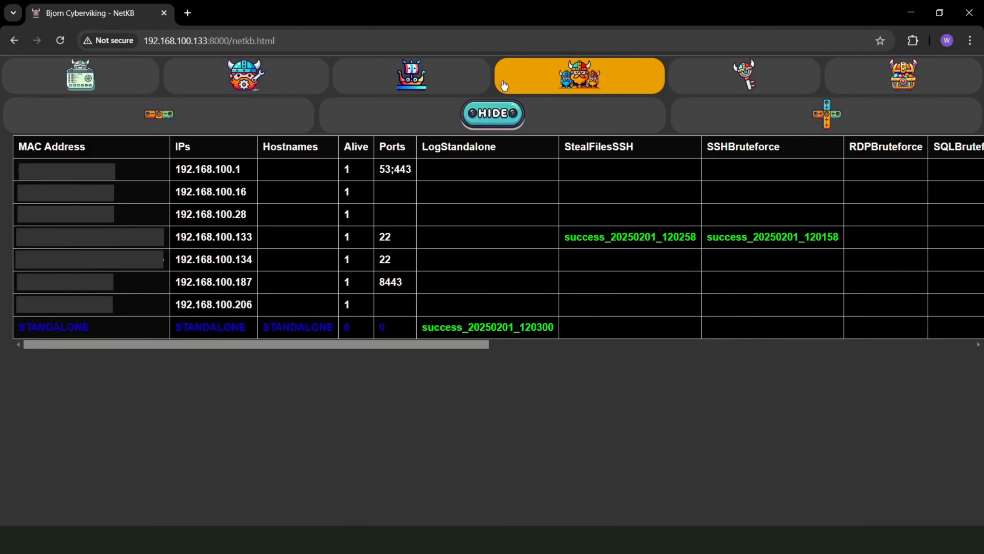
{"action": "left_click", "coordinate": [744, 76]}
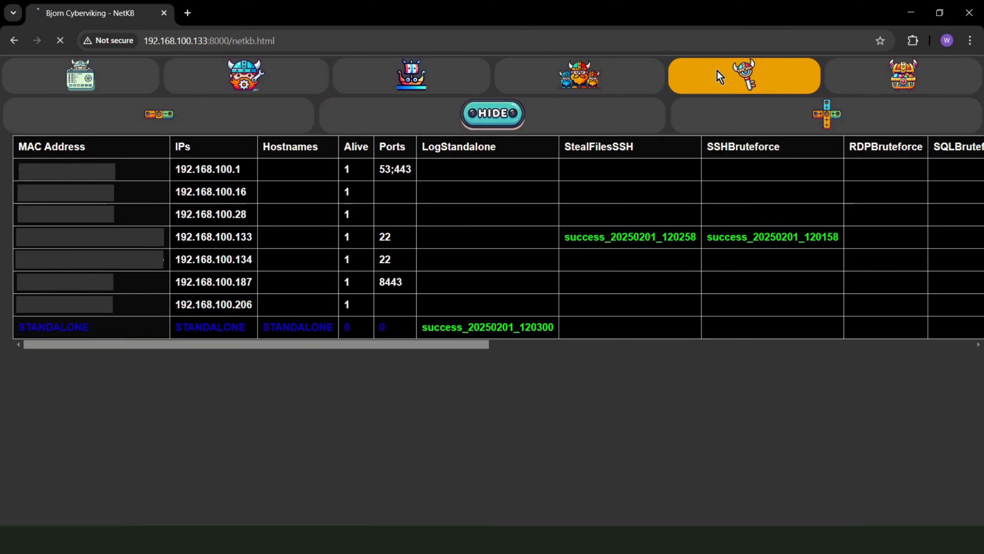
{"action": "left_click", "coordinate": [744, 75]}
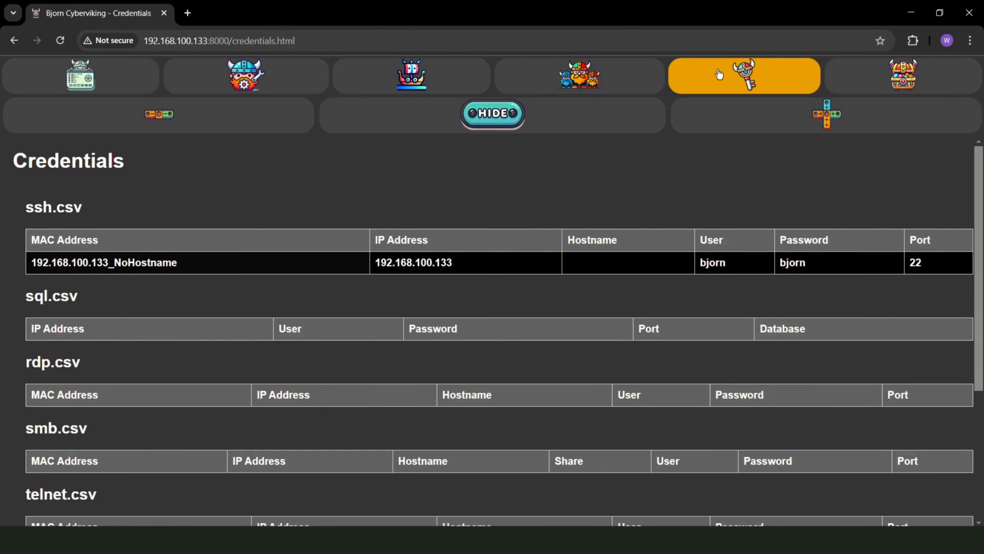
{"action": "mouse_move", "coordinate": [669, 165]}
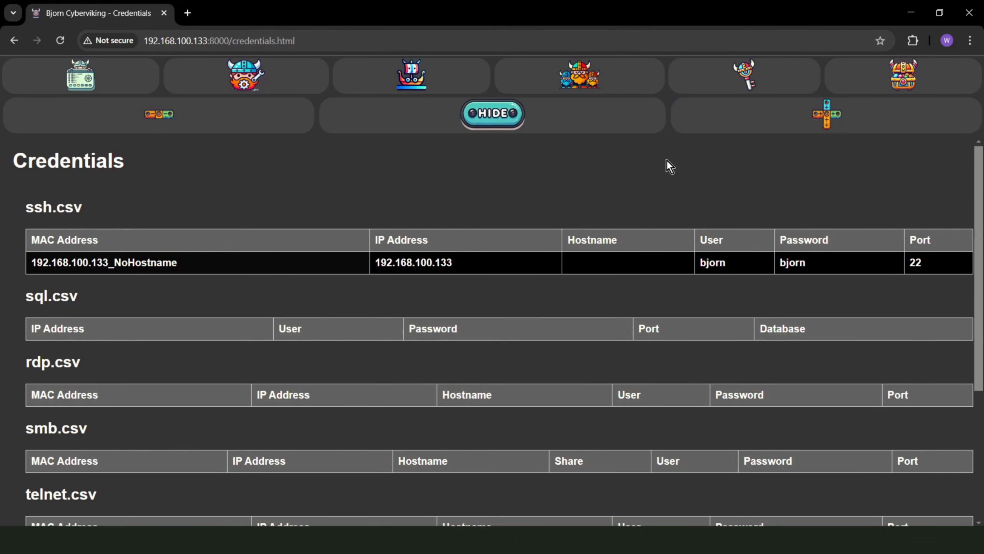
{"action": "mouse_move", "coordinate": [698, 184]}
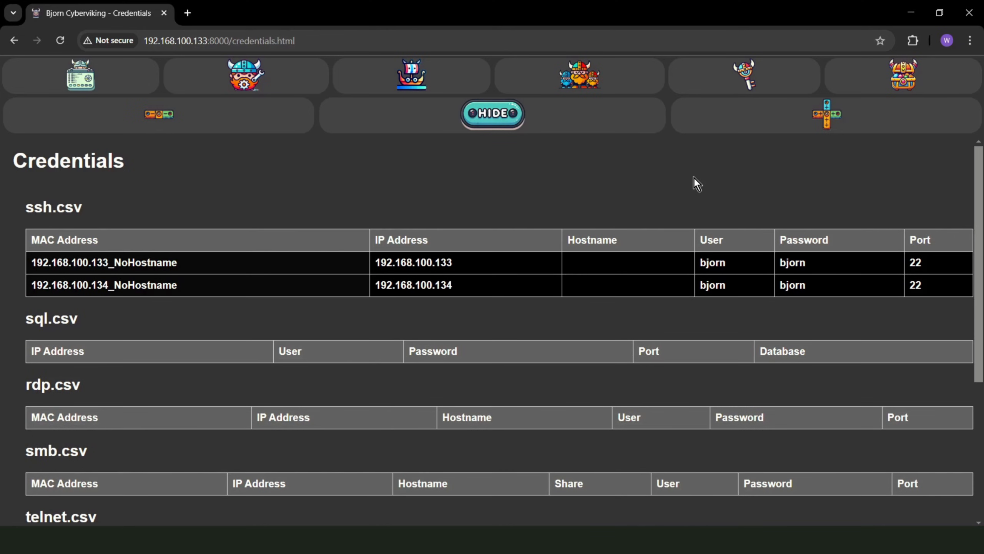
{"action": "mouse_move", "coordinate": [882, 87]}
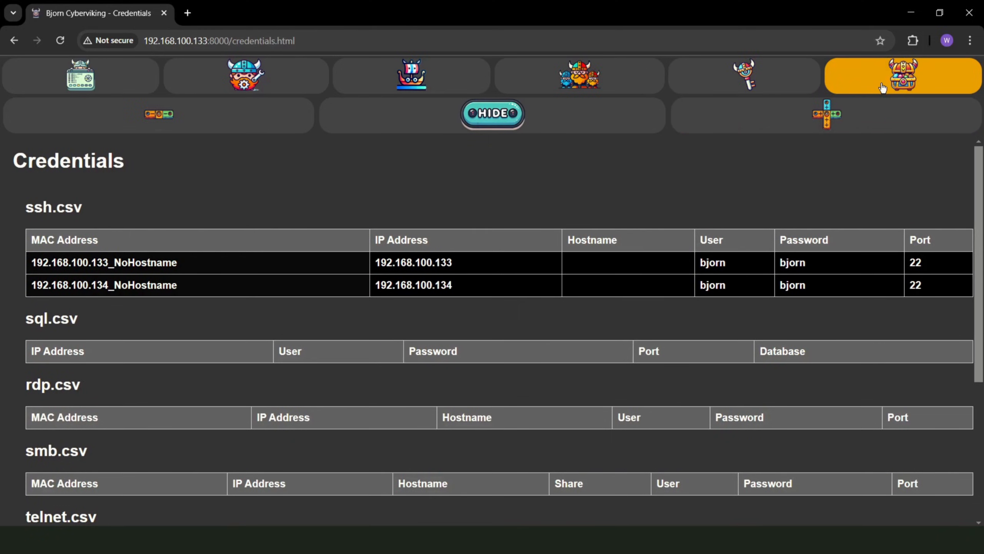
{"action": "left_click", "coordinate": [902, 75]}
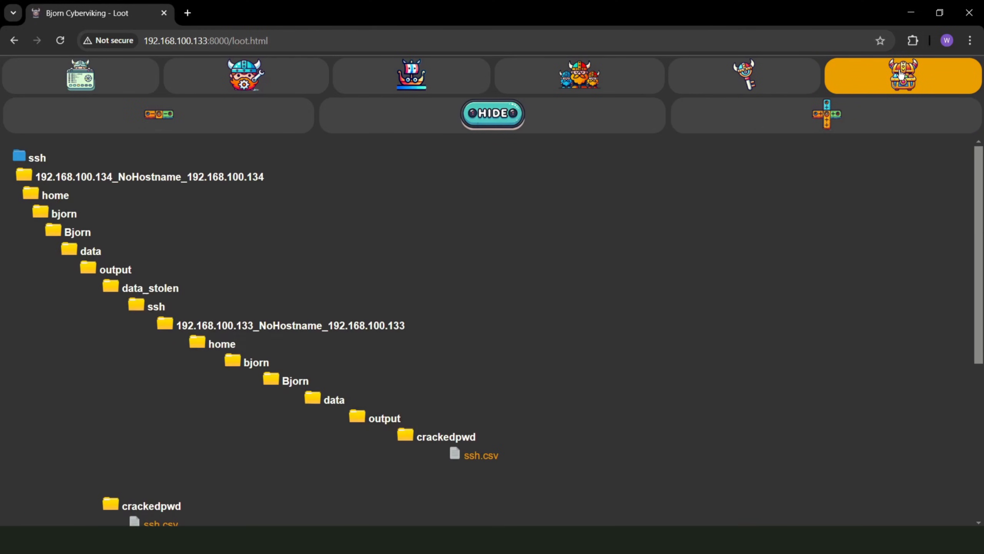
Scroll through the Loot tree and return to the Playground page showing Bjorn OFF.
{"action": "scroll", "scroll_direction": "down", "scroll_amount": 3}
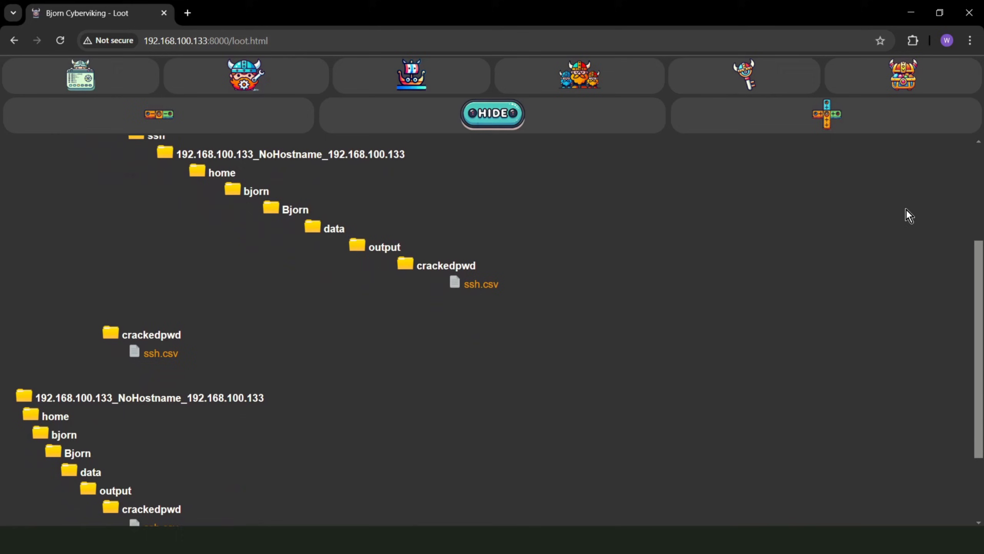
{"action": "scroll", "scroll_direction": "down", "scroll_amount": 3}
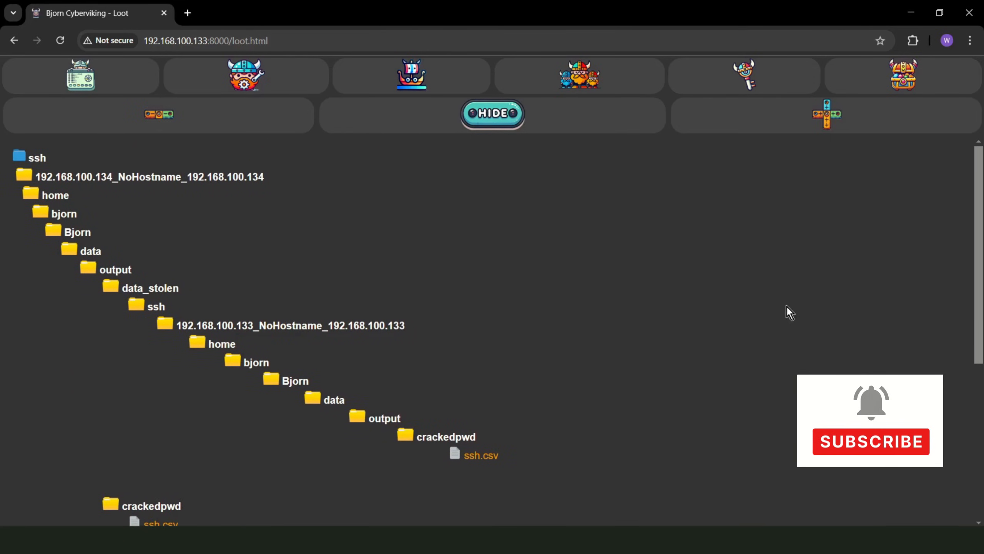
{"action": "left_click", "coordinate": [81, 76]}
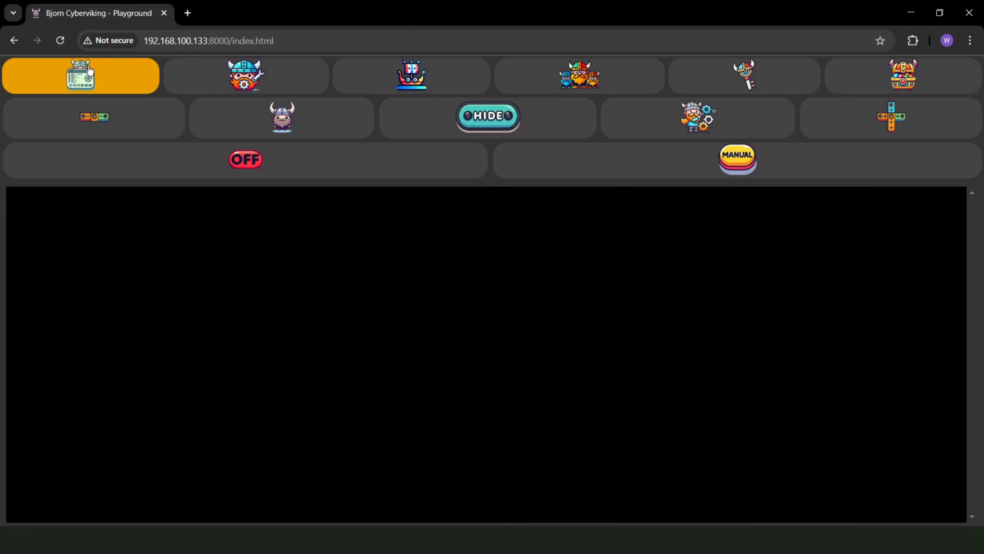
Preview the e-Paper display, open the system actions dropdown, then show the Waveshare HAT+ page.
{"action": "left_click", "coordinate": [281, 117]}
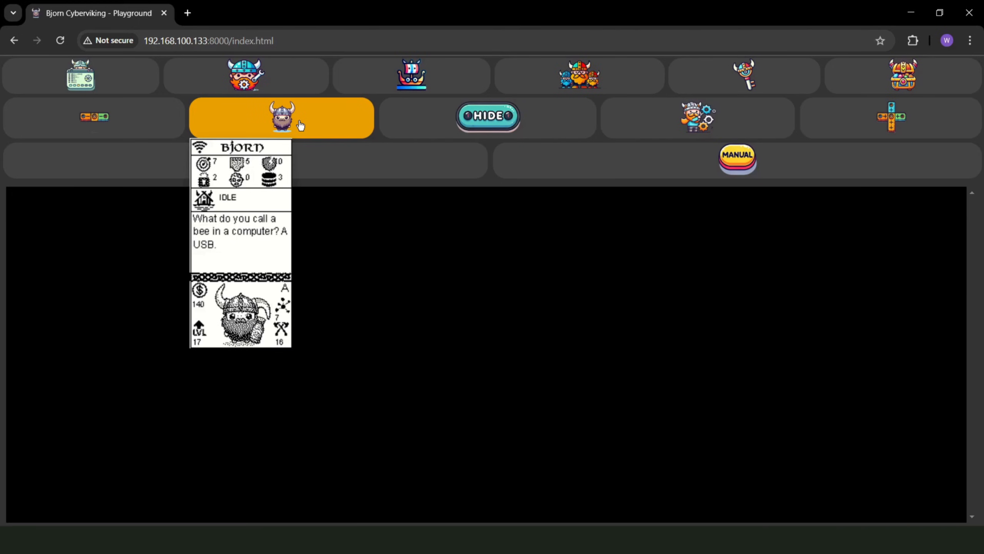
{"action": "left_click", "coordinate": [697, 117]}
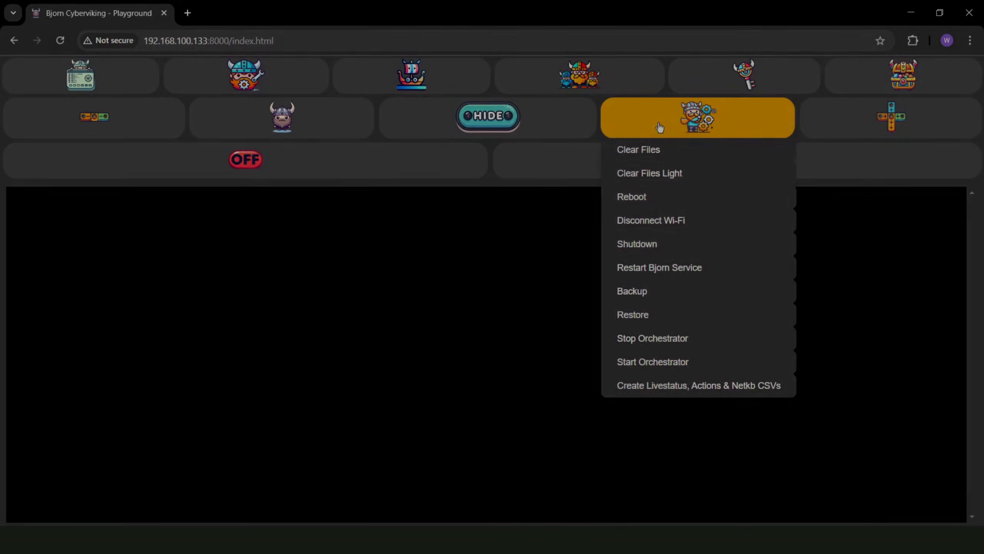
{"action": "left_click", "coordinate": [245, 13]}
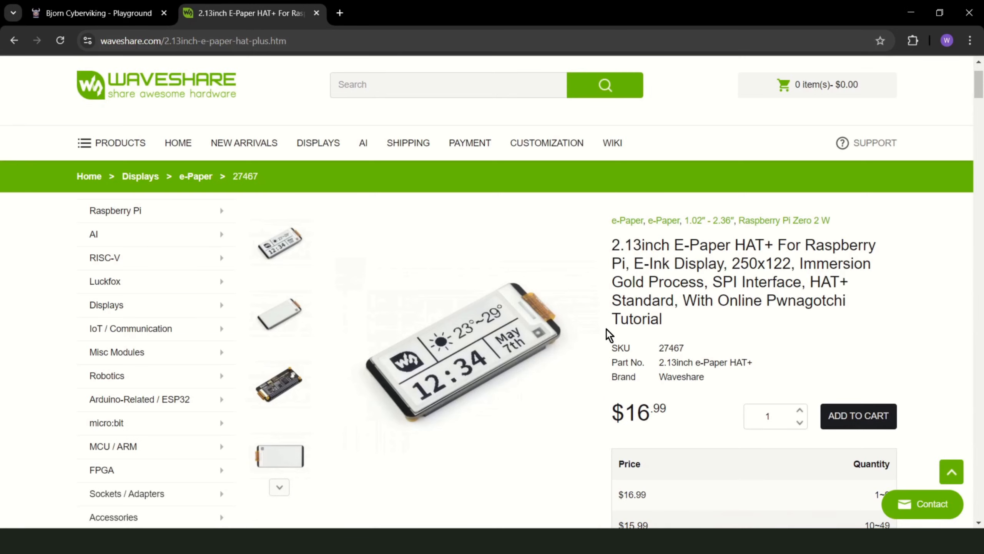
Open the 2.13-inch e-Paper HAT+ wiki and scroll to its Raspberry Pi SPI instructions.
{"action": "scroll", "scroll_direction": "down", "scroll_amount": 3}
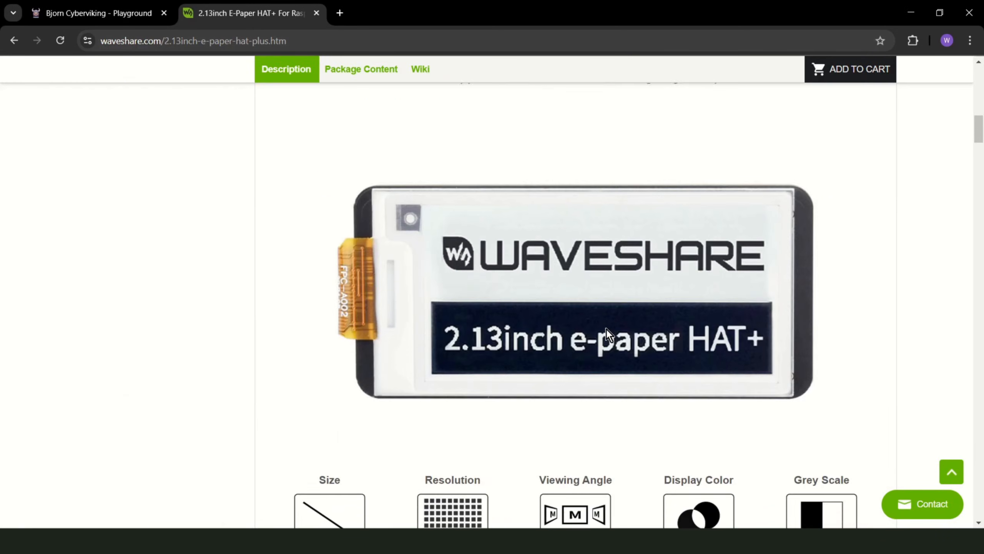
{"action": "scroll", "scroll_direction": "down", "scroll_amount": 3}
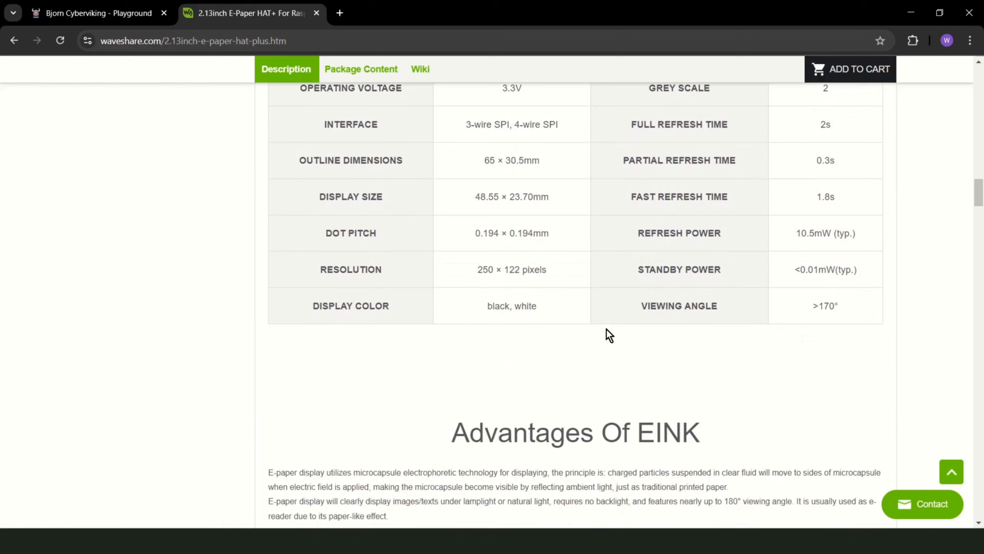
{"action": "scroll", "scroll_direction": "down", "scroll_amount": 3}
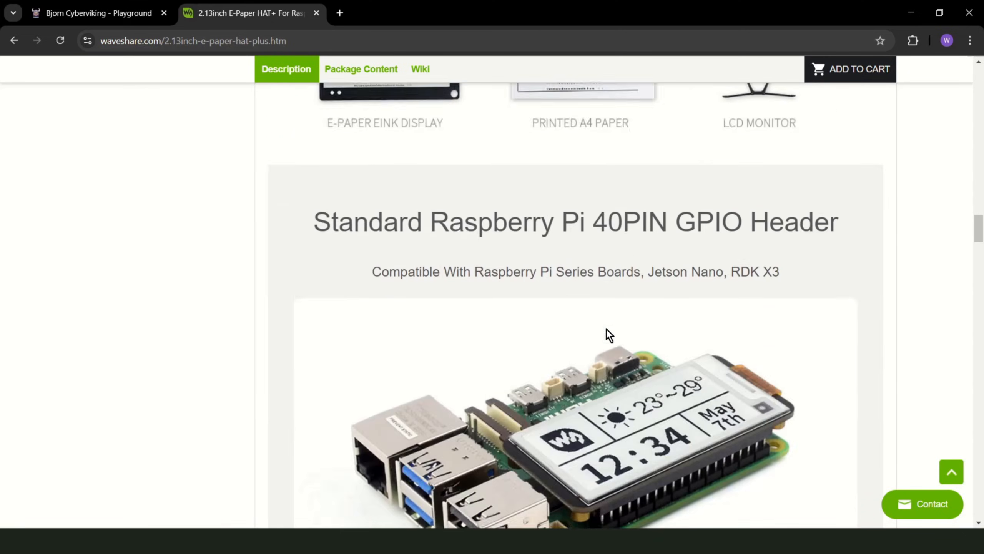
{"action": "scroll", "scroll_direction": "down", "scroll_amount": 3}
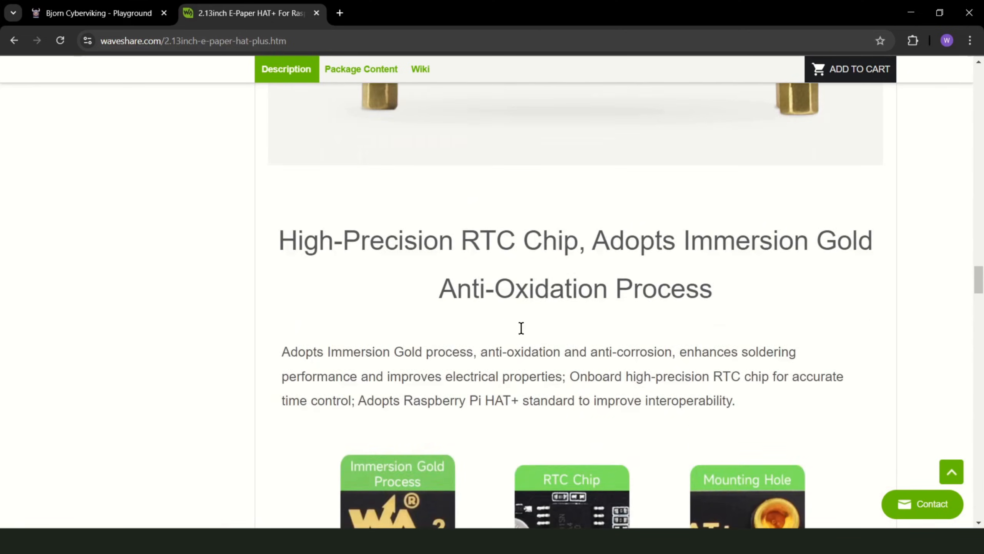
{"action": "scroll", "scroll_direction": "down", "scroll_amount": 3}
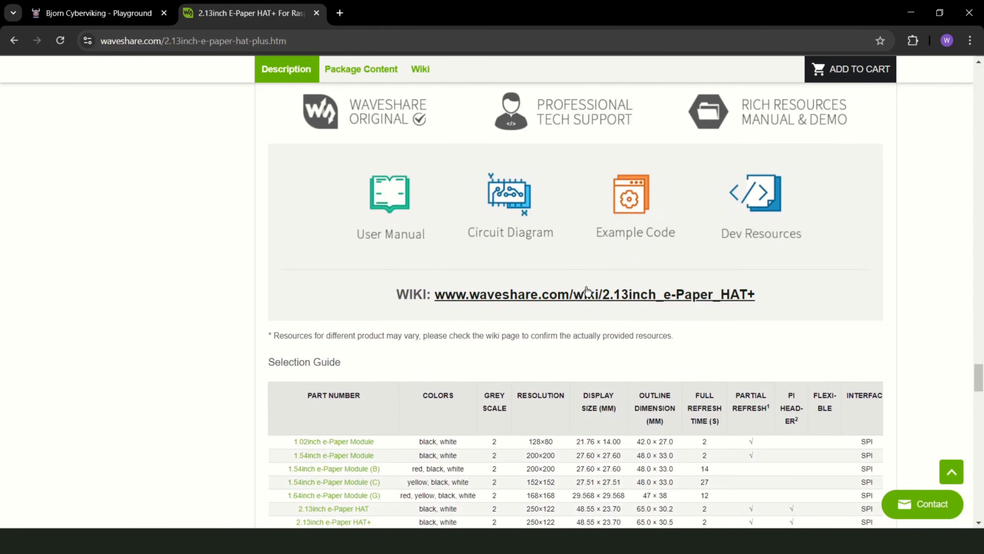
{"action": "left_click", "coordinate": [593, 295]}
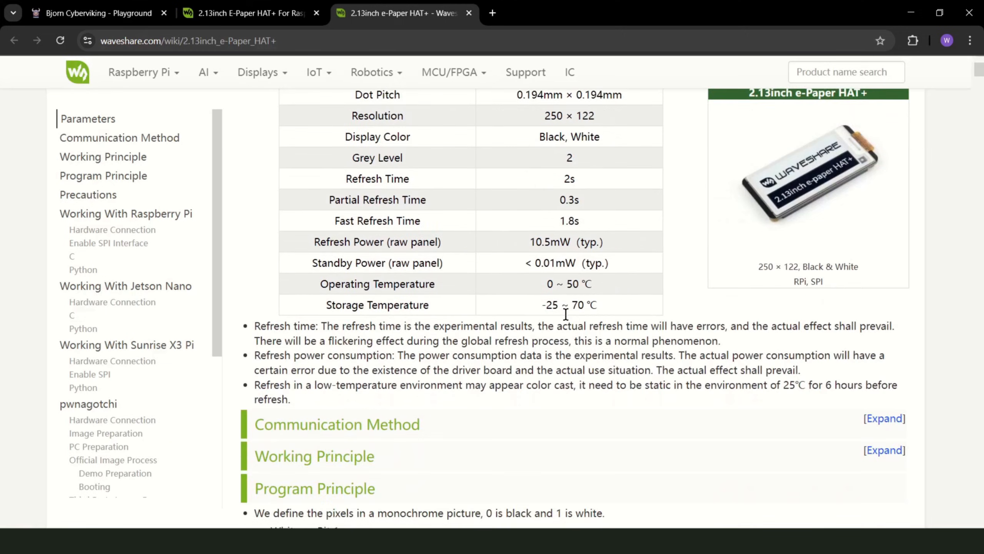
{"action": "scroll", "scroll_direction": "down", "scroll_amount": 3}
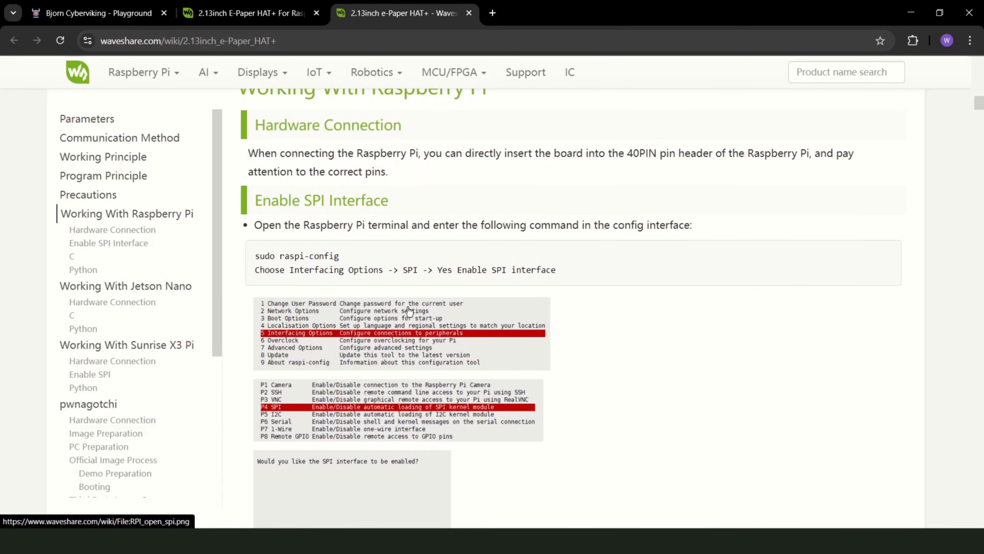
{"action": "mouse_move", "coordinate": [407, 295]}
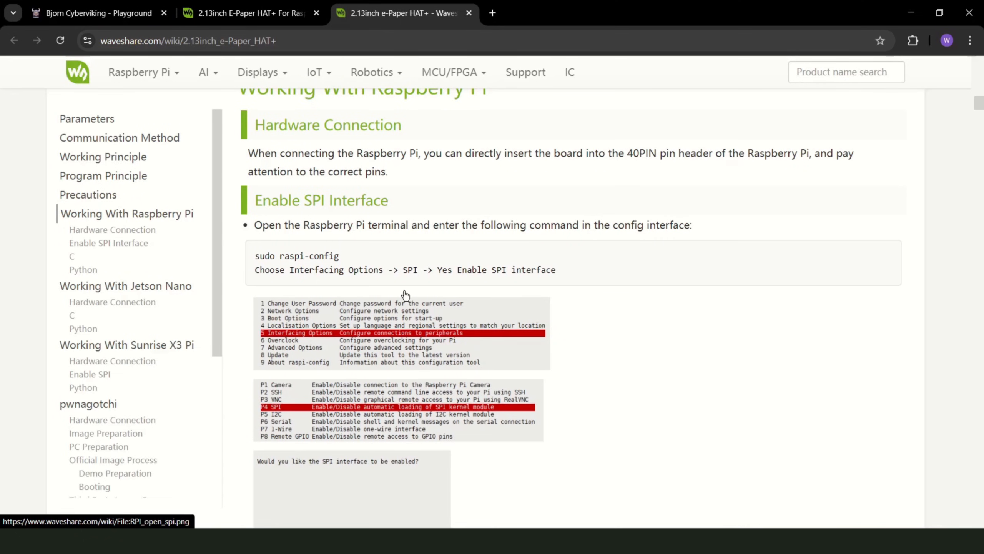
{"action": "mouse_move", "coordinate": [431, 260]}
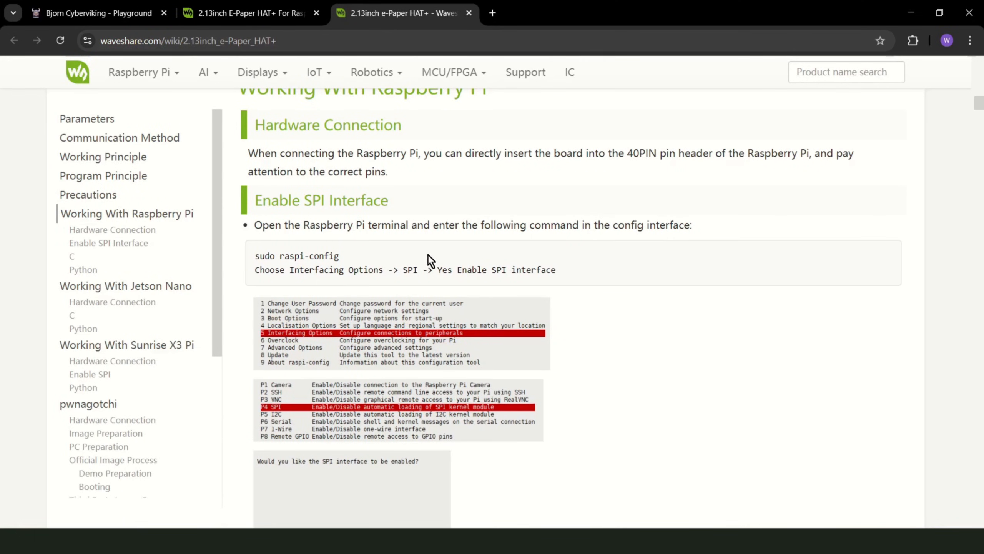
Answer Yes to enabling SPI in raspi-config and exit to the shell prompt.
{"action": "double_click", "coordinate": [297, 255]}
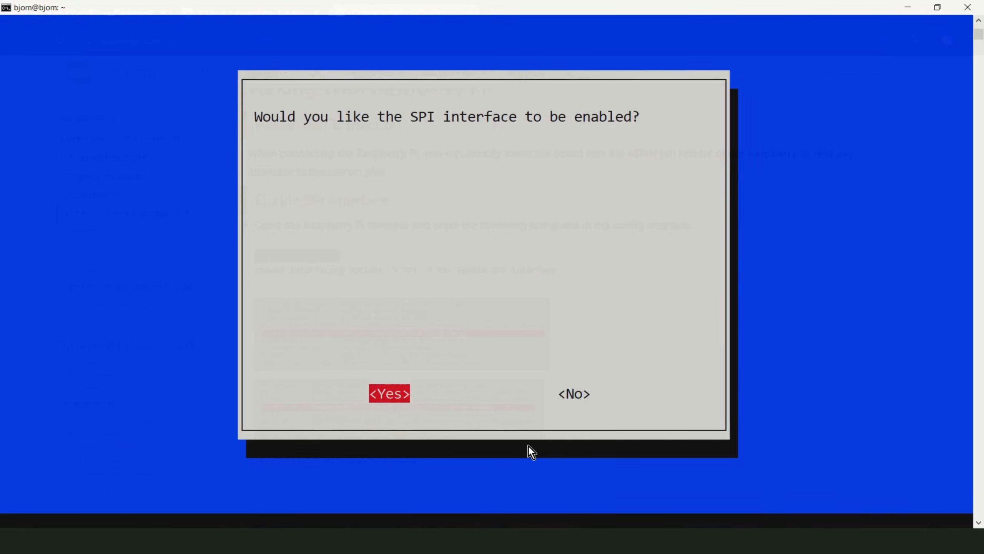
{"action": "left_click", "coordinate": [388, 394]}
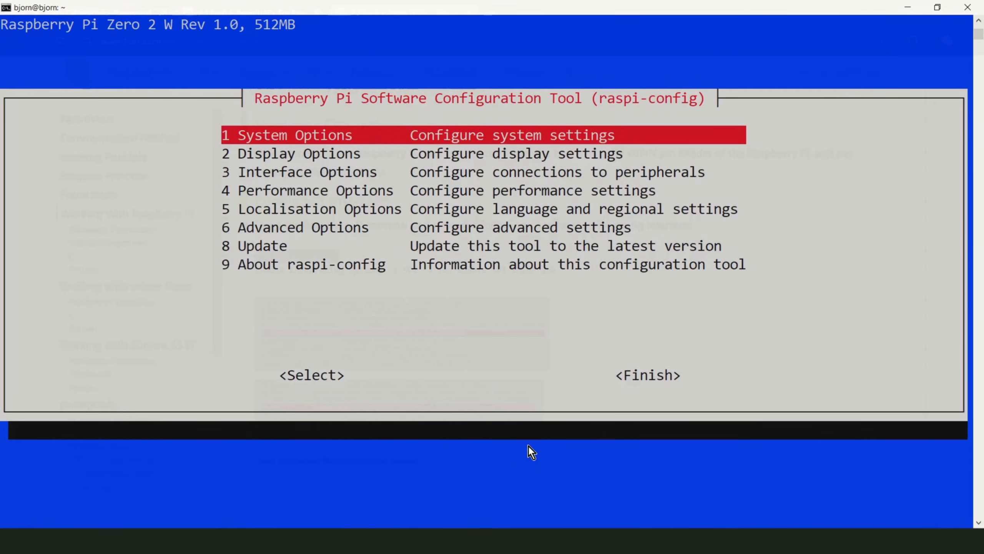
{"action": "key", "text": "Down"}
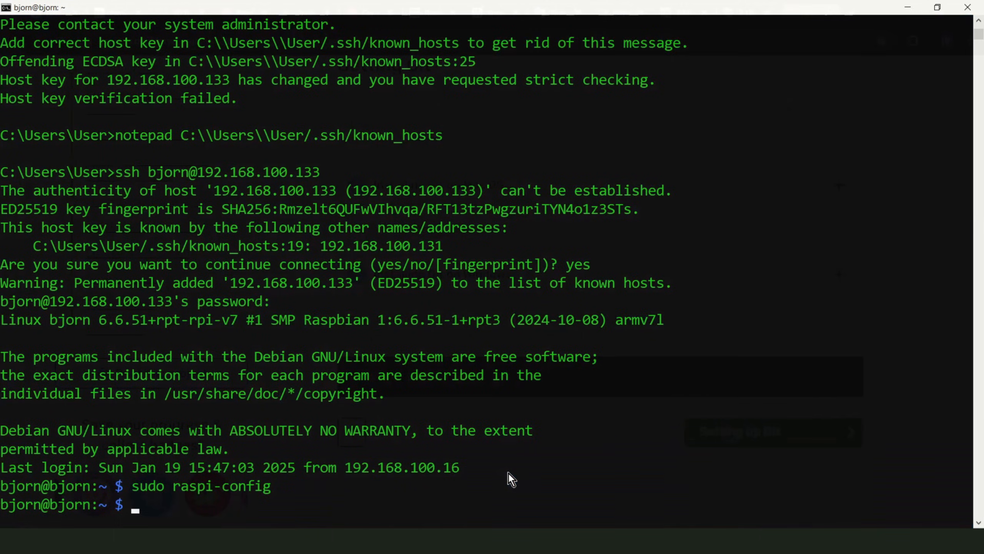
Install git on the Pi with sudo apt install git.
{"action": "type", "text": "sudo a"}
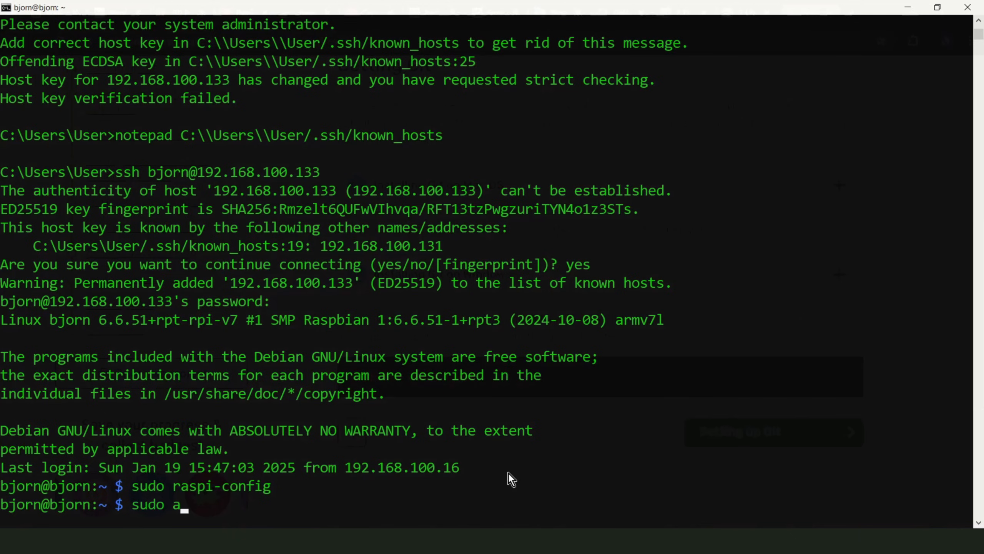
{"action": "type", "text": "pt install git"}
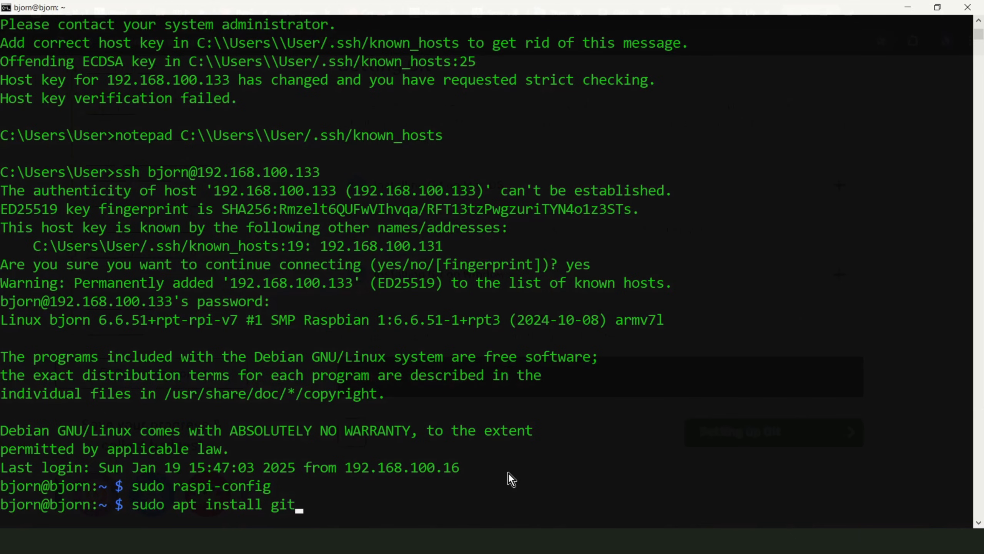
{"action": "key", "text": "Return"}
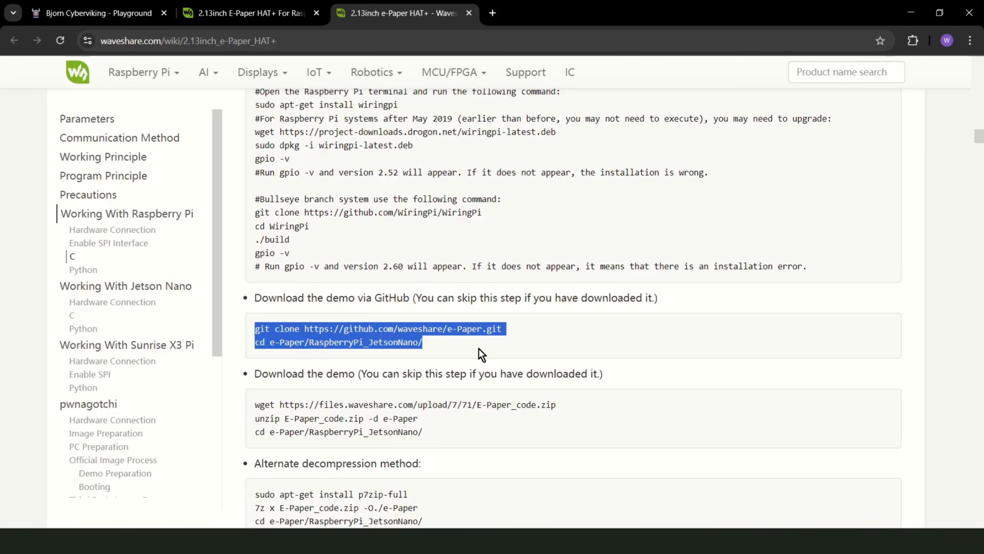
{"action": "mouse_move", "coordinate": [252, 334]}
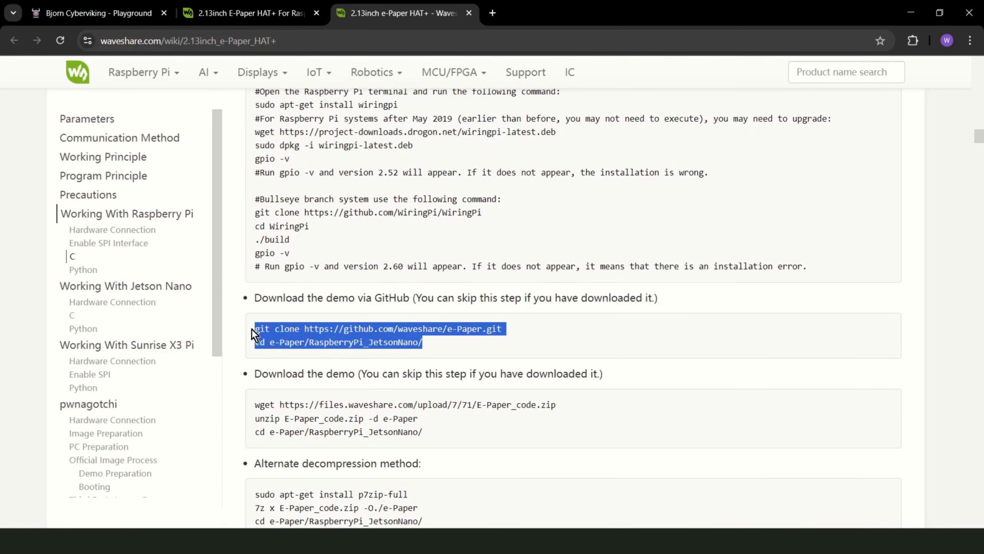
{"action": "mouse_move", "coordinate": [533, 339]}
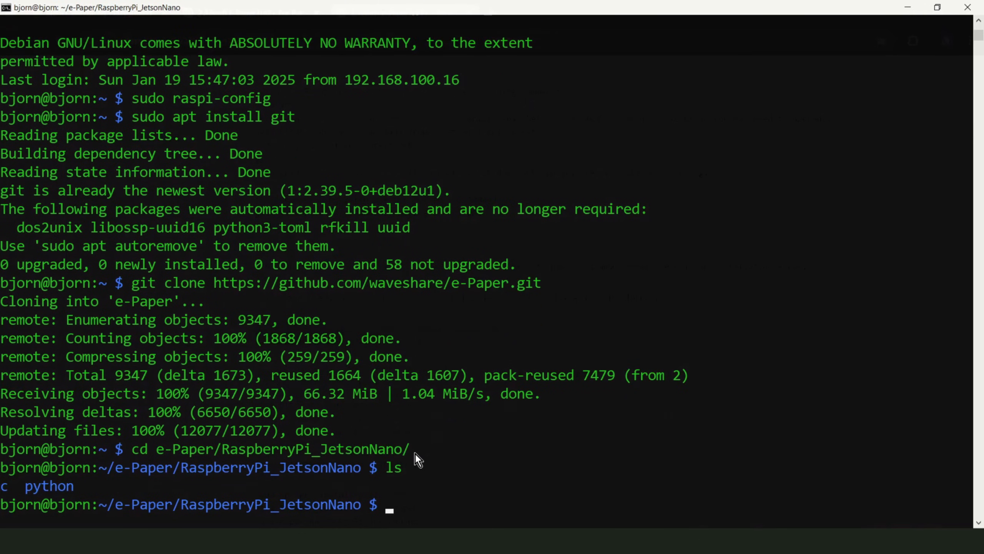
Change into the e-Paper repository's python/ folder to see its contents.
{"action": "type", "text": "cd"}
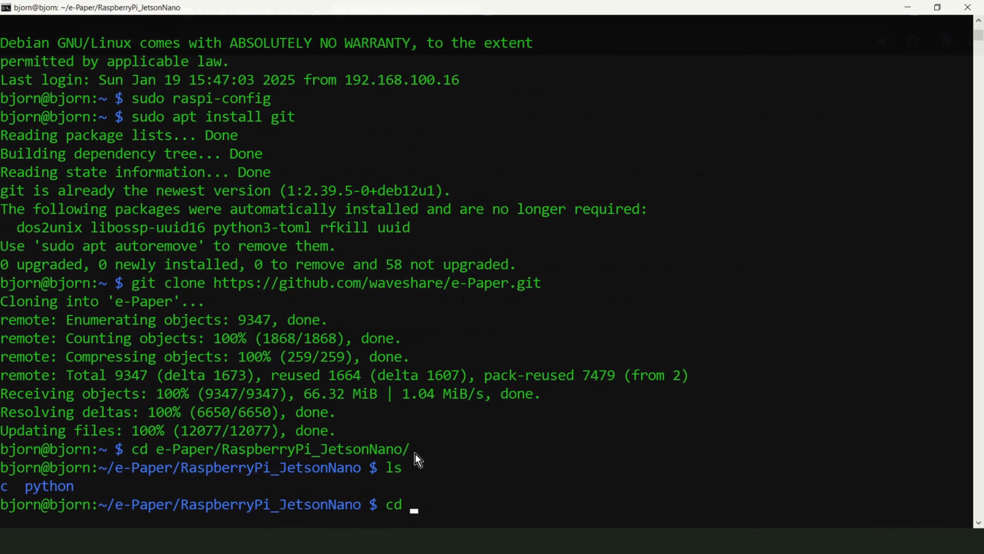
{"action": "type", "text": "python/"}
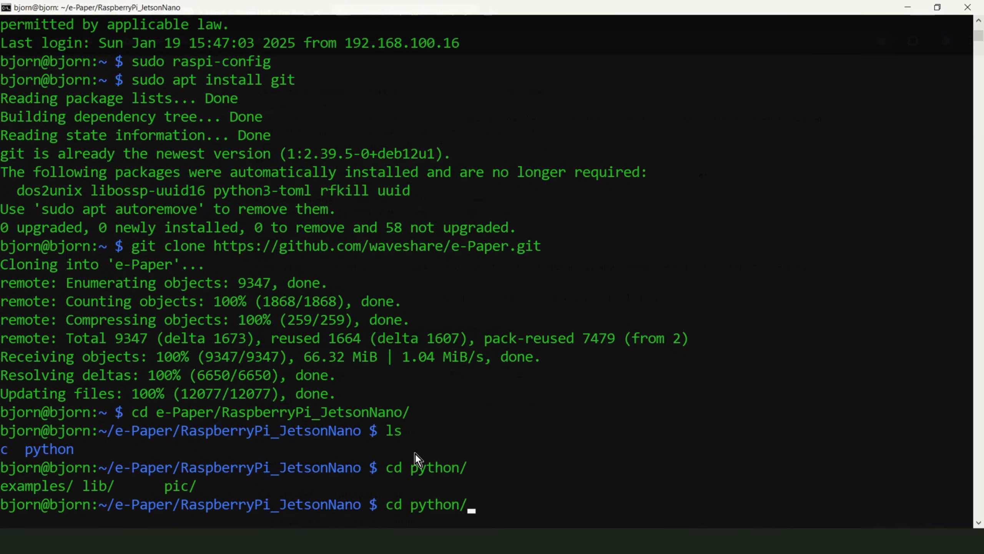
{"action": "key", "text": "Return"}
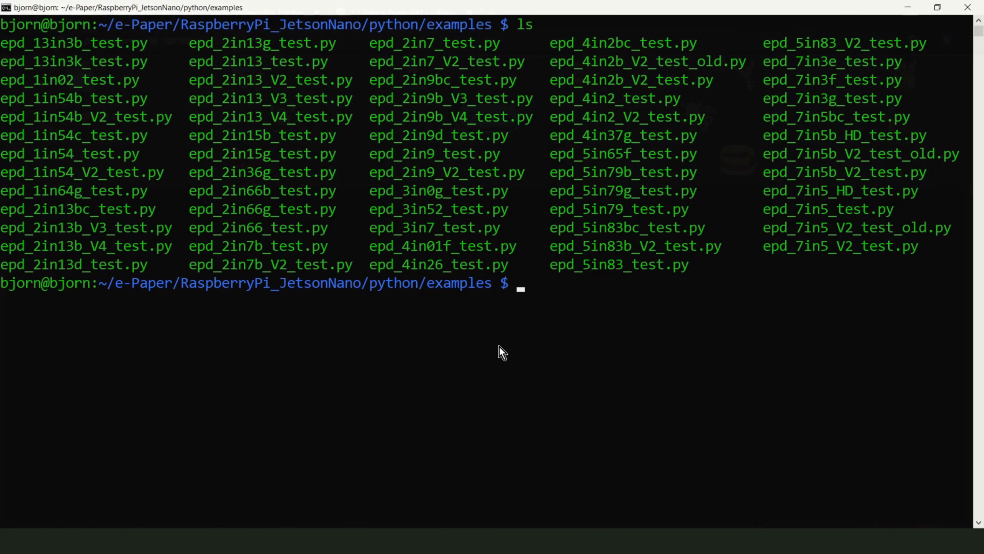
Check whether the Bjorn service is running with 'service bjorn status'.
{"action": "type", "text": "service"}
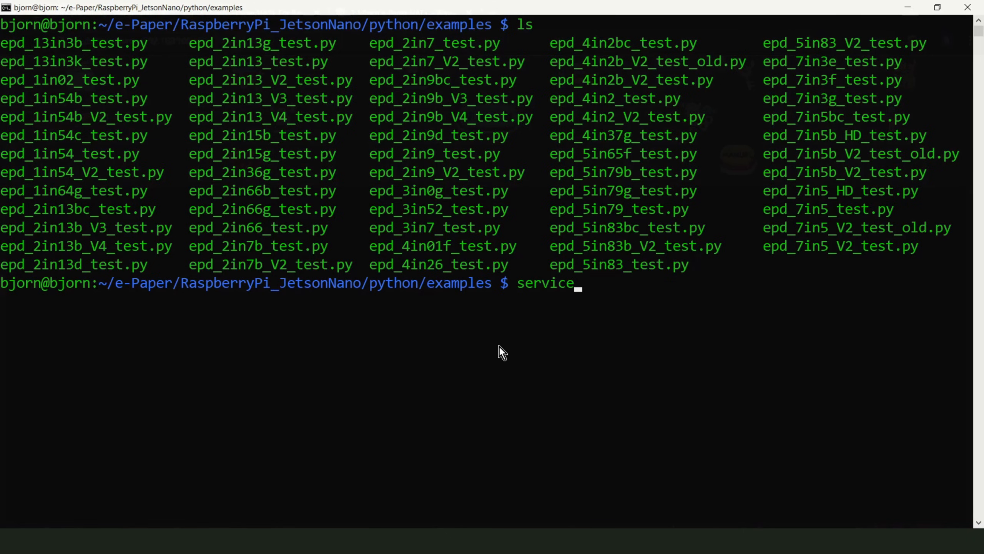
{"action": "type", "text": "bjorn stat"}
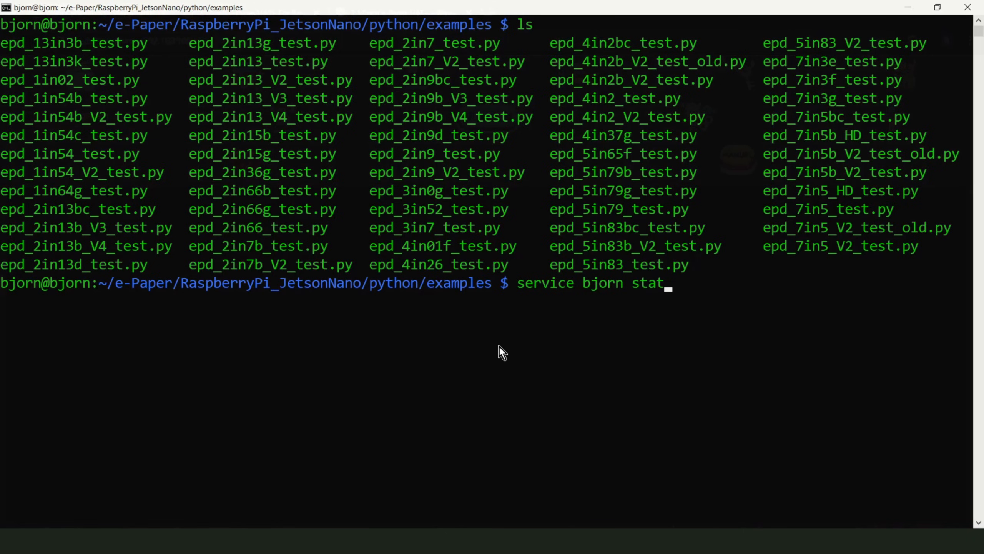
{"action": "key", "text": "Return"}
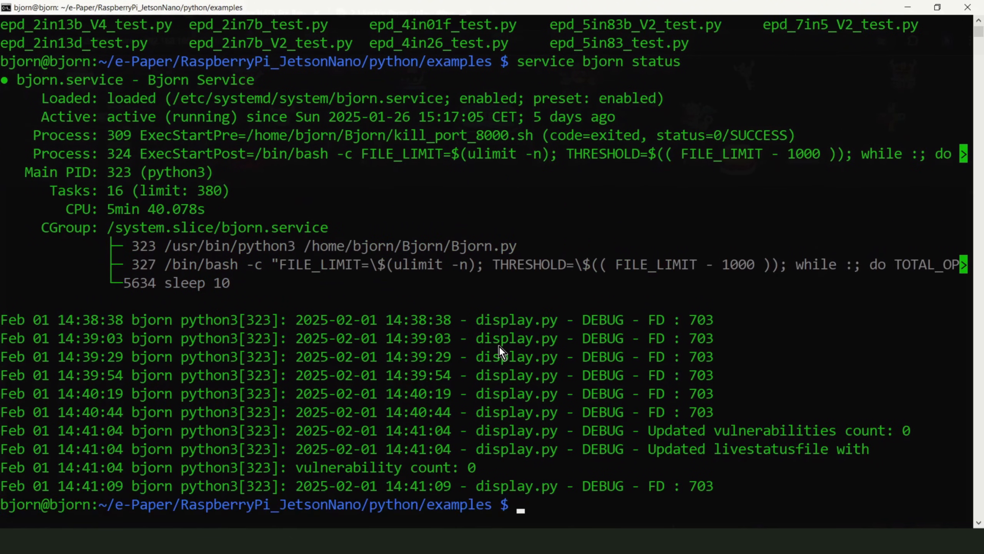
Stop Bjorn with 'sudo service bjorn stop' and confirm its status shows it stopped.
{"action": "type", "text": "sudo"}
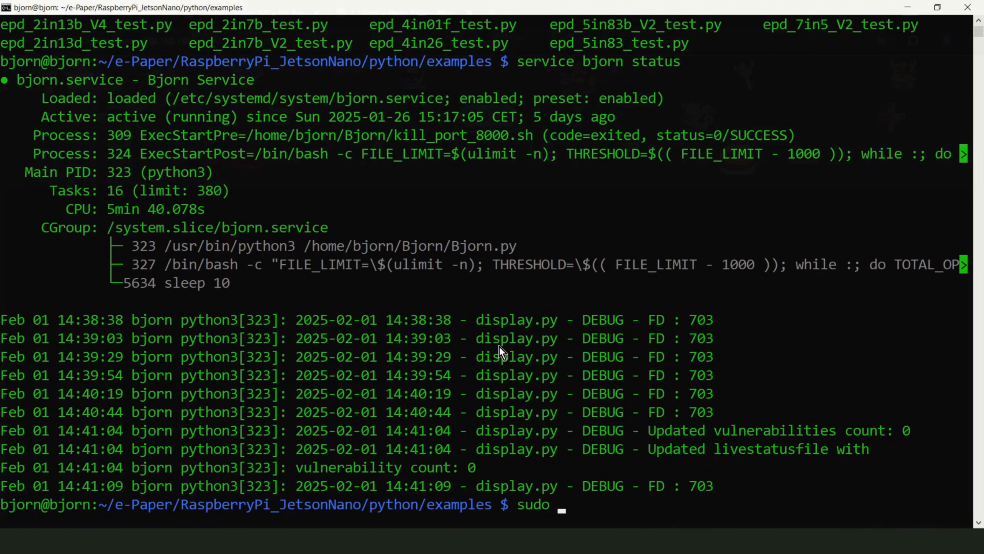
{"action": "type", "text": "service"}
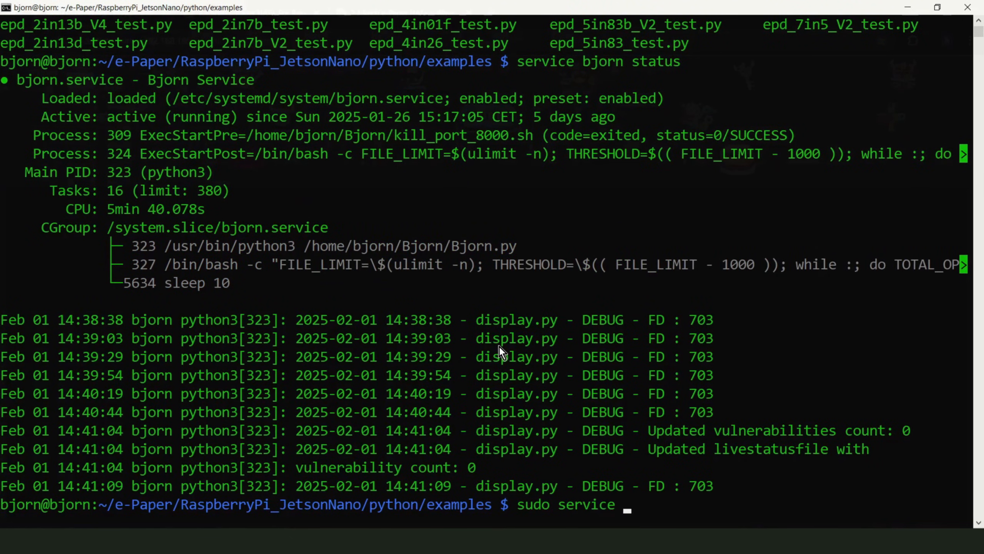
{"action": "type", "text": "bjorn s"}
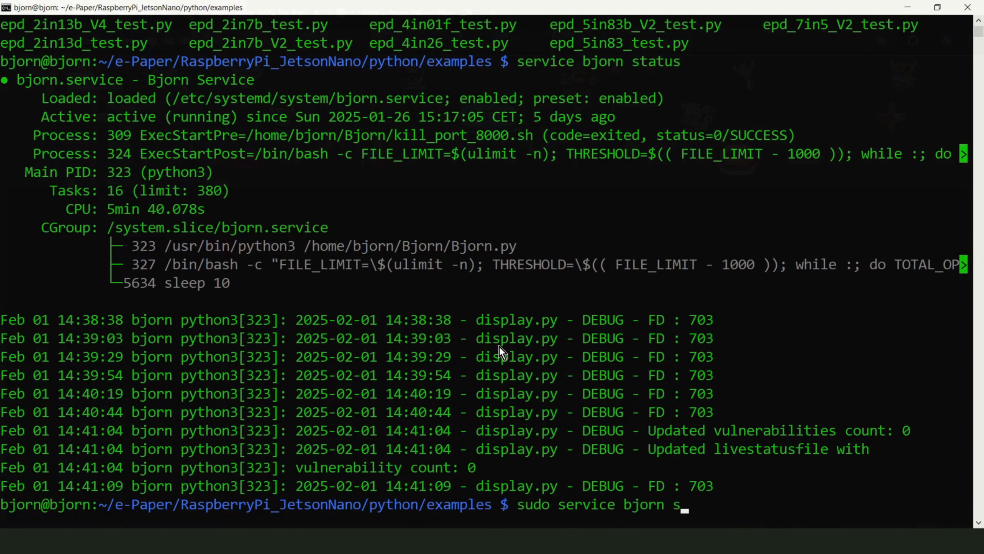
{"action": "type", "text": "top"}
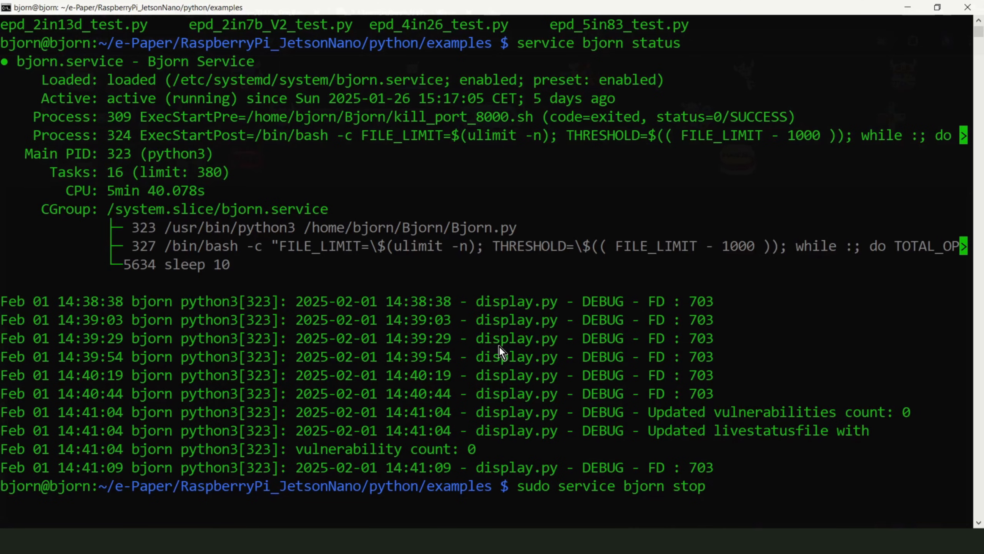
{"action": "key", "text": "Return"}
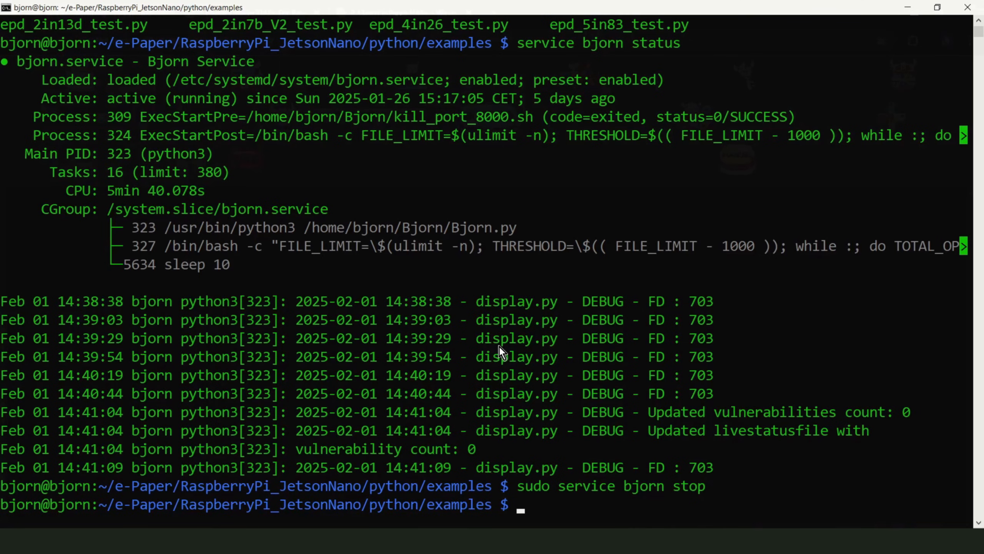
{"action": "type", "text": "service bjorn status"}
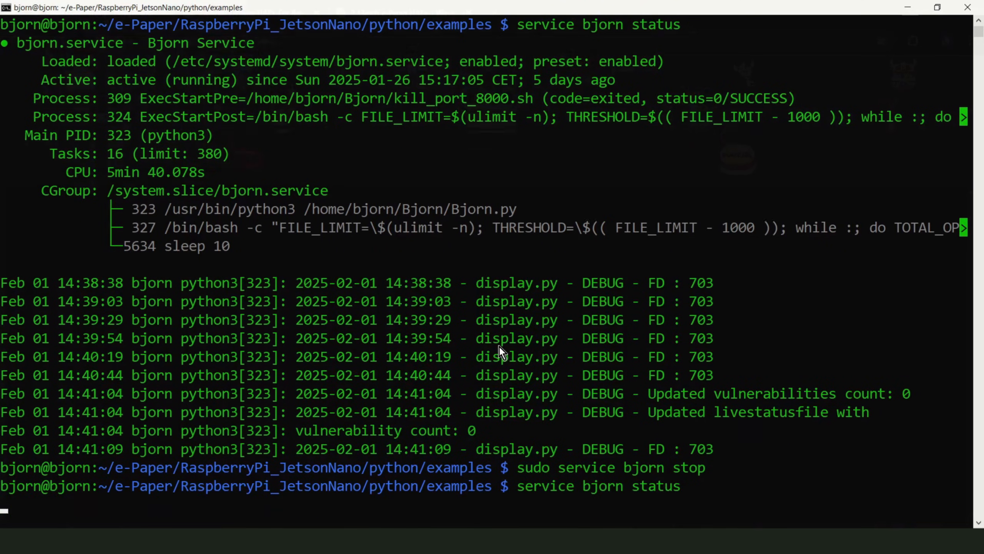
{"action": "key", "text": "Return"}
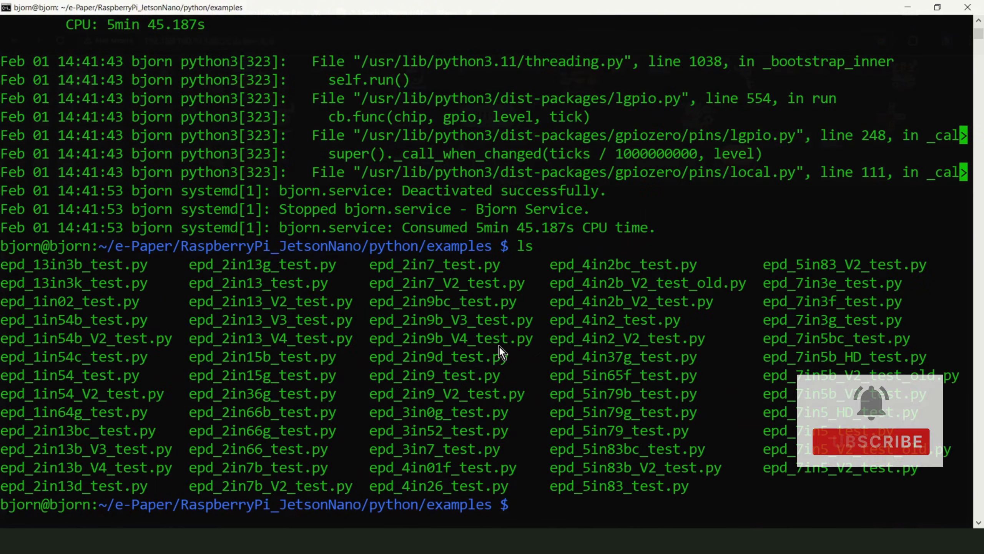
Run the epd_2in13b_V4_test.py e-Paper demo and scroll through its log.
{"action": "type", "text": "python epd_2in1"}
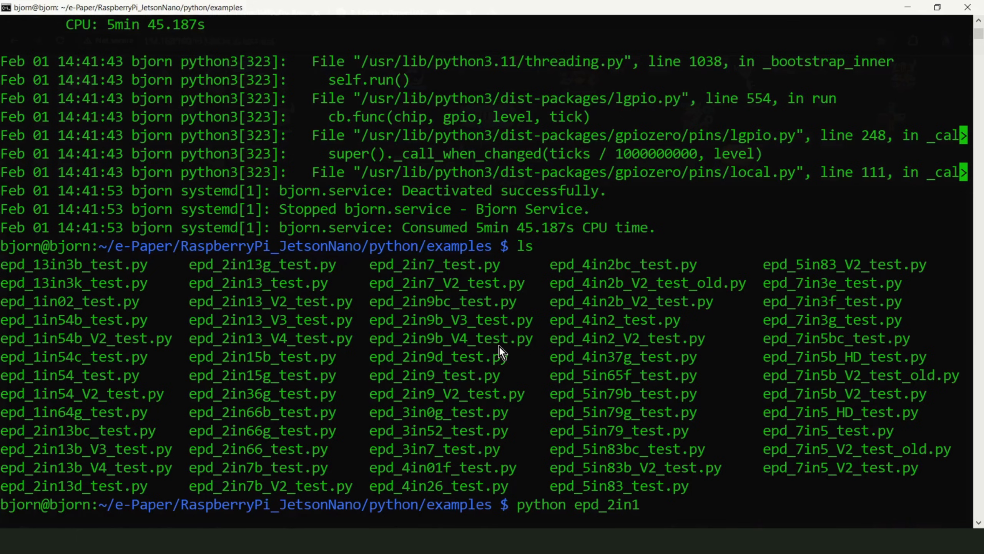
{"action": "type", "text": "3b_V4_test.py"}
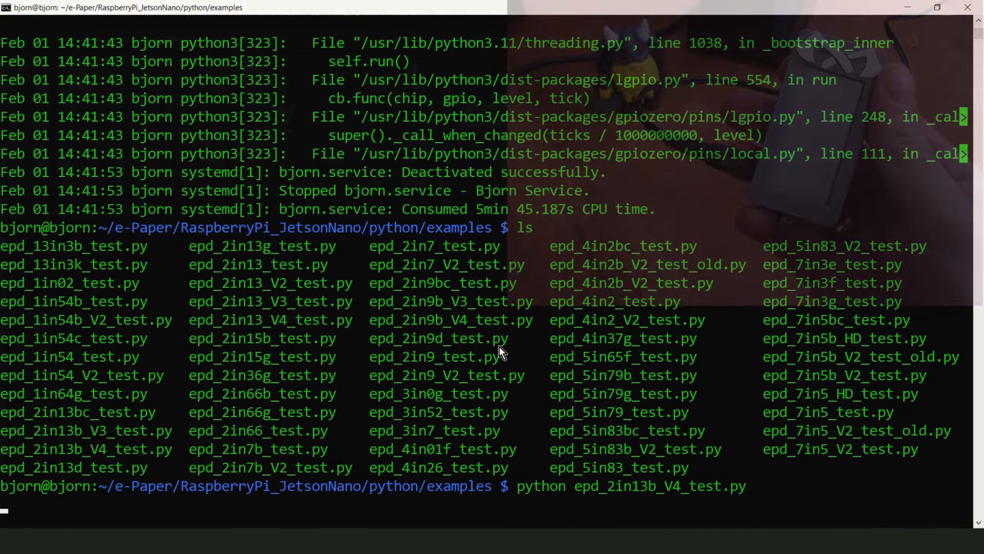
{"action": "key", "text": "Return"}
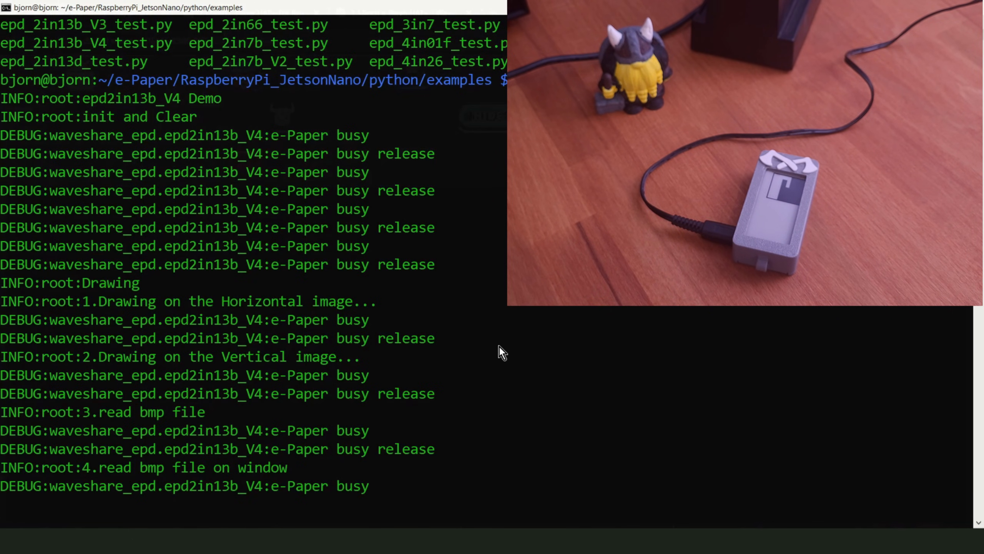
{"action": "scroll", "scroll_direction": "down", "scroll_amount": 3}
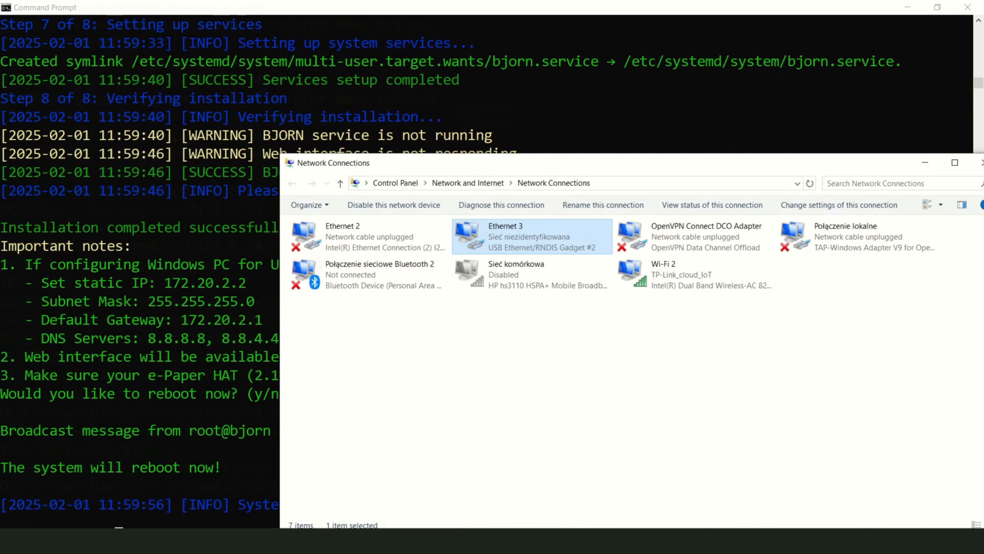
{"action": "mouse_move", "coordinate": [535, 249]}
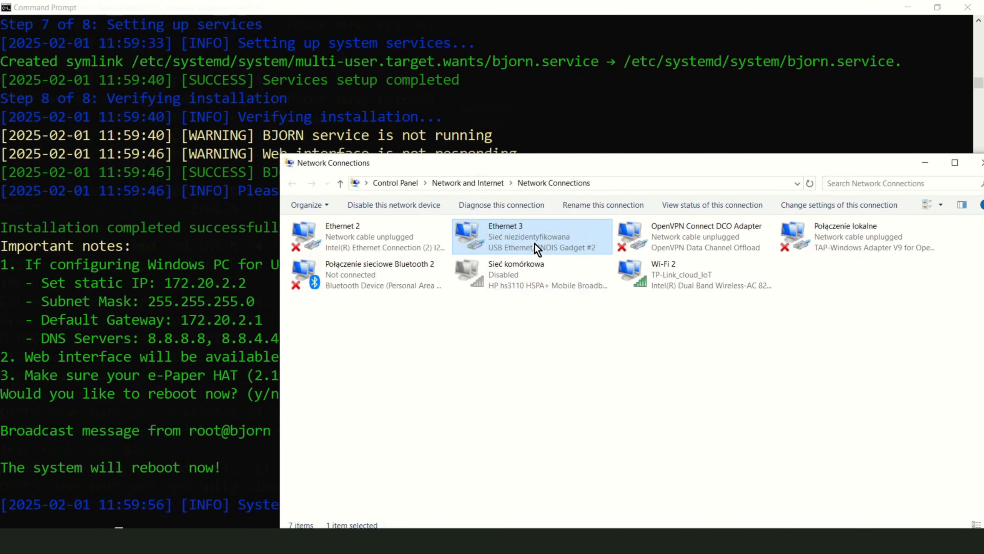
{"action": "mouse_move", "coordinate": [509, 243]}
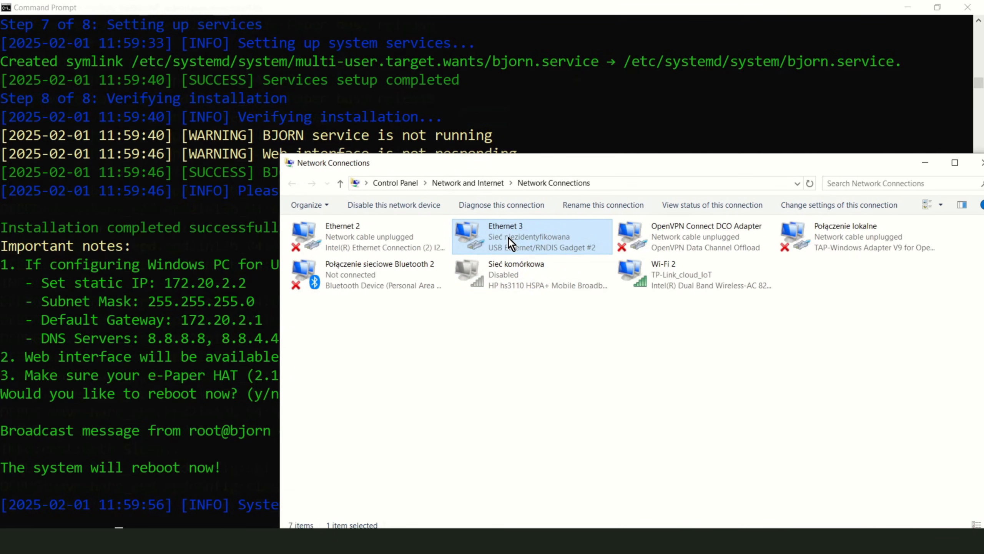
{"action": "mouse_move", "coordinate": [537, 365]}
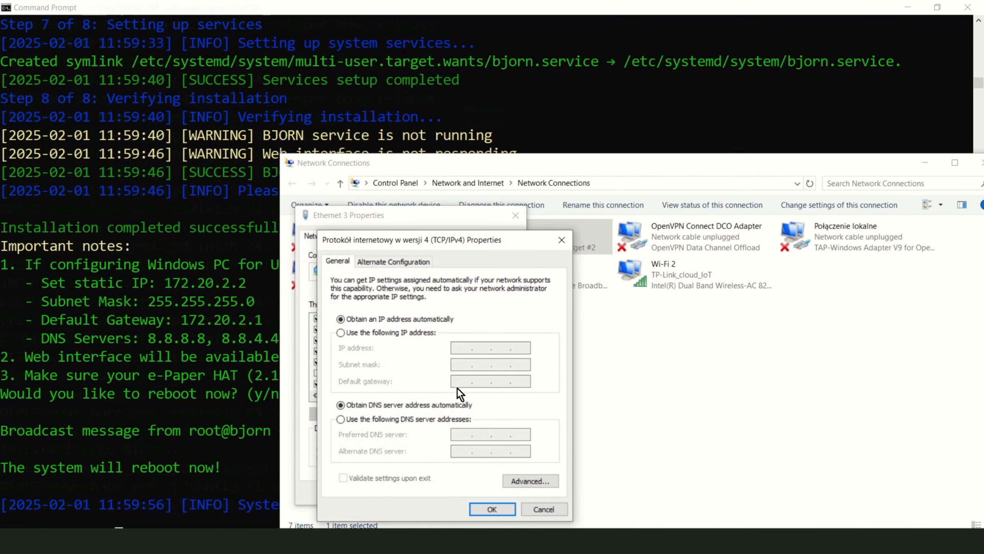
Give Ethernet 3 static IPv4 172.20.2.2, mask 255.255.255.0, gateway 172.20.2.1.
{"action": "left_click", "coordinate": [340, 332]}
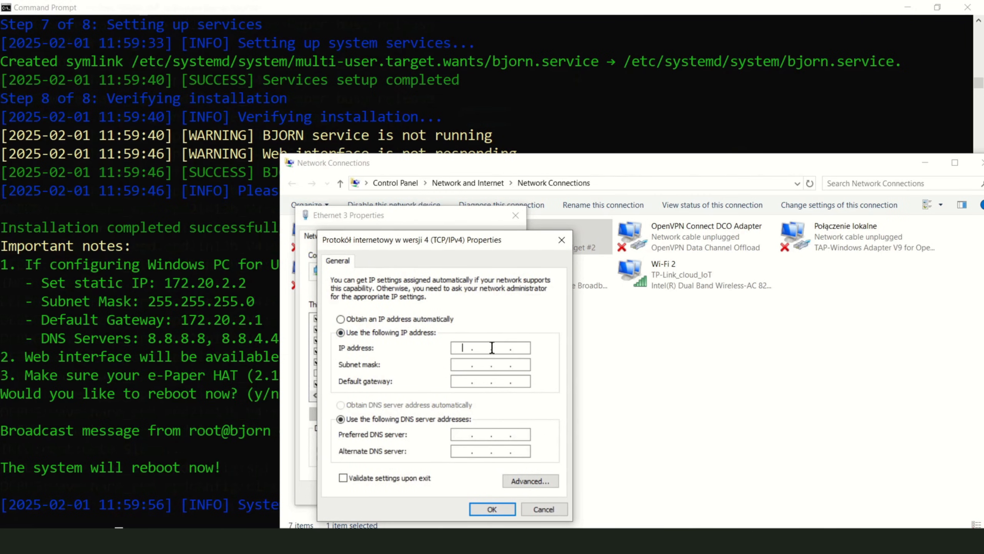
{"action": "type", "text": "172.20"}
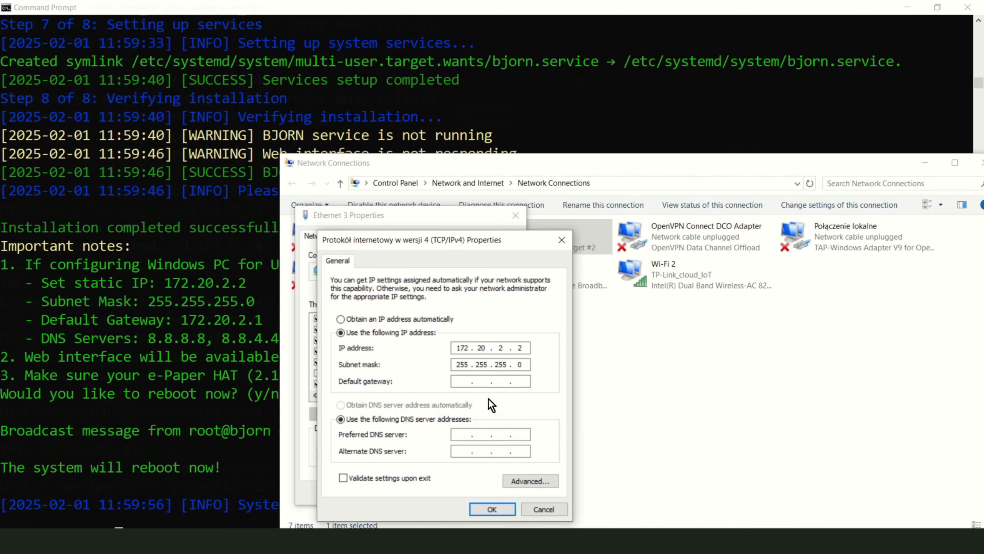
{"action": "type", "text": "172. . ."}
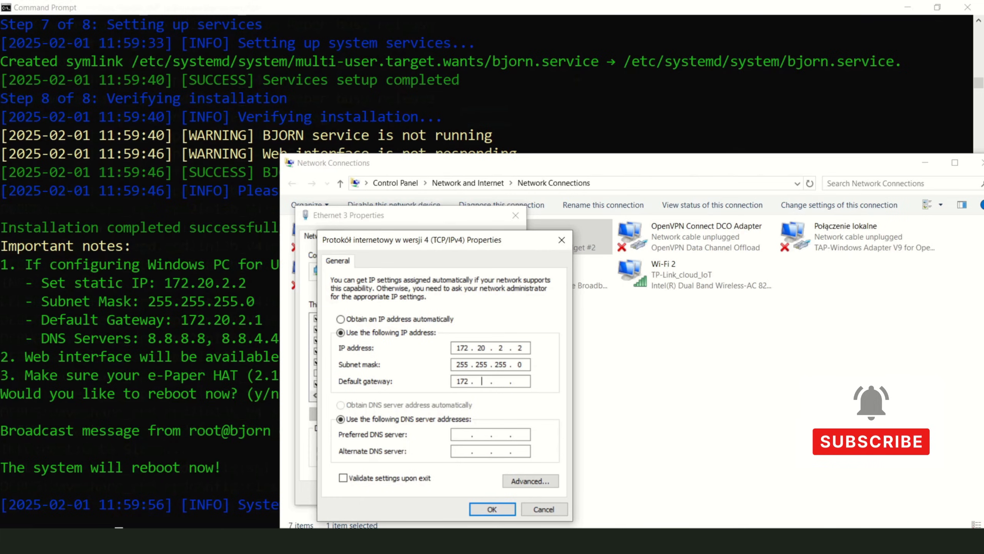
{"action": "type", "text": "20"}
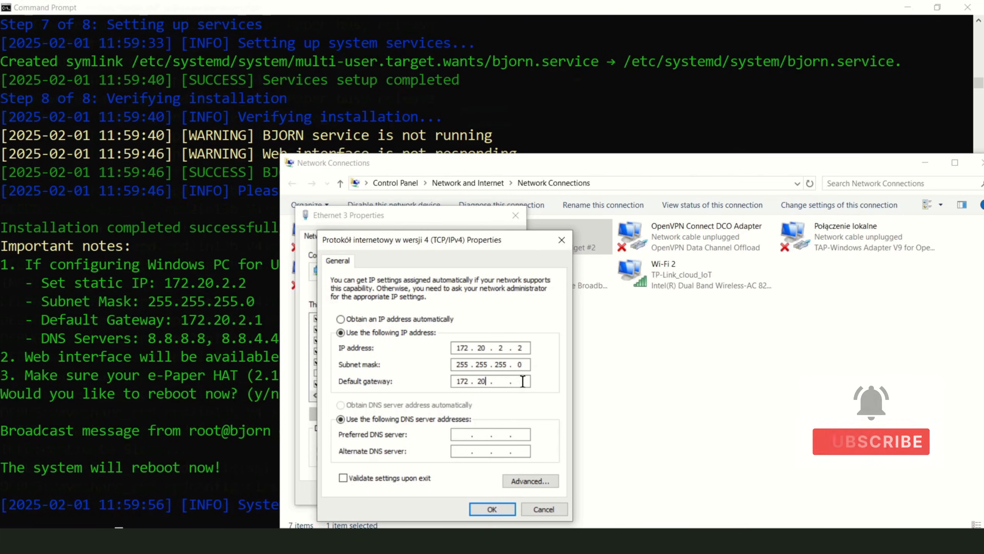
{"action": "type", "text": "2"}
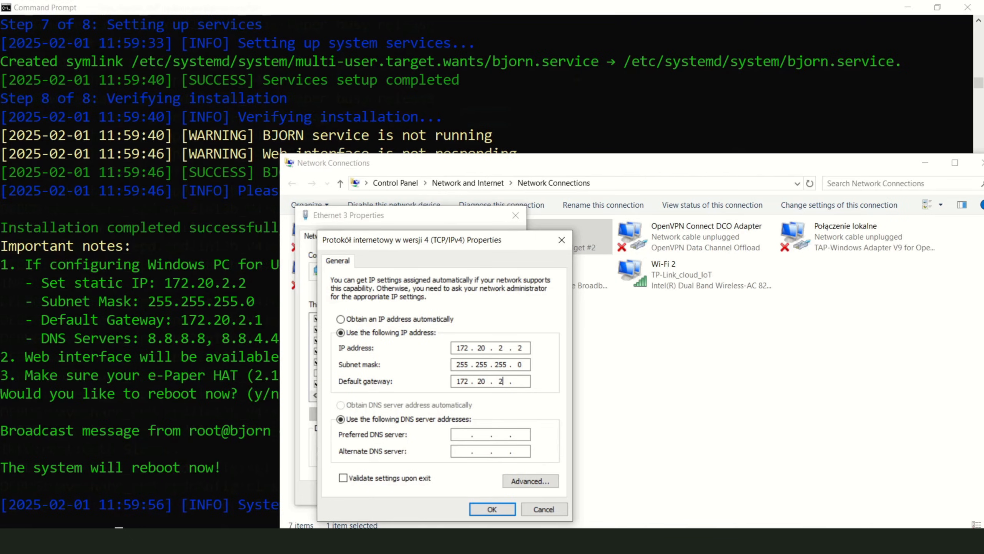
{"action": "type", "text": "1"}
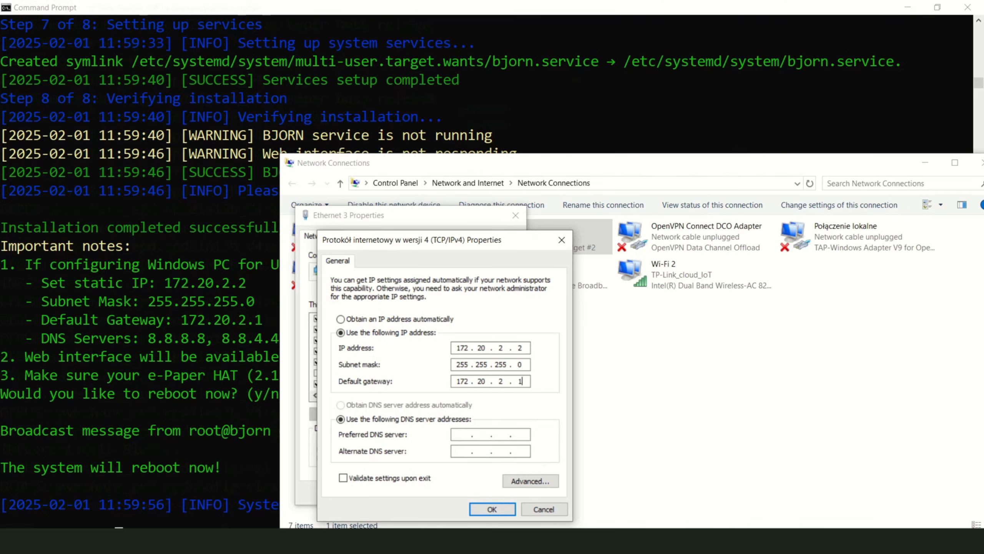
{"action": "mouse_move", "coordinate": [477, 413]}
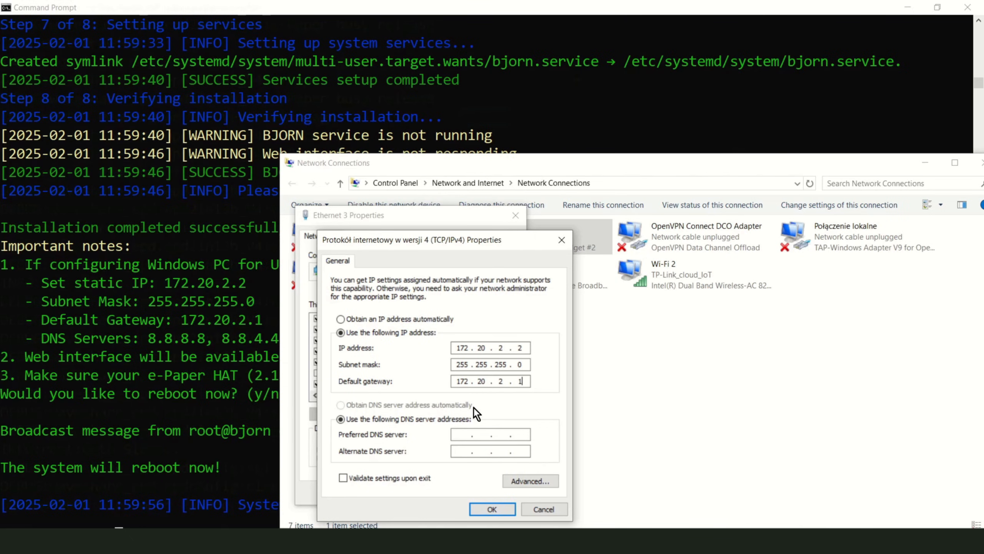
{"action": "mouse_move", "coordinate": [496, 499]}
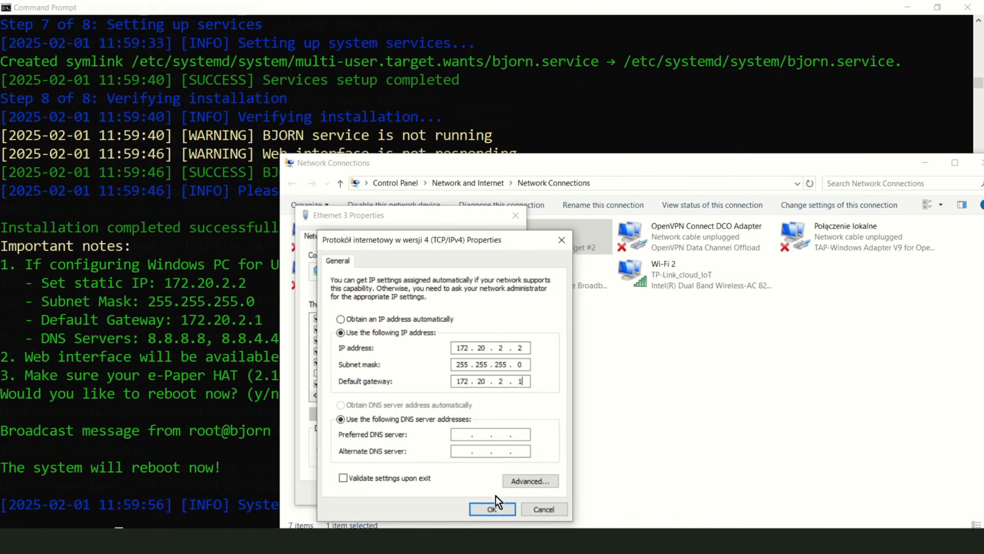
{"action": "left_click", "coordinate": [492, 508]}
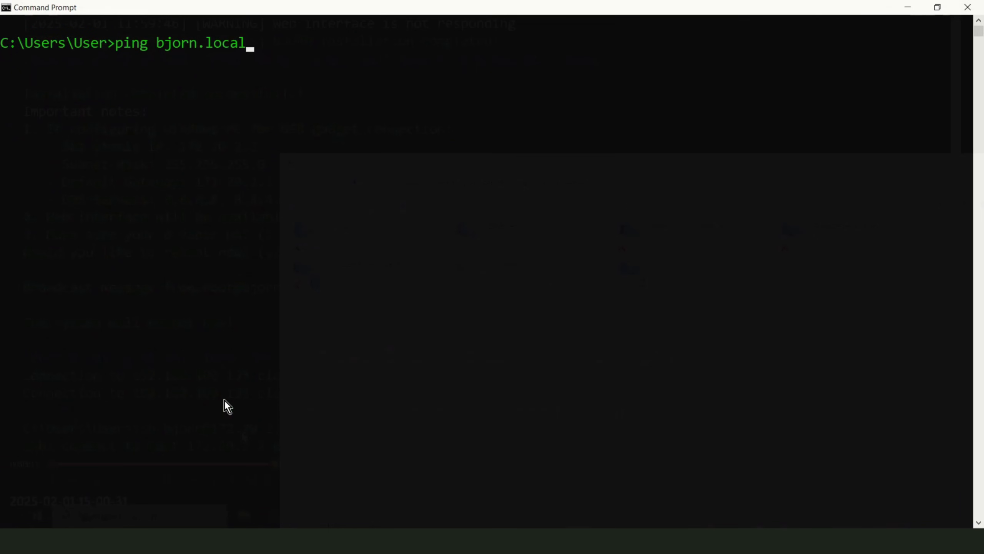
Ping bjorn.local, then SSH in as bjorn to reach the password prompt.
{"action": "key", "text": "Return"}
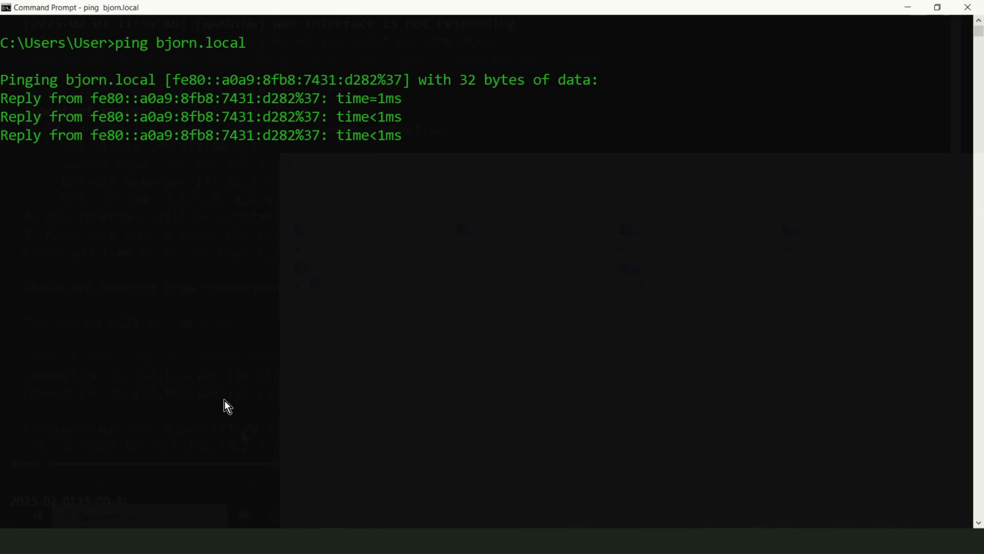
{"action": "type", "text": "ssh"}
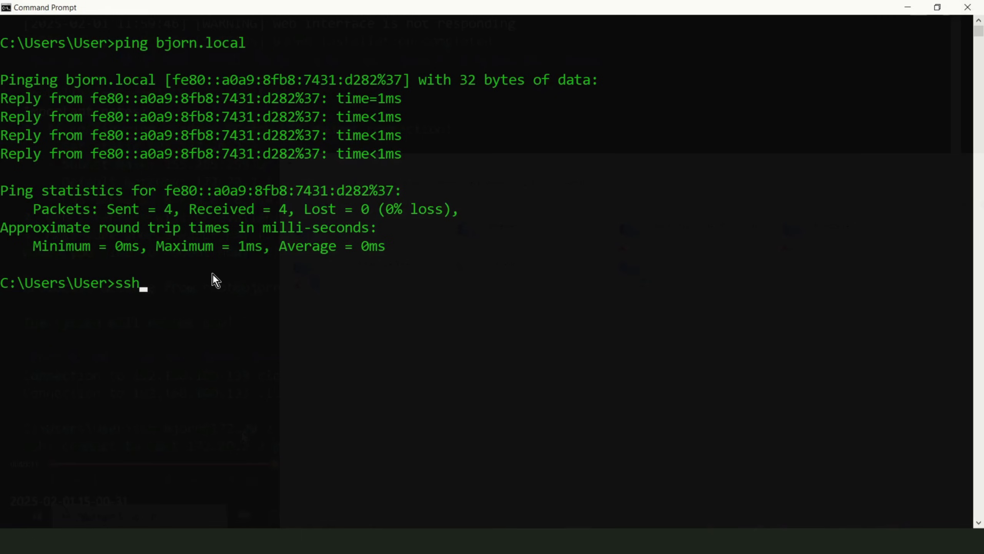
{"action": "type", "text": "bjorn"}
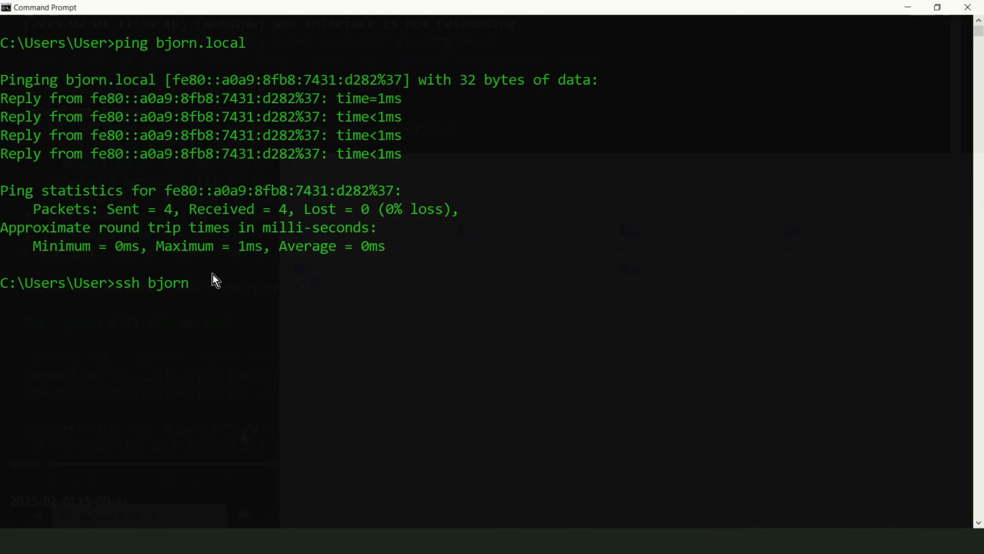
{"action": "type", "text": "@fe80::a0a9:8fb8:7431:d282%37"}
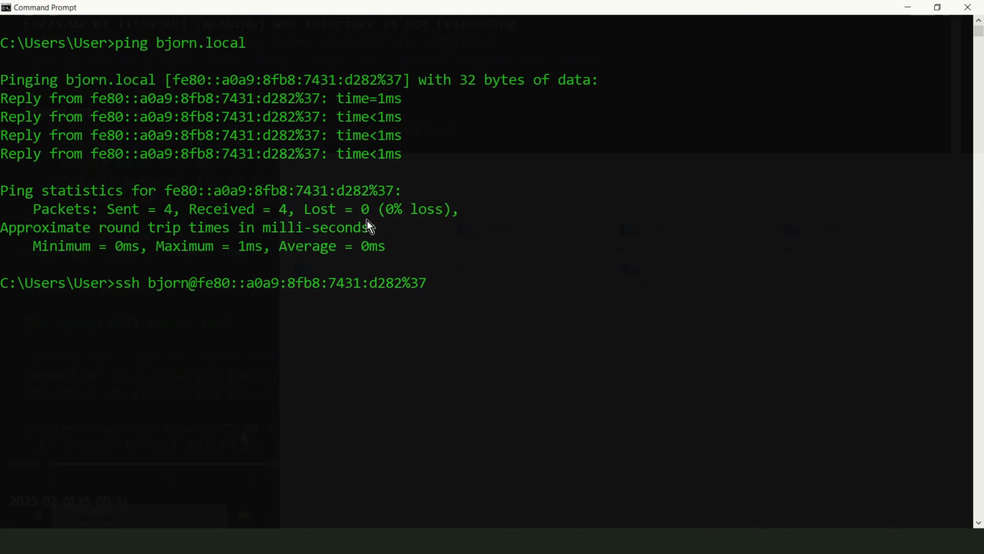
{"action": "key", "text": "Return"}
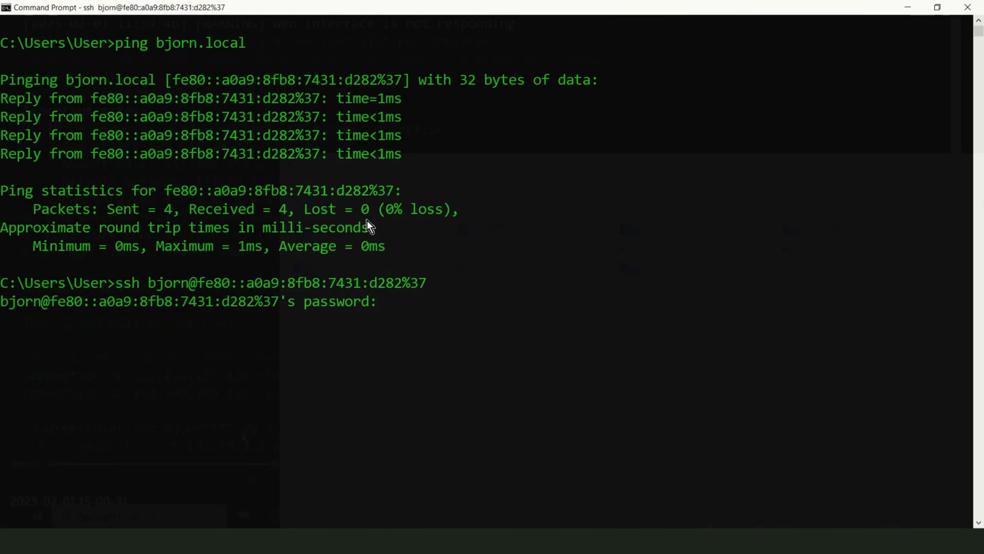